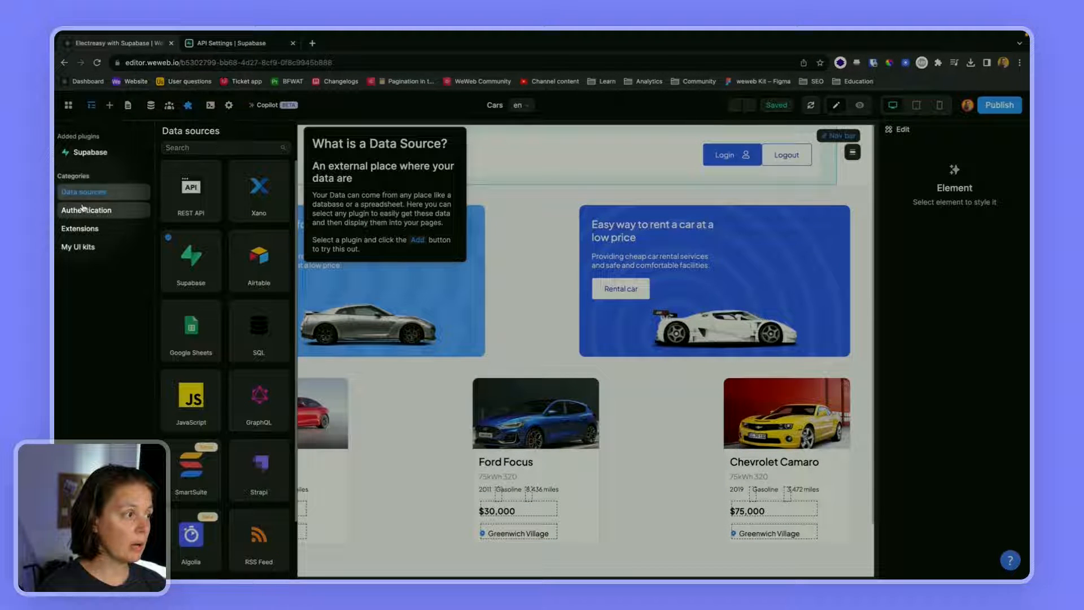
- Add the Supabase Auth plugin from the Authentication plugins list to the project
{"action": "left_click", "coordinate": [87, 210]}
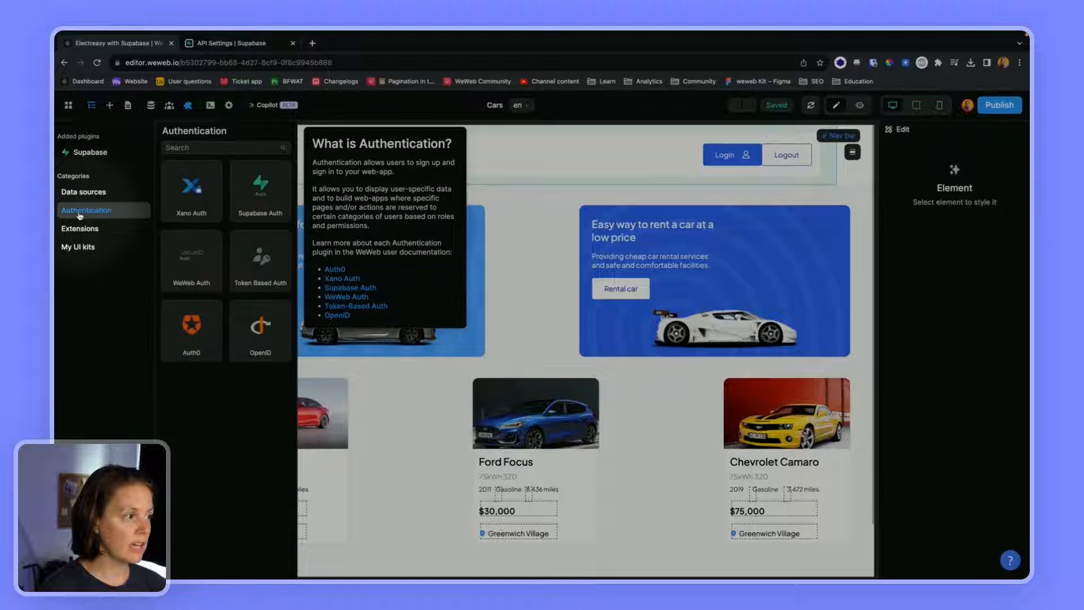
{"action": "left_click", "coordinate": [259, 190]}
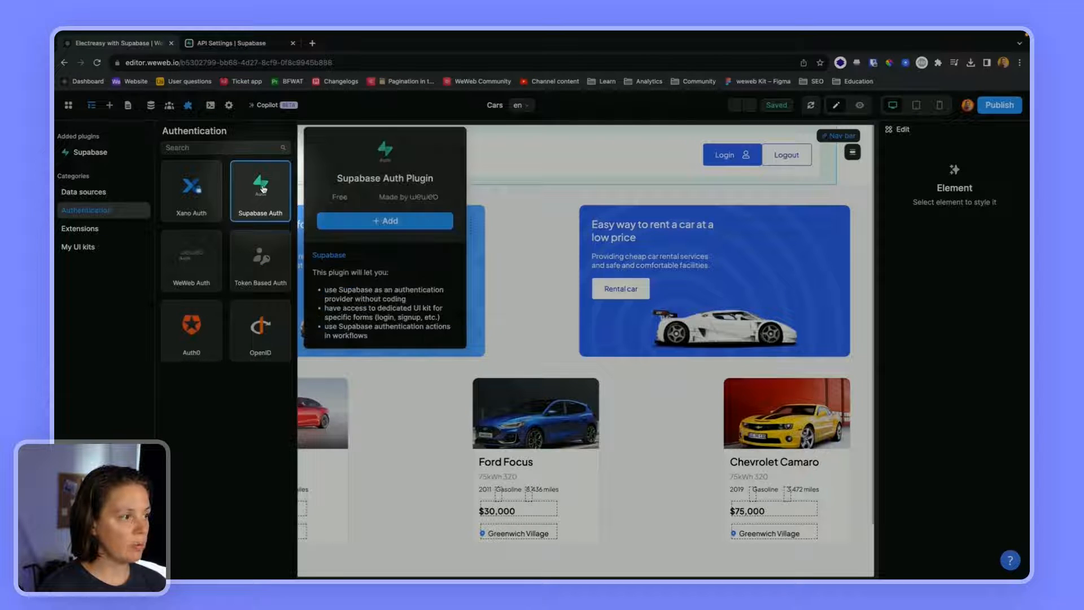
{"action": "left_click", "coordinate": [384, 220]}
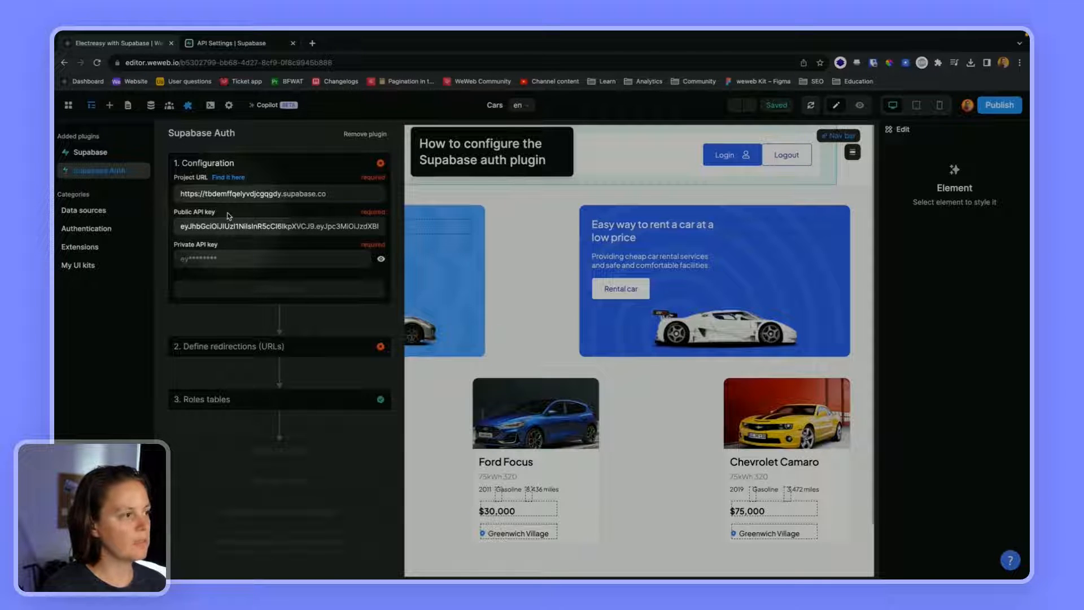
- Enter the Supabase private API key and confirm the connection credentials
{"action": "left_click", "coordinate": [241, 43]}
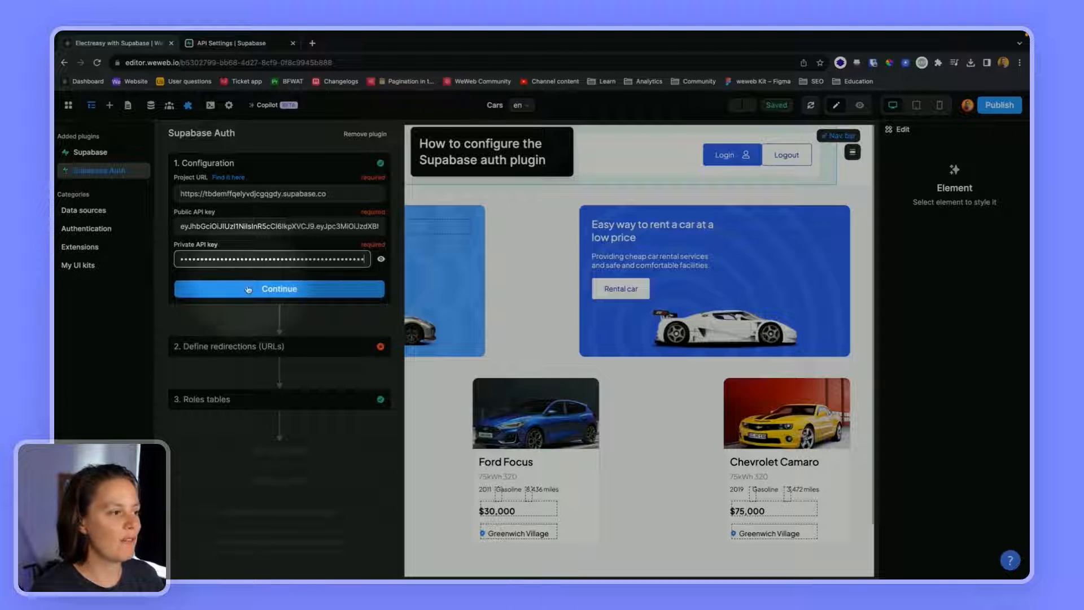
{"action": "left_click", "coordinate": [279, 289]}
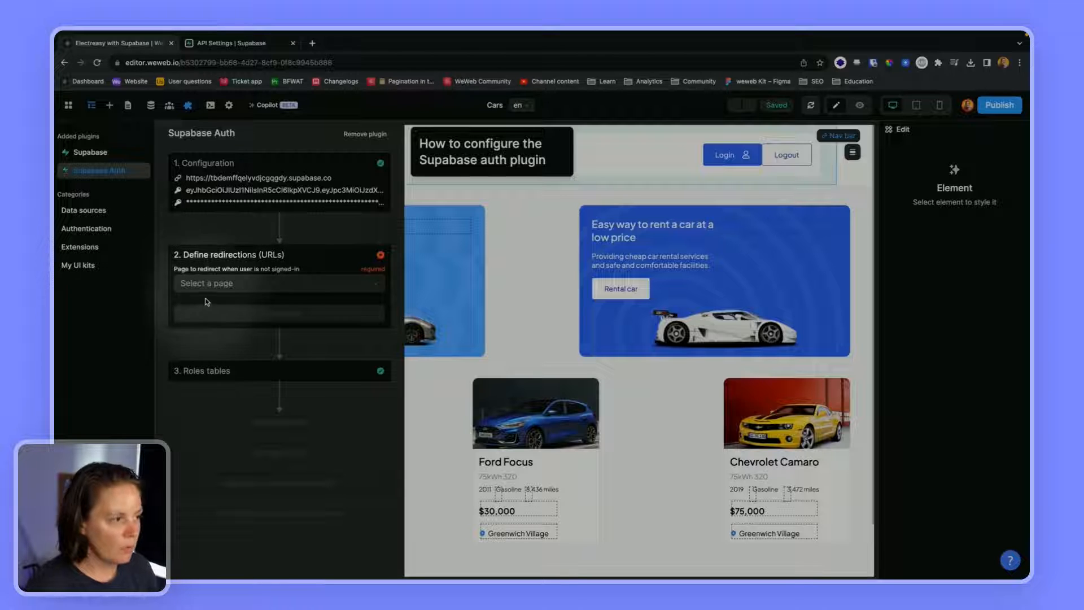
{"action": "mouse_move", "coordinate": [224, 263]}
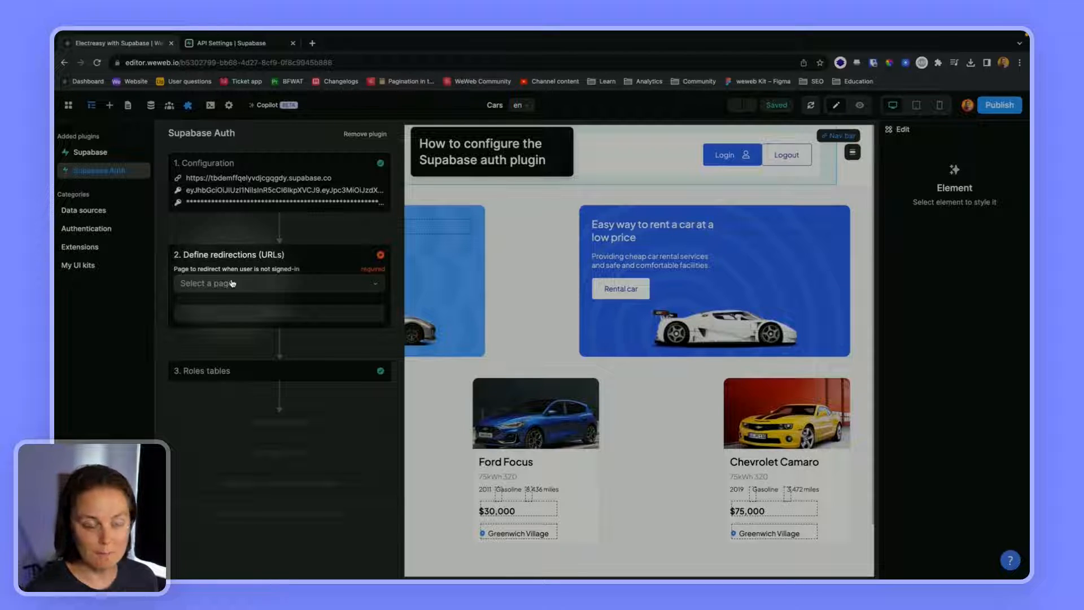
- Set Login as the redirect page for signed-out users and continue
{"action": "left_click", "coordinate": [278, 283]}
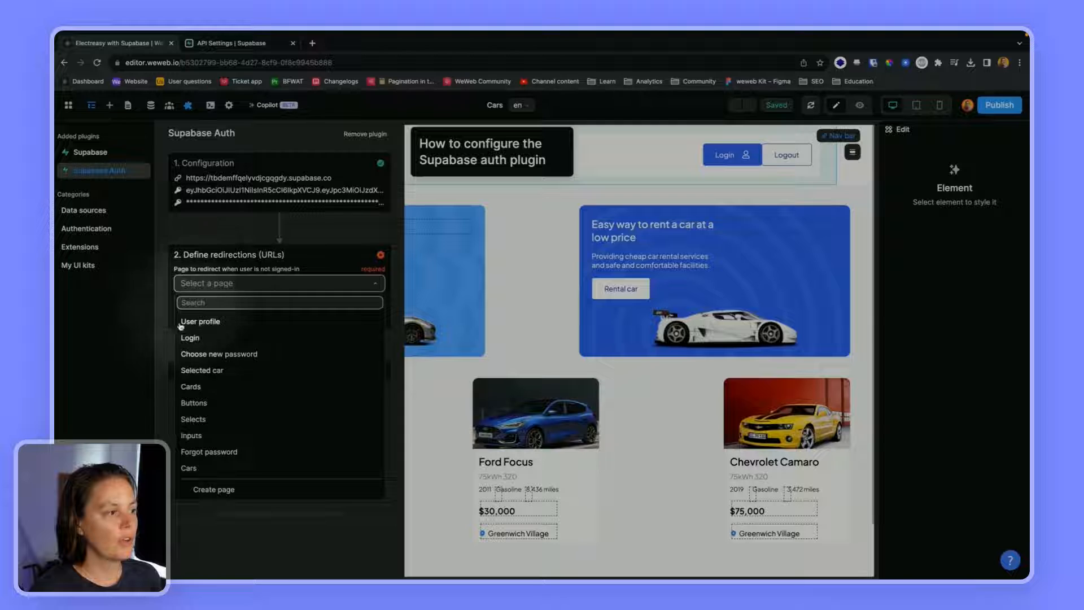
{"action": "mouse_move", "coordinate": [200, 337]}
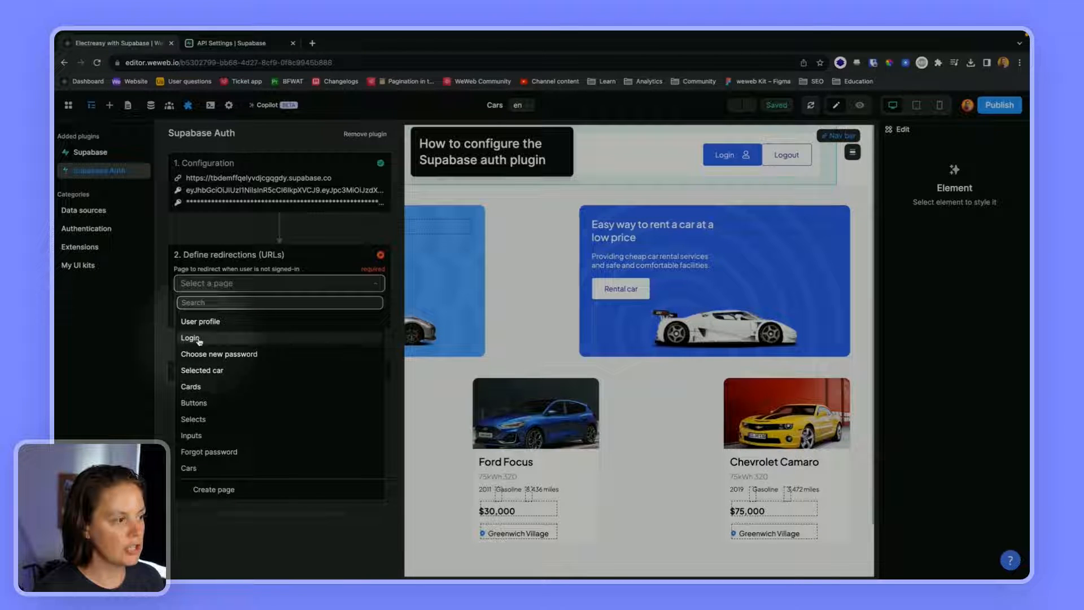
{"action": "left_click", "coordinate": [190, 338]}
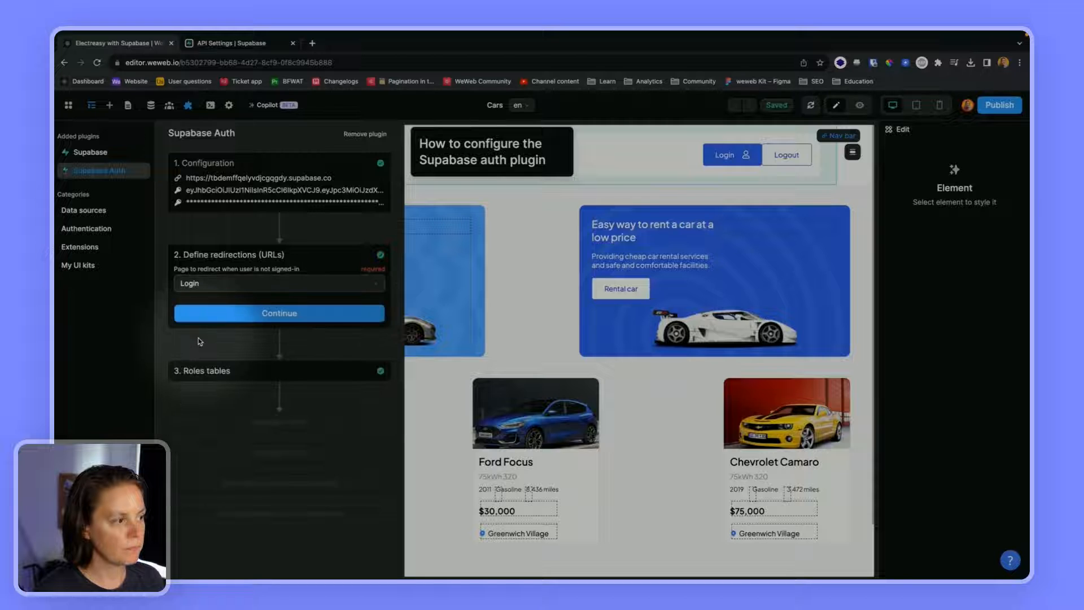
{"action": "left_click", "coordinate": [278, 312]}
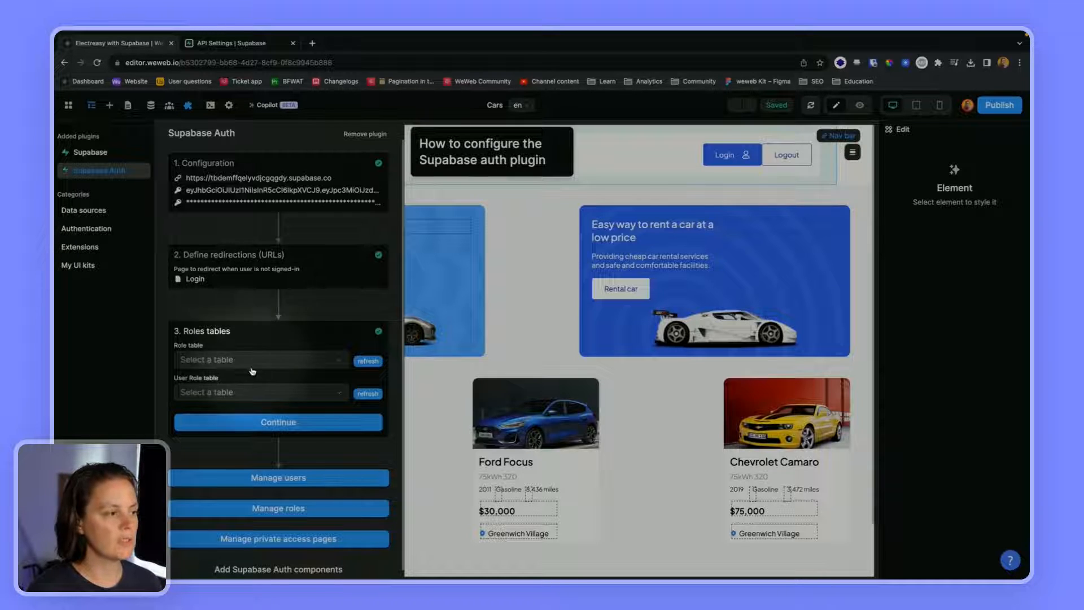
- Browse the Supabase Auth ready-made components, then show the project's pages list
{"action": "left_click", "coordinate": [278, 422]}
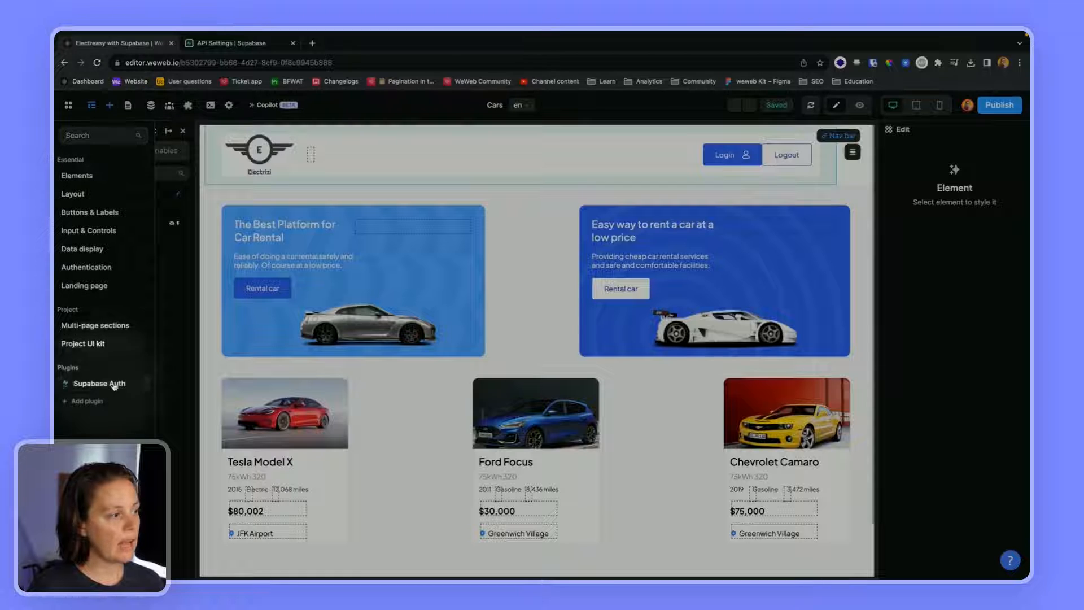
{"action": "left_click", "coordinate": [99, 382]}
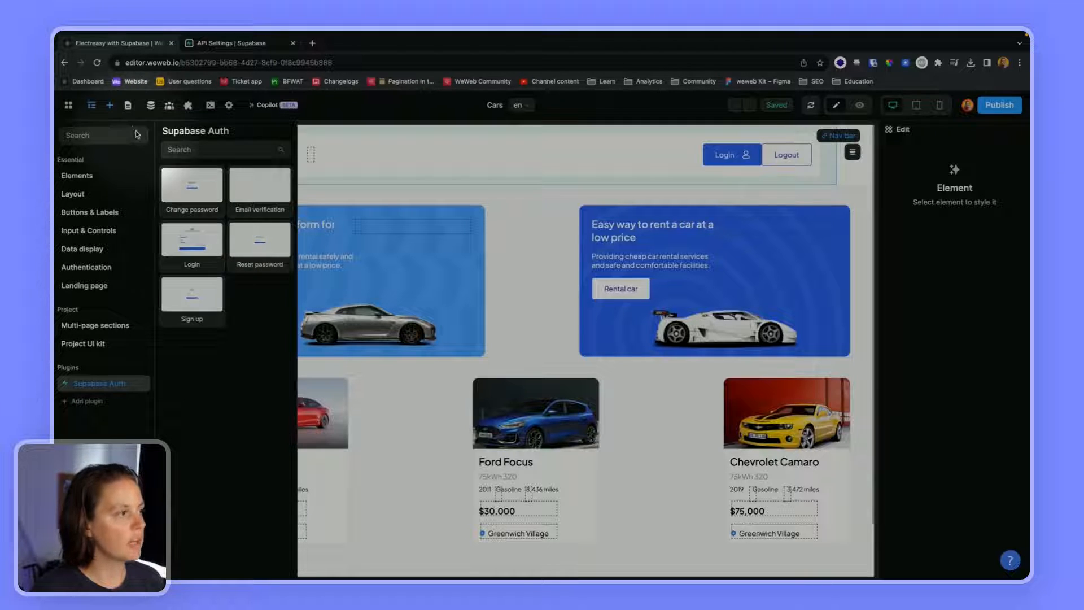
{"action": "left_click", "coordinate": [90, 105]}
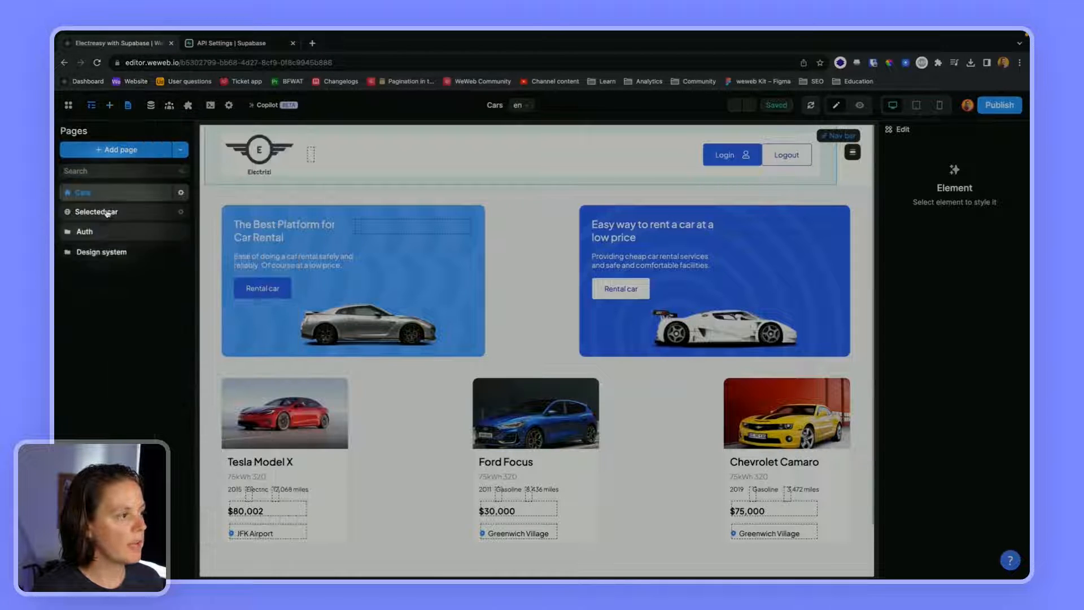
- Open the Auth > Login page and save its access as Everybody
{"action": "left_click", "coordinate": [84, 230]}
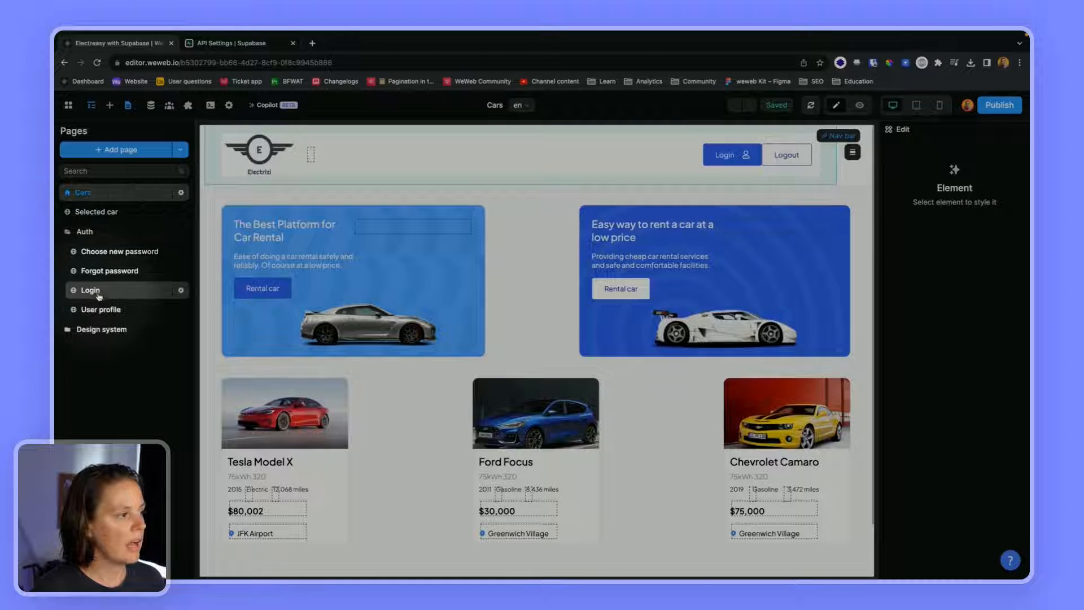
{"action": "left_click", "coordinate": [90, 289]}
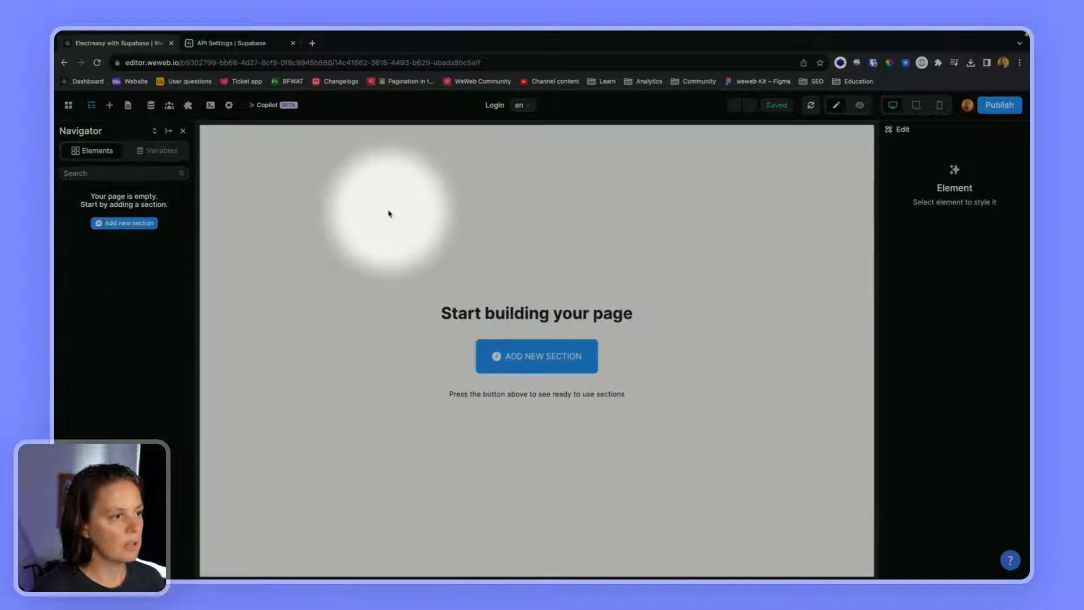
{"action": "left_click", "coordinate": [91, 105]}
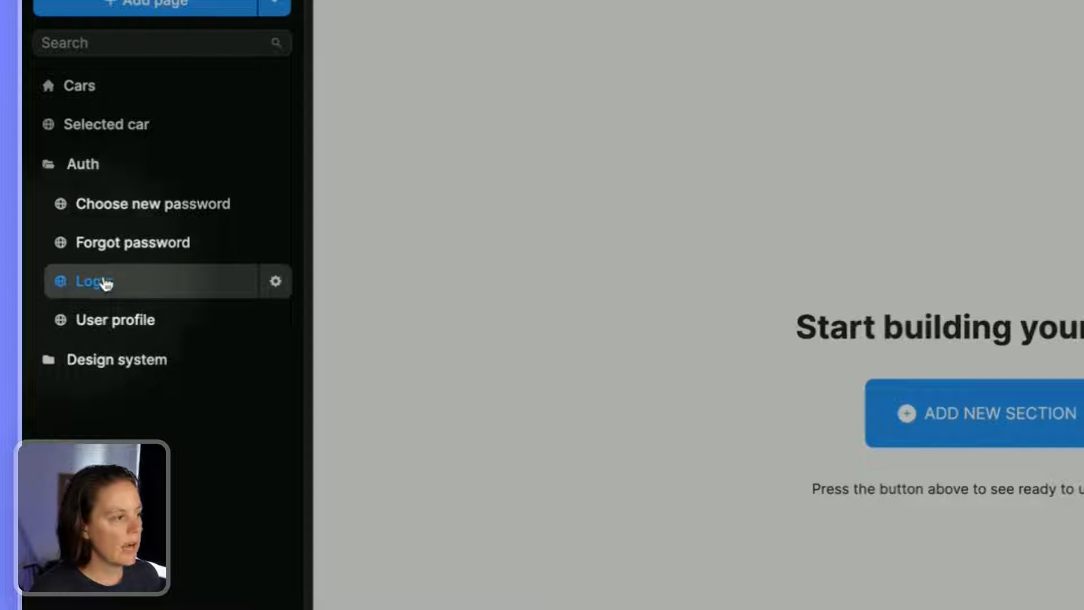
{"action": "left_click", "coordinate": [274, 281]}
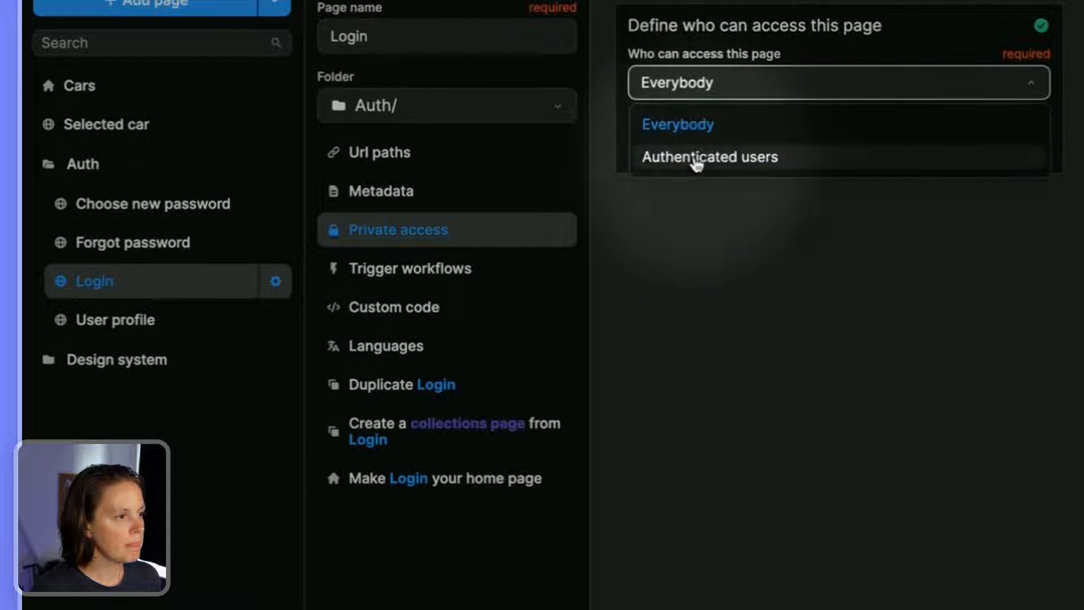
{"action": "left_click", "coordinate": [708, 156]}
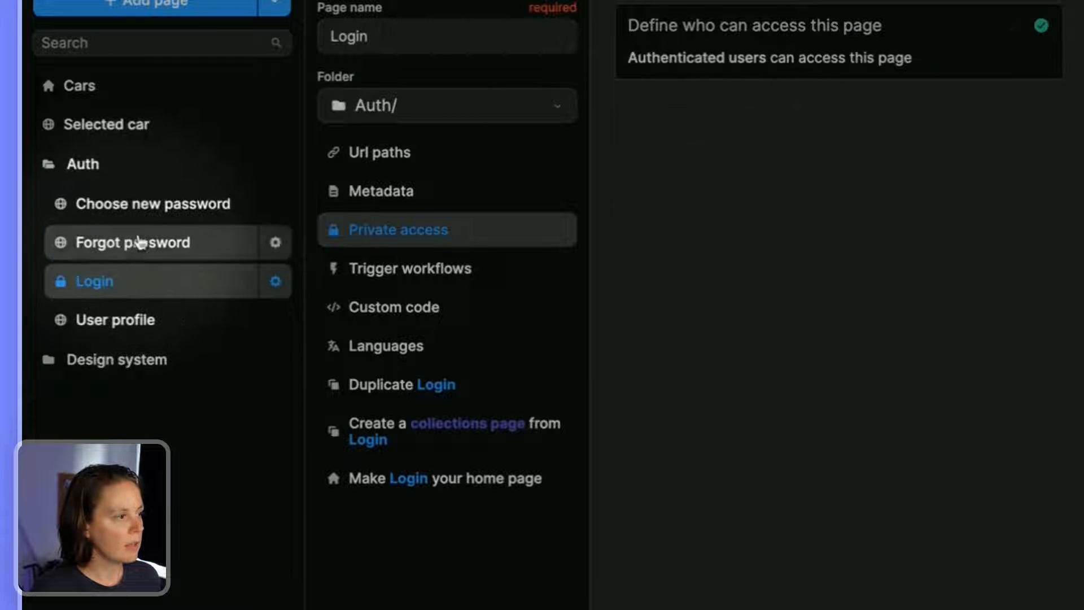
{"action": "mouse_move", "coordinate": [746, 113]}
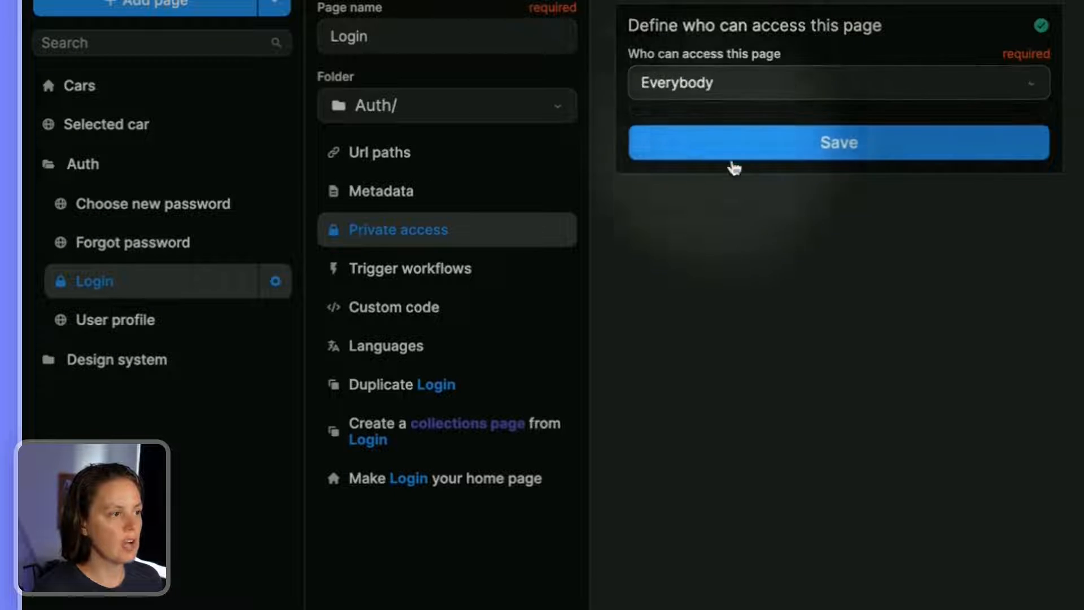
{"action": "left_click", "coordinate": [837, 143]}
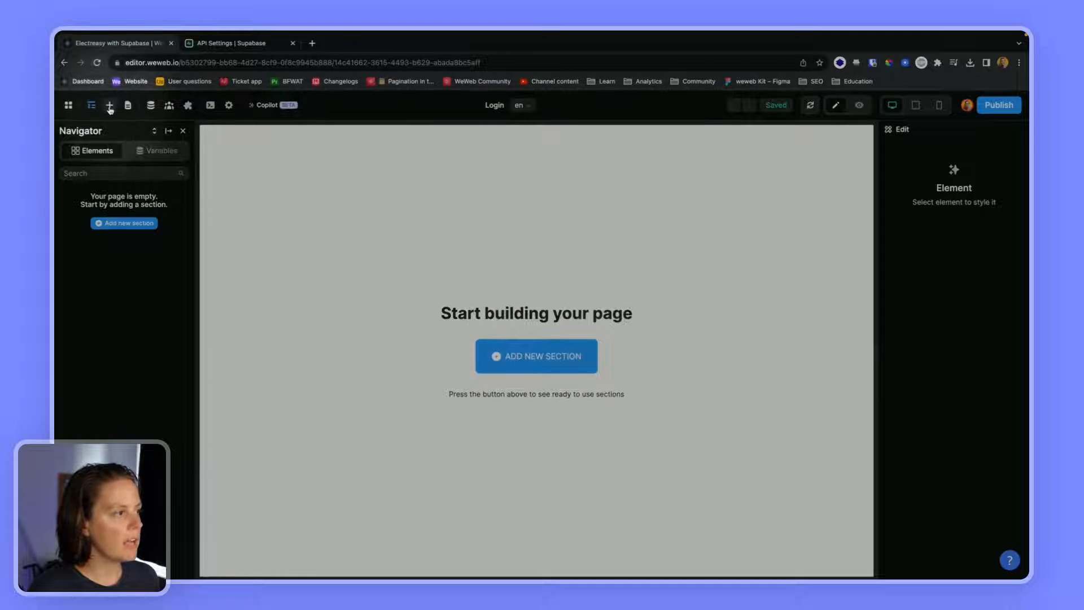
- Drop the Supabase Auth login form onto the Login page and view its container's workflows
{"action": "left_click", "coordinate": [375, 233]}
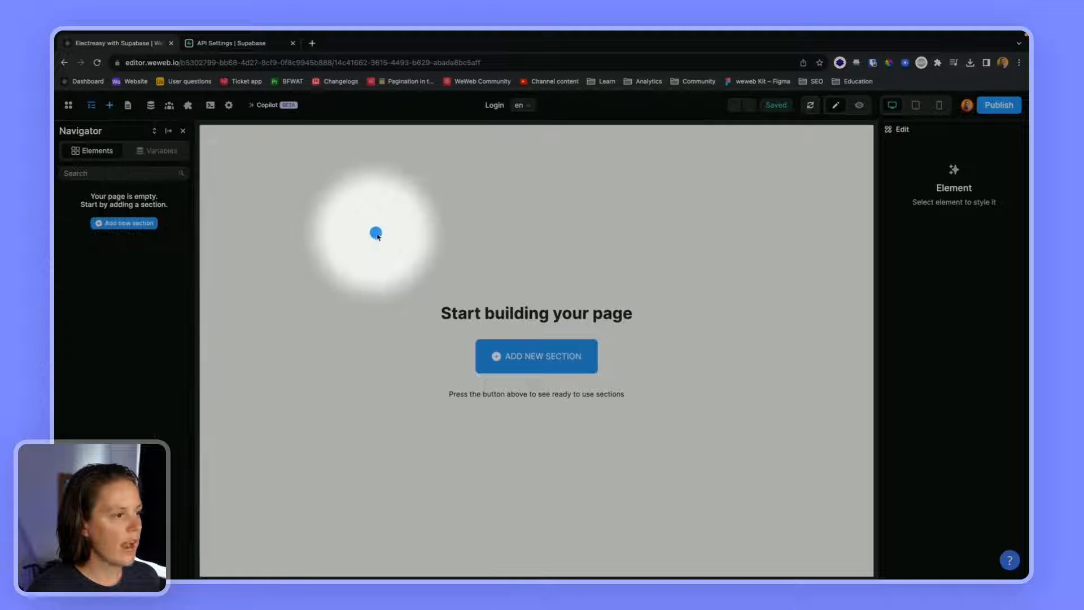
{"action": "left_click", "coordinate": [536, 357]}
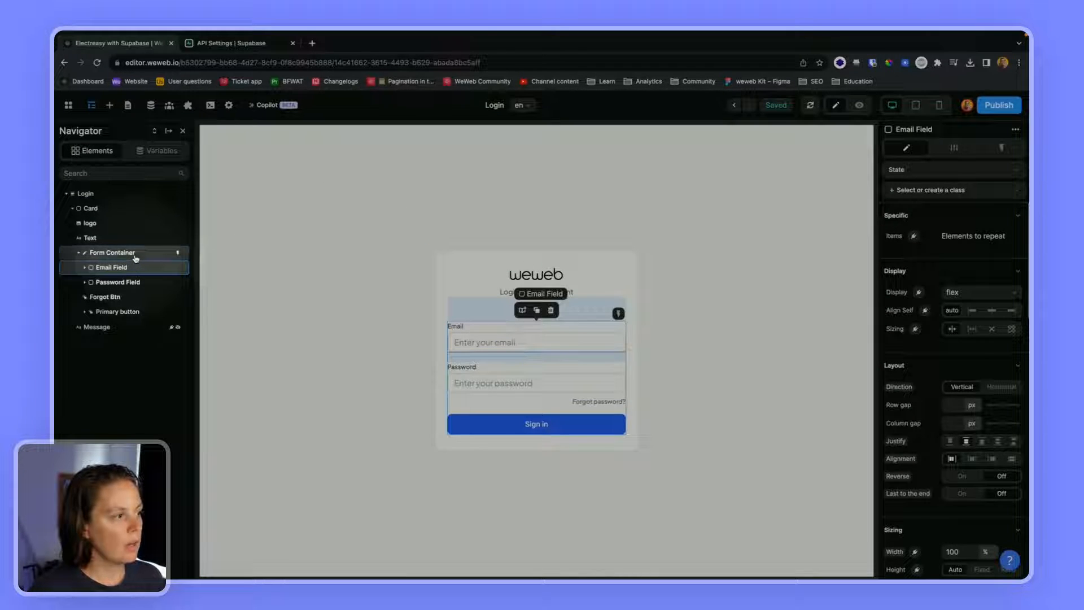
{"action": "left_click", "coordinate": [111, 253]}
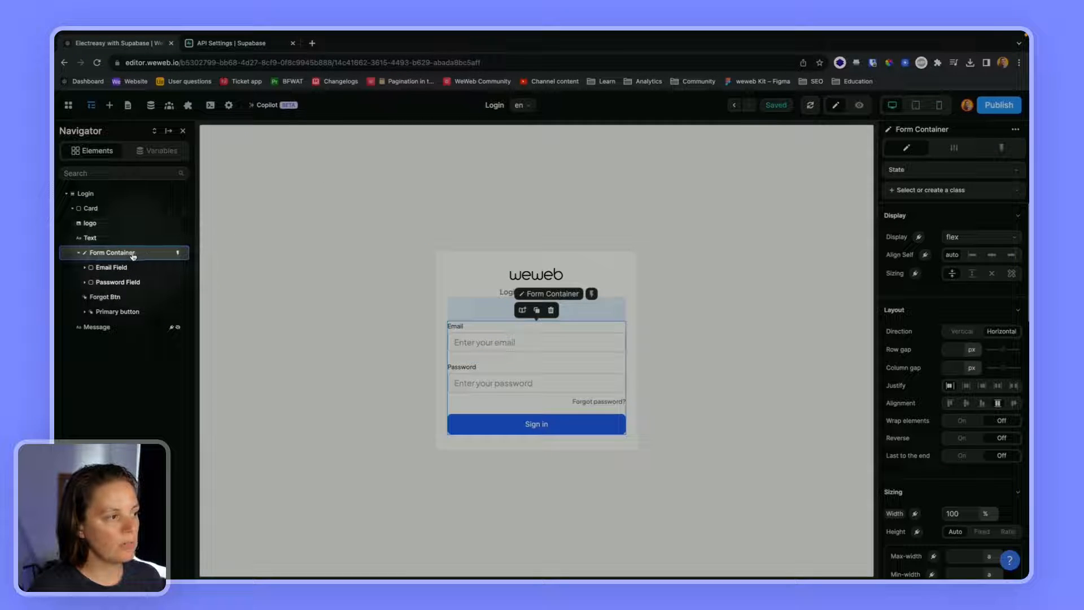
{"action": "left_click", "coordinate": [1001, 148]}
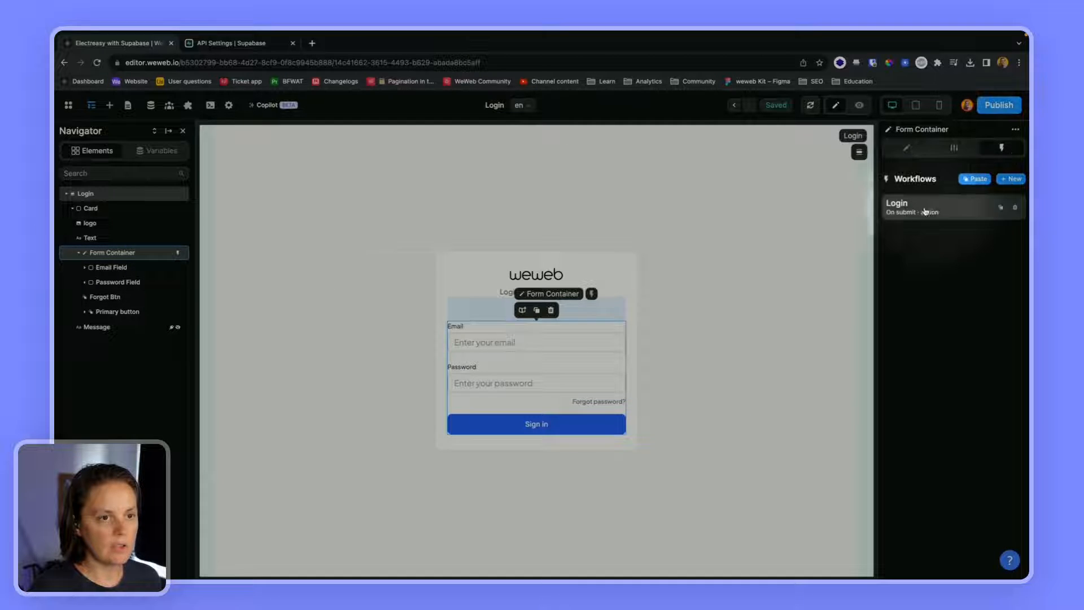
- Inspect the on-submit Login workflow's Login with email action and available action types
{"action": "left_click", "coordinate": [916, 206]}
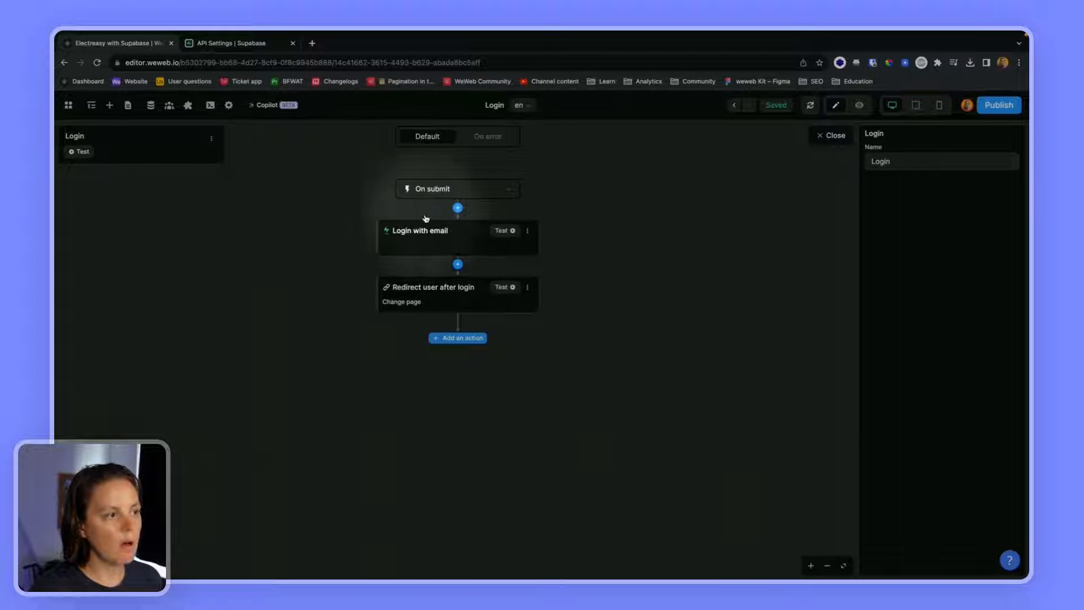
{"action": "left_click", "coordinate": [419, 231]}
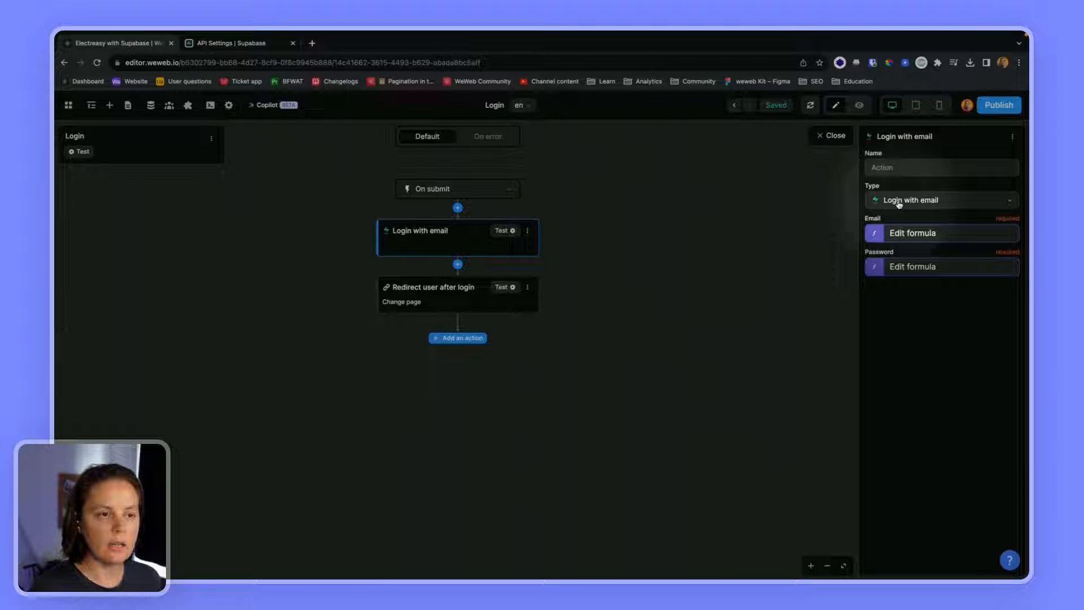
{"action": "left_click", "coordinate": [939, 200]}
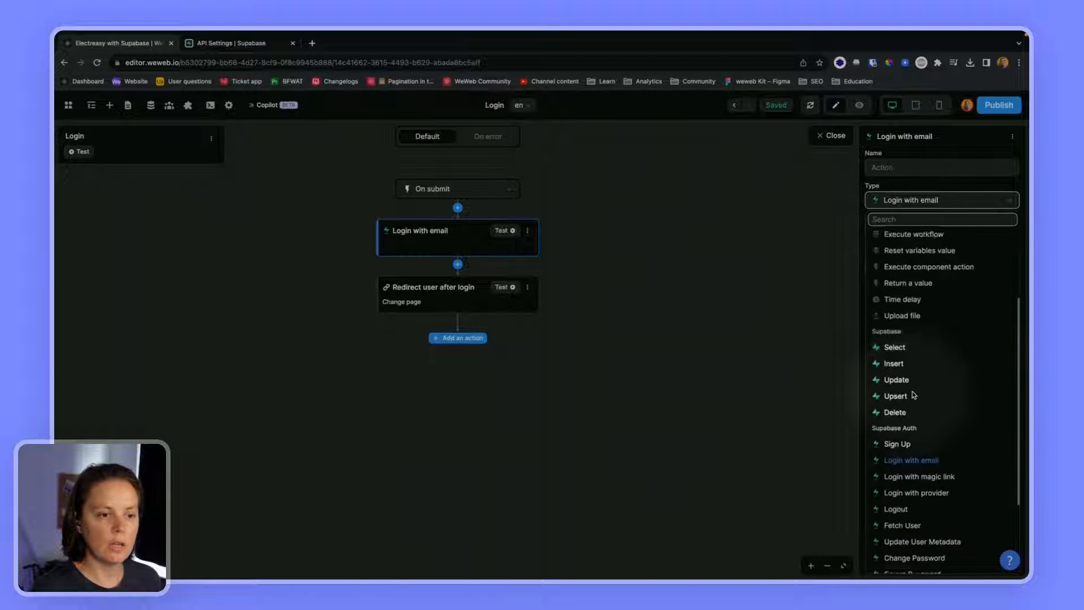
{"action": "scroll", "scroll_direction": "down", "scroll_amount": 3}
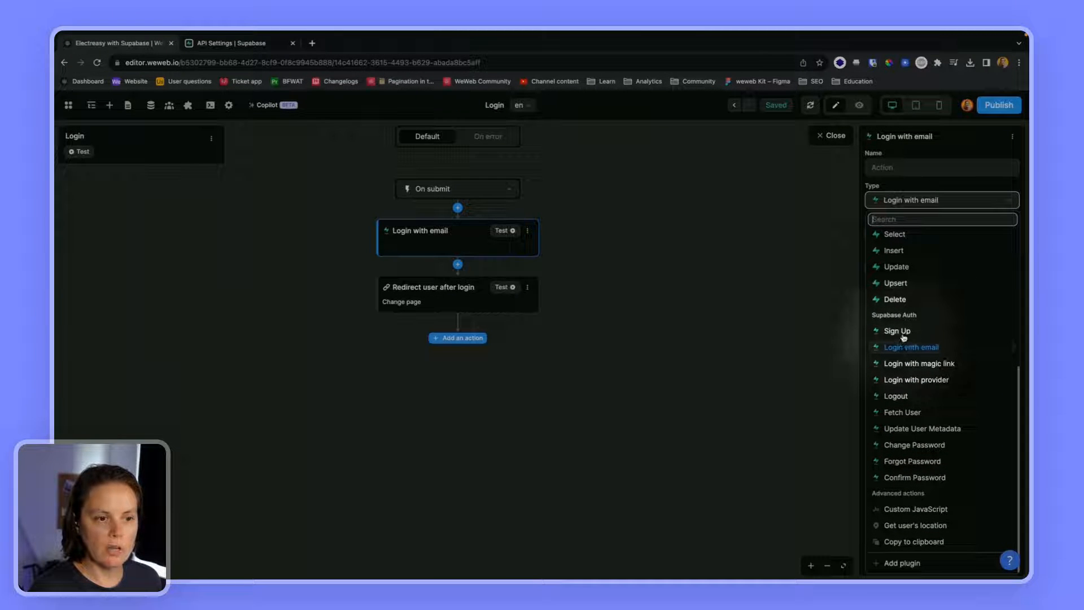
{"action": "mouse_move", "coordinate": [920, 363]}
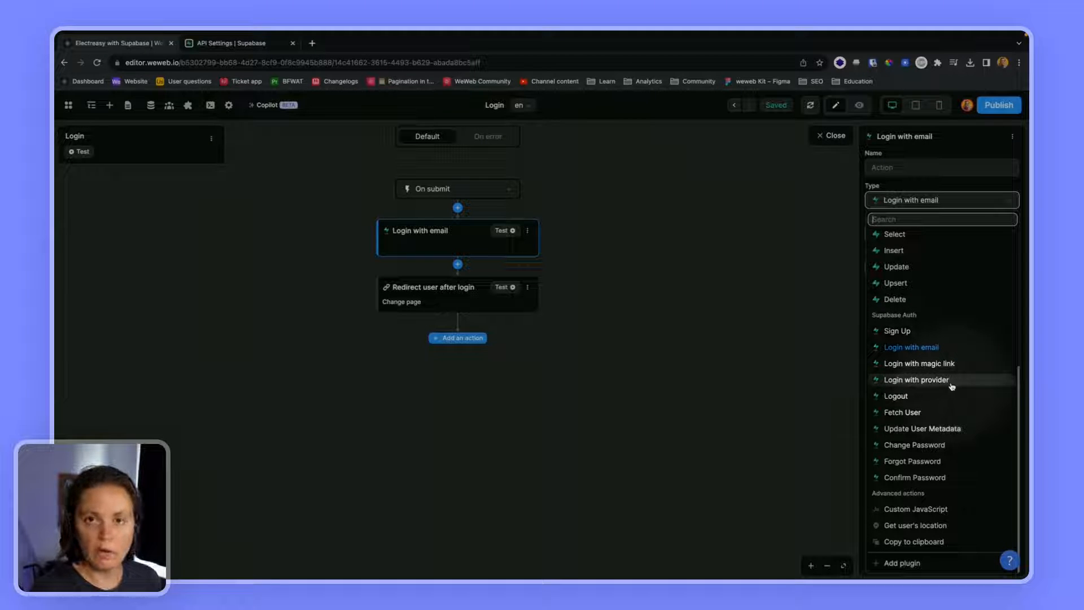
{"action": "mouse_move", "coordinate": [899, 400]}
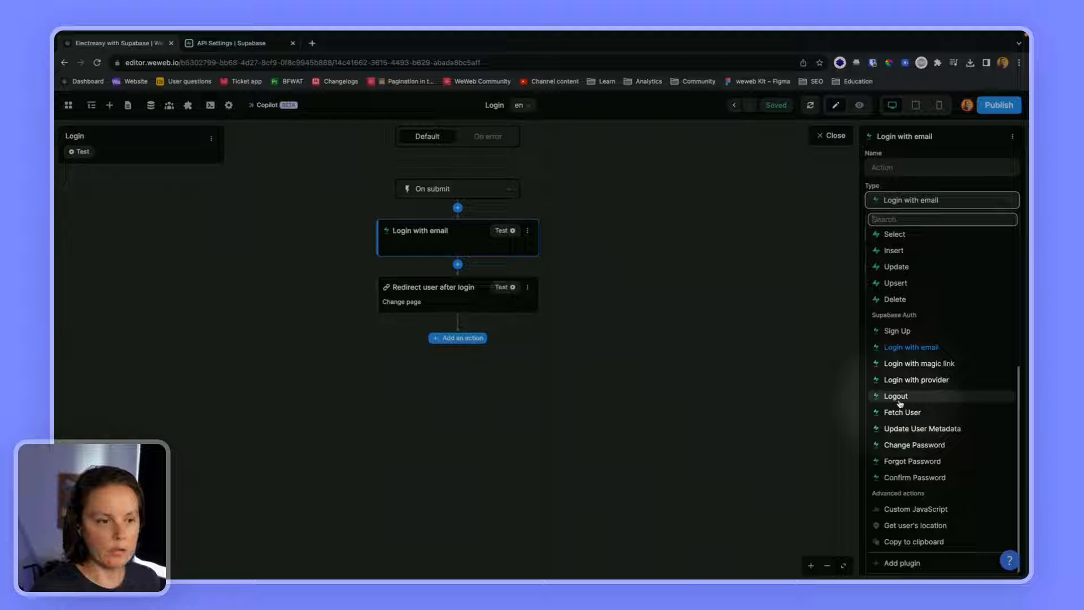
- Set the workflow's Redirect step destination to the User profile page
{"action": "left_click", "coordinate": [428, 286]}
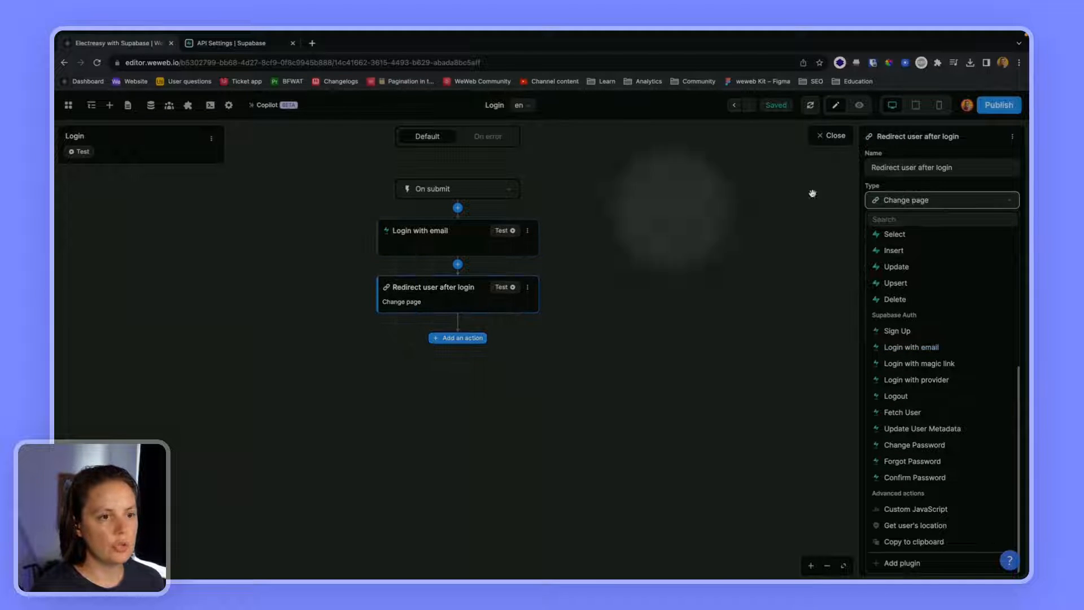
{"action": "left_click", "coordinate": [903, 200]}
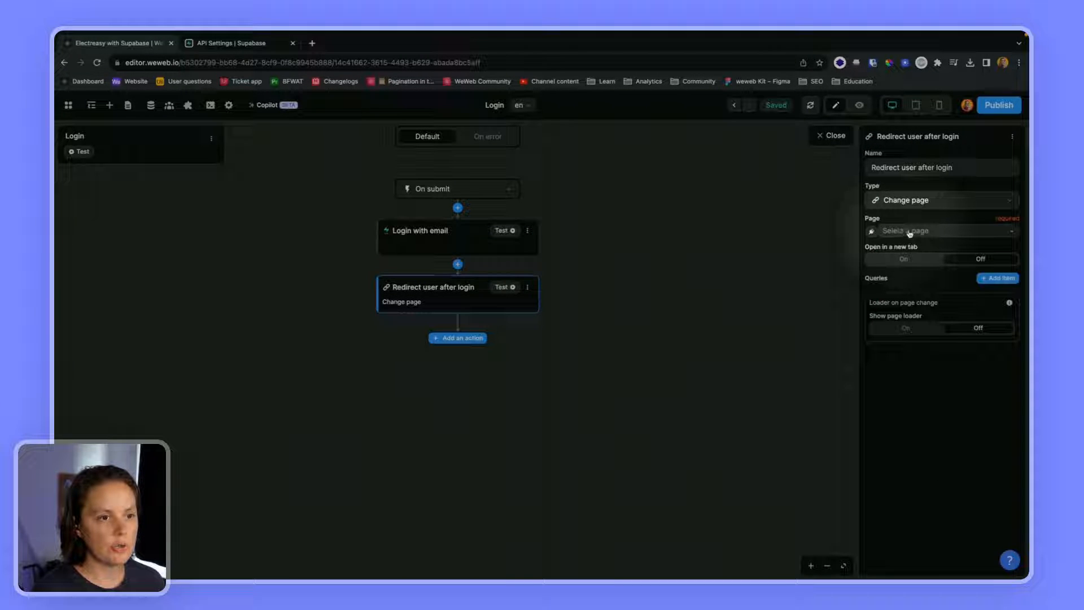
{"action": "left_click", "coordinate": [940, 231]}
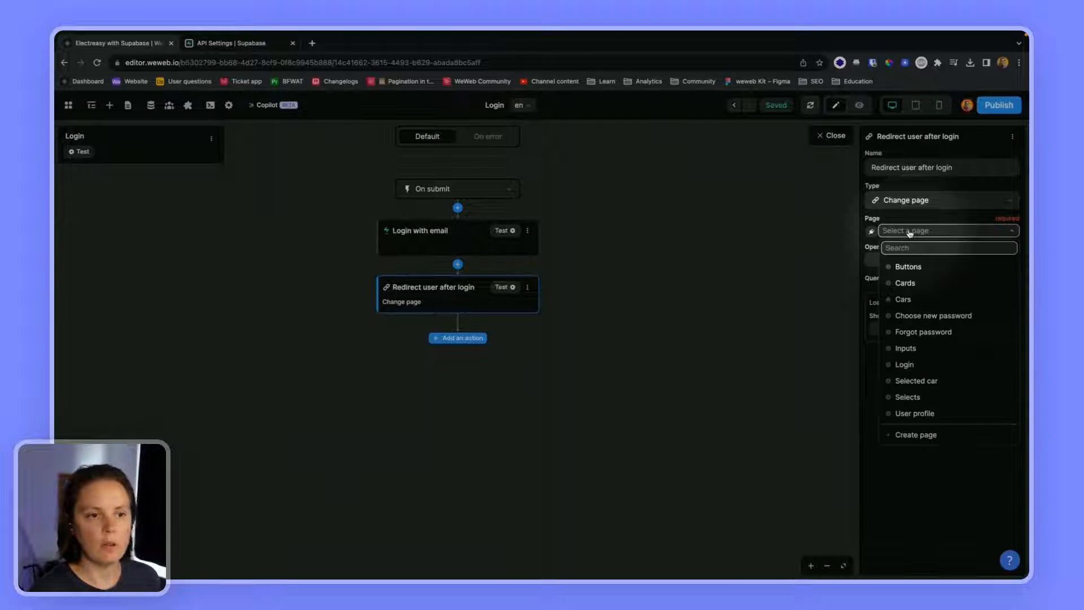
{"action": "left_click", "coordinate": [914, 413]}
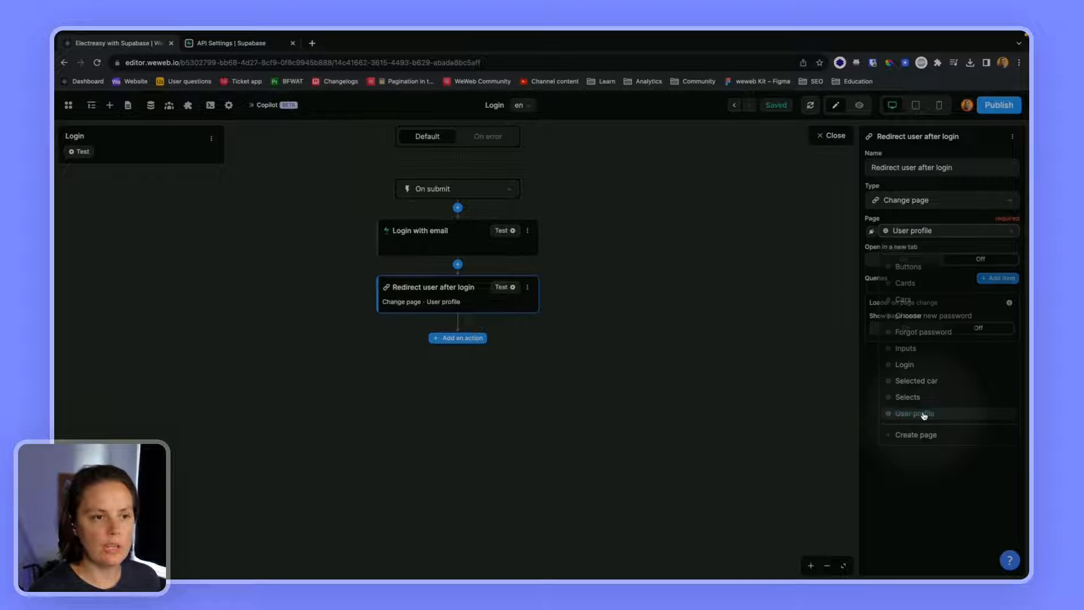
{"action": "left_click", "coordinate": [913, 412]}
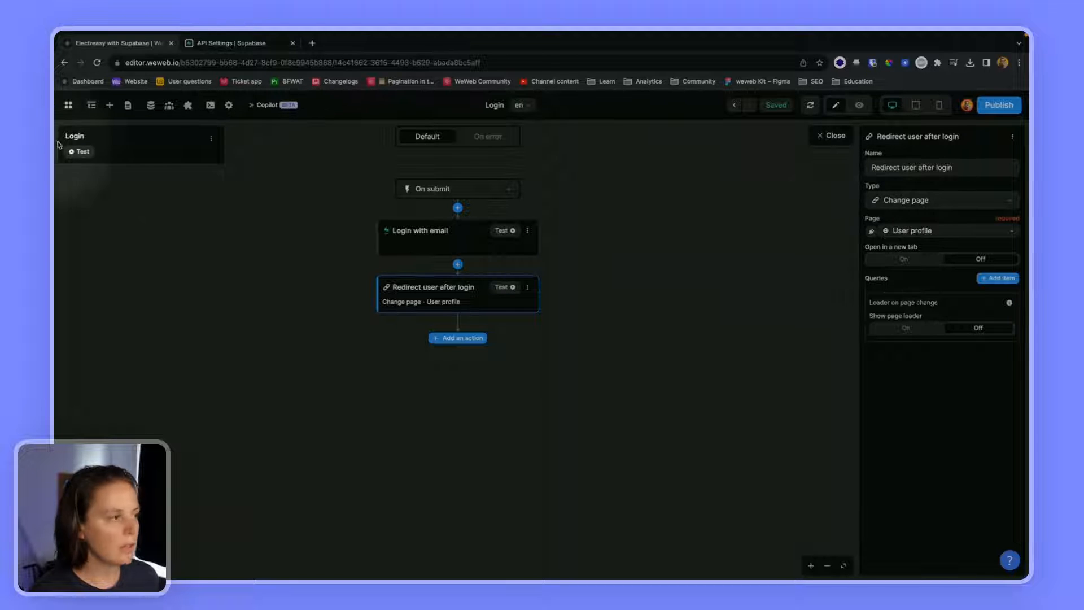
- Restrict the User profile page to Authenticated users and save the access setting
{"action": "left_click", "coordinate": [67, 105]}
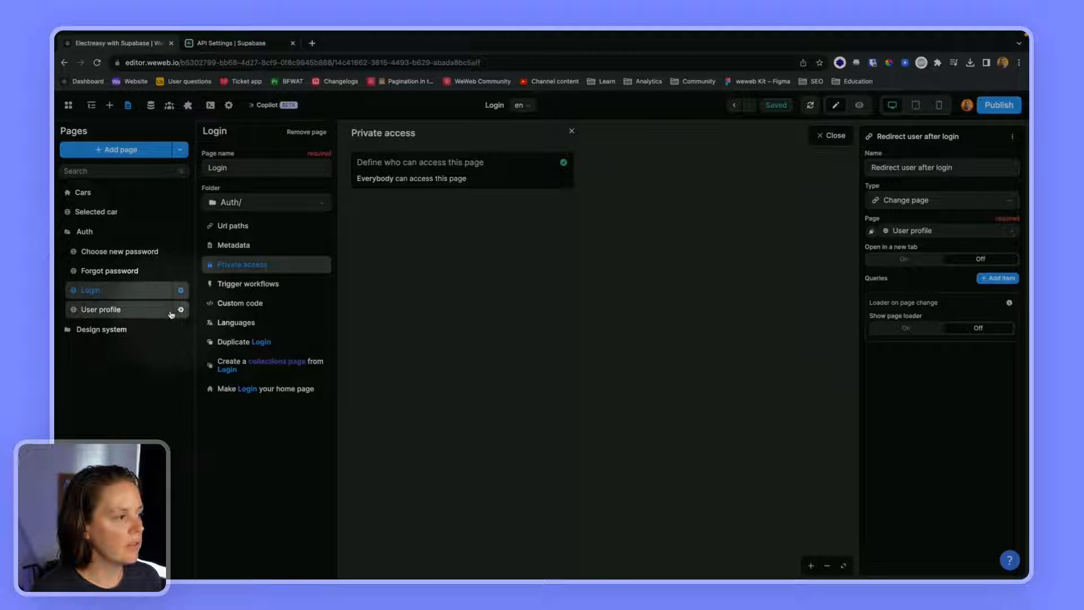
{"action": "left_click", "coordinate": [101, 308]}
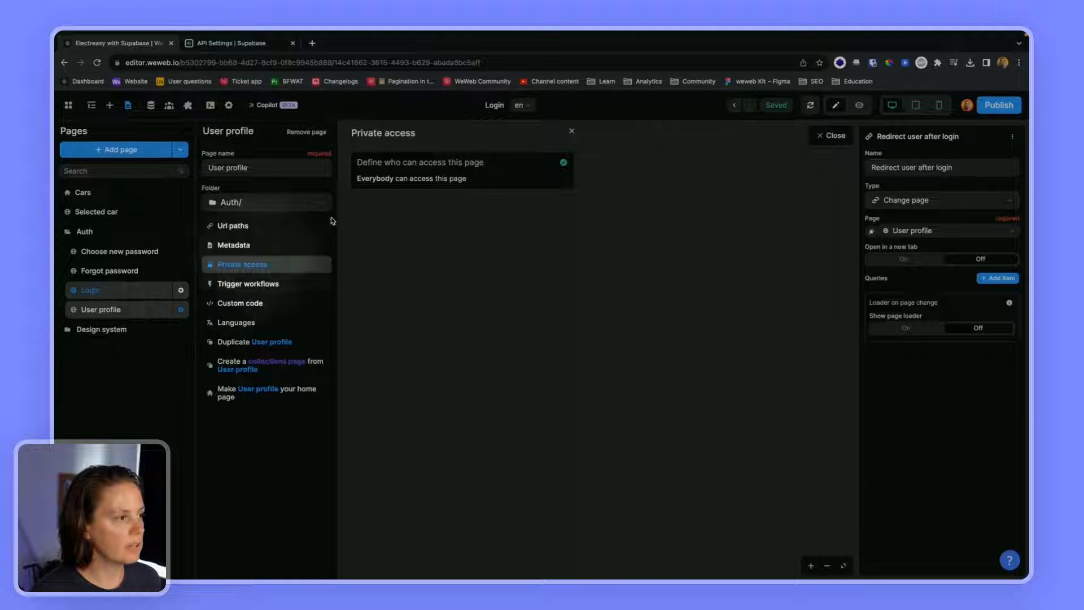
{"action": "left_click", "coordinate": [461, 191]}
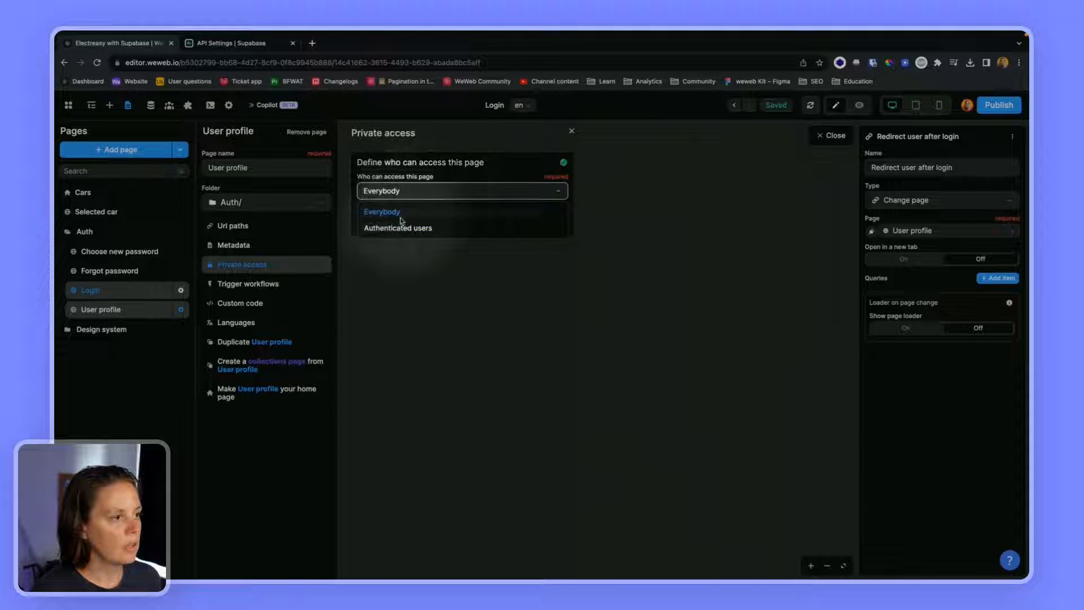
{"action": "left_click", "coordinate": [398, 227]}
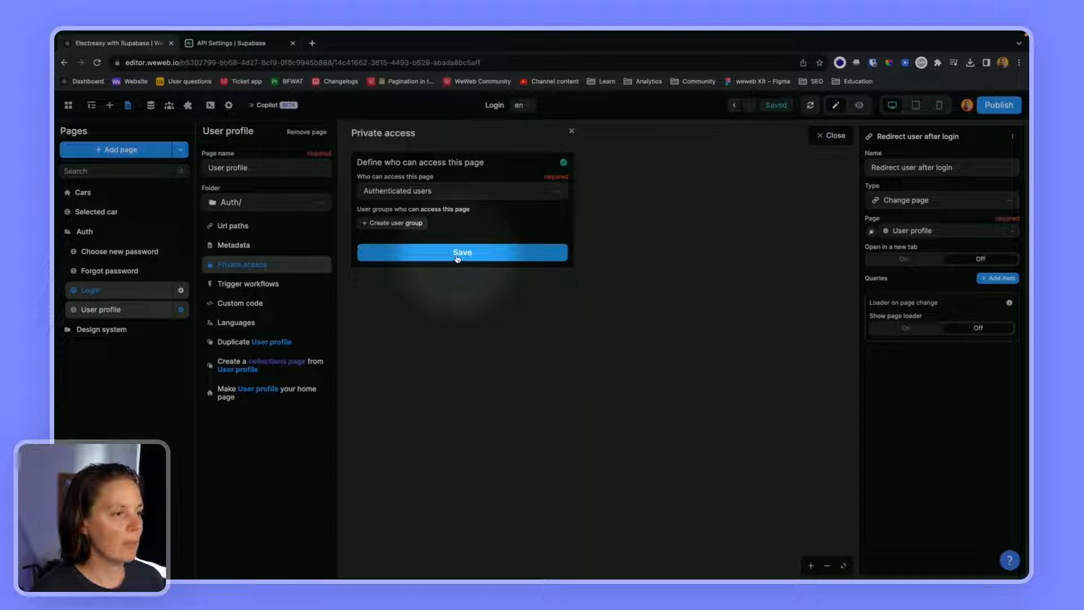
{"action": "left_click", "coordinate": [461, 252]}
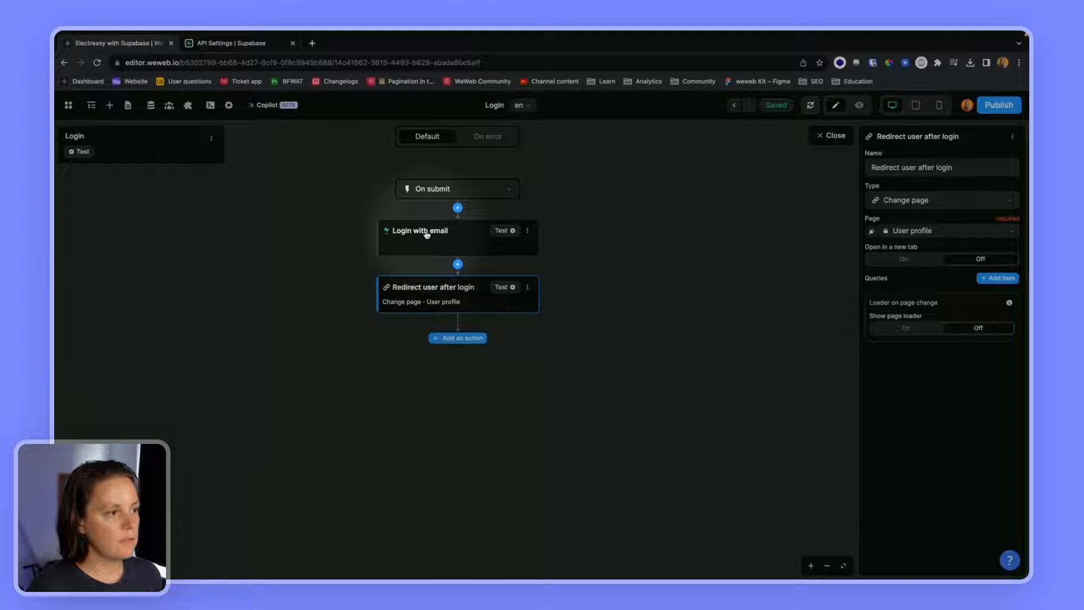
{"action": "left_click", "coordinate": [128, 105]}
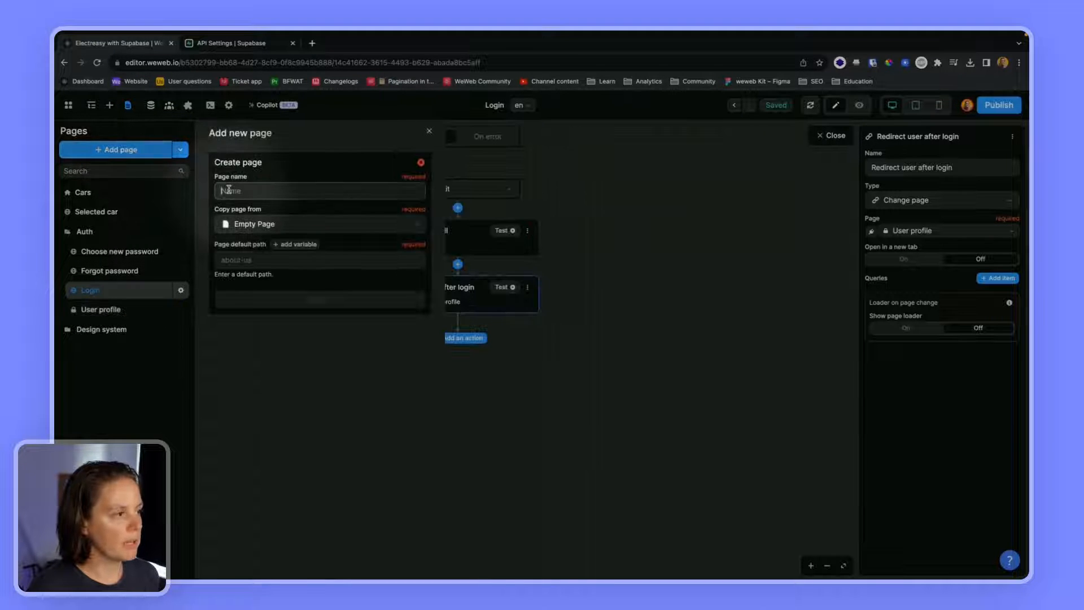
- Create a new page named 'Sign up' with the path sign-up
{"action": "type", "text": "Sing"}
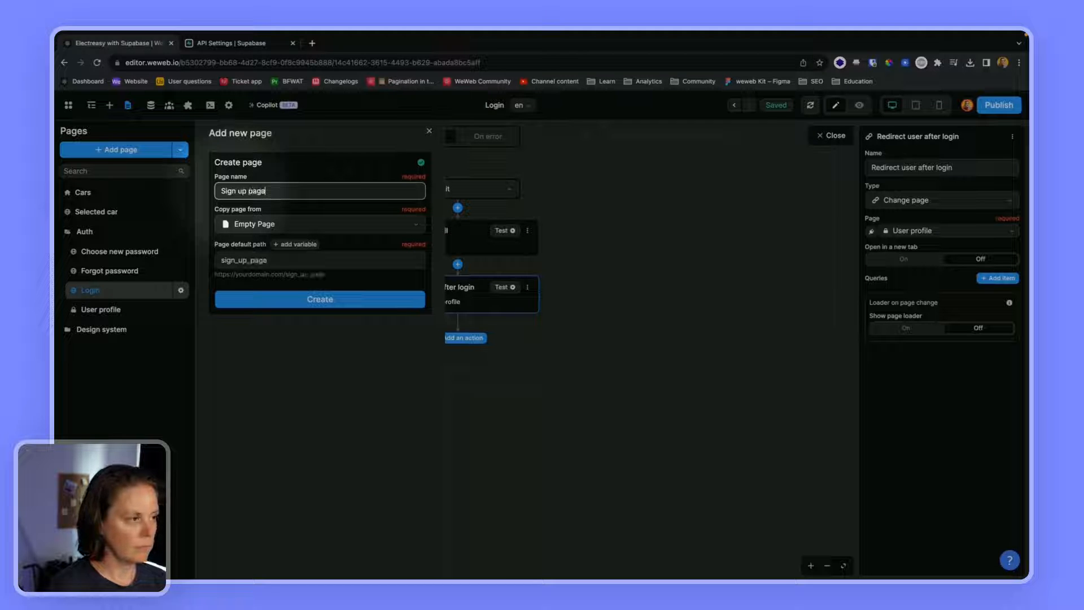
{"action": "key", "text": "Backspace"}
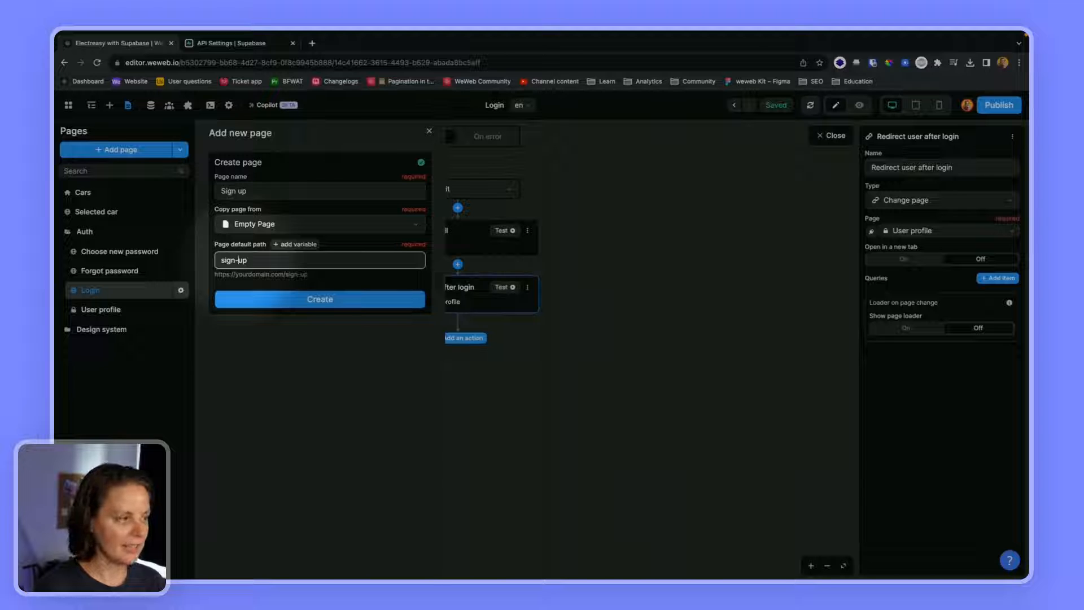
{"action": "left_click", "coordinate": [319, 299]}
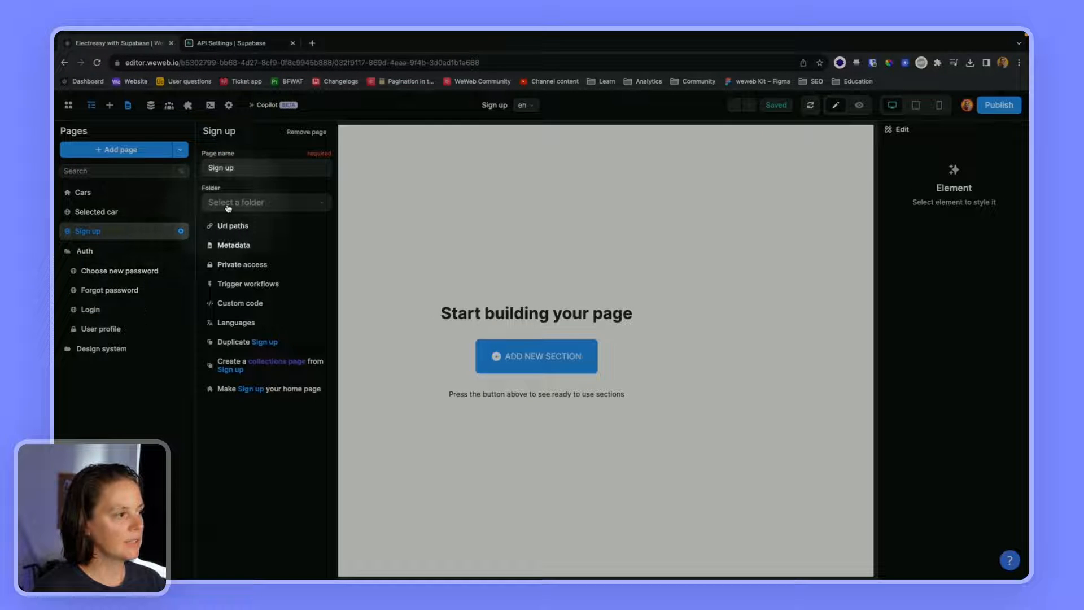
- Insert the Supabase Auth sign-up form on the page and select its container
{"action": "left_click", "coordinate": [265, 201]}
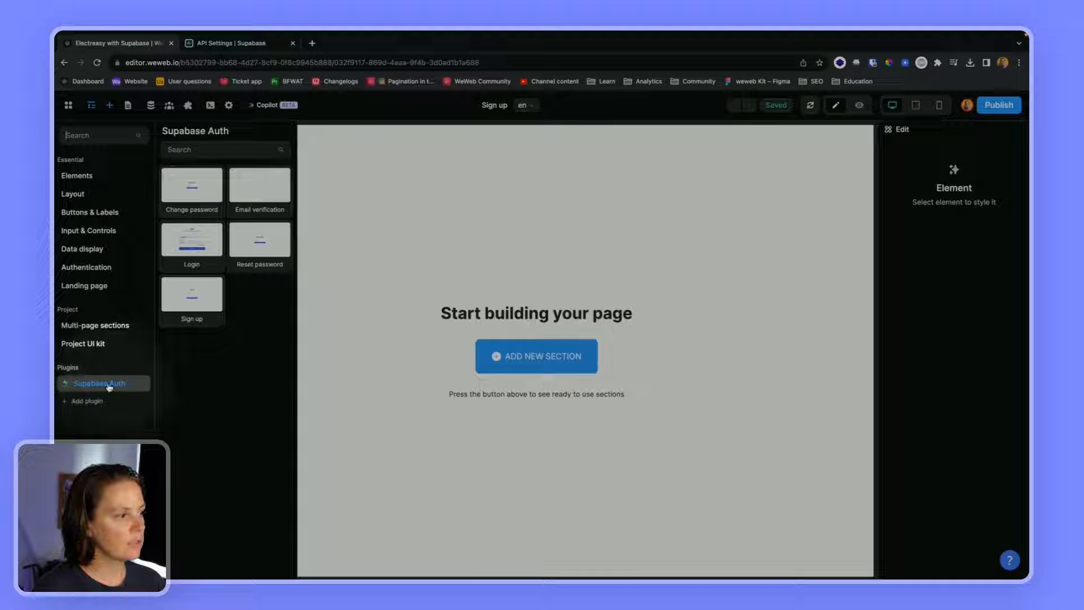
{"action": "left_click", "coordinate": [192, 293]}
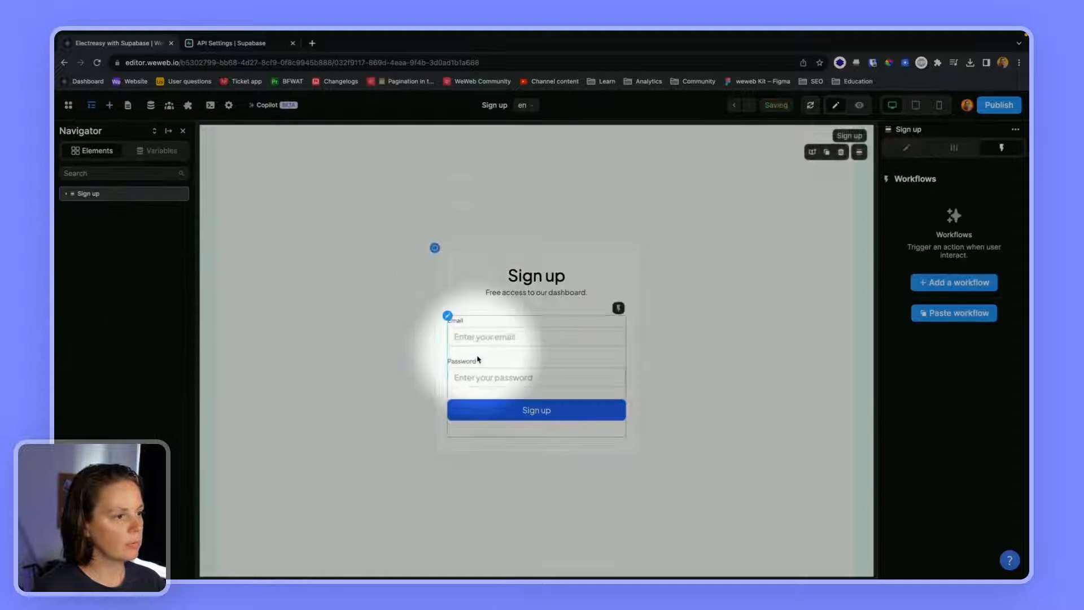
{"action": "left_click", "coordinate": [535, 360]}
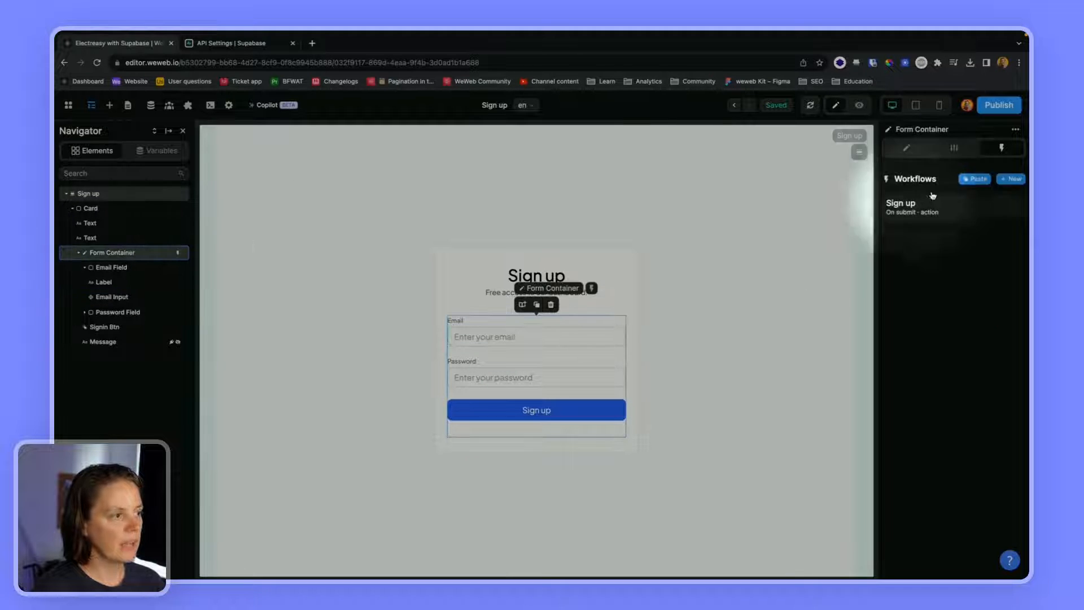
- Inspect the Sign up workflow's Email formula and the page component variables
{"action": "left_click", "coordinate": [900, 202]}
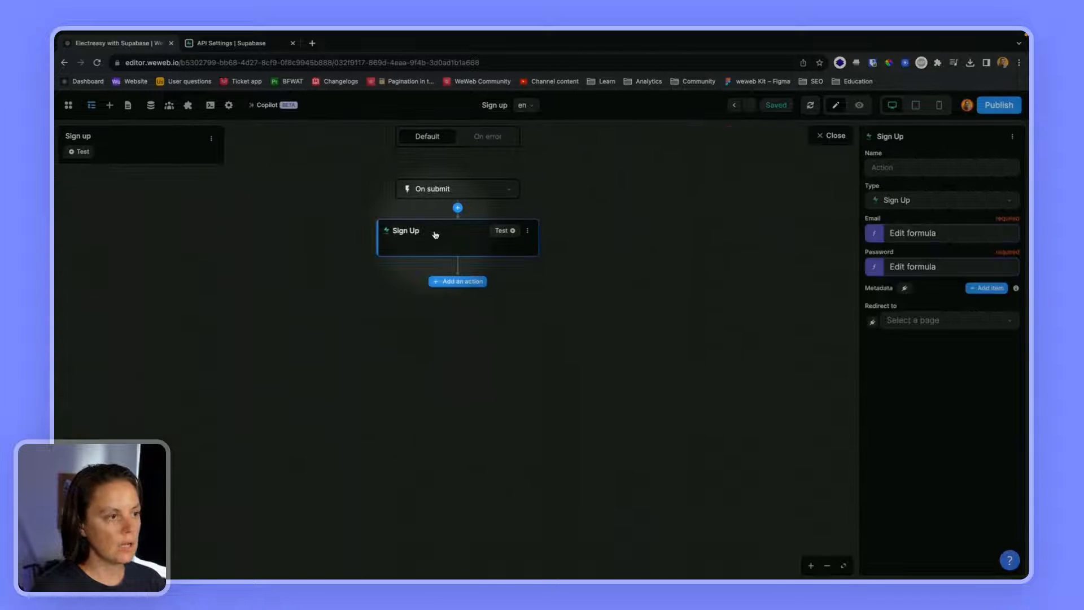
{"action": "left_click", "coordinate": [911, 233]}
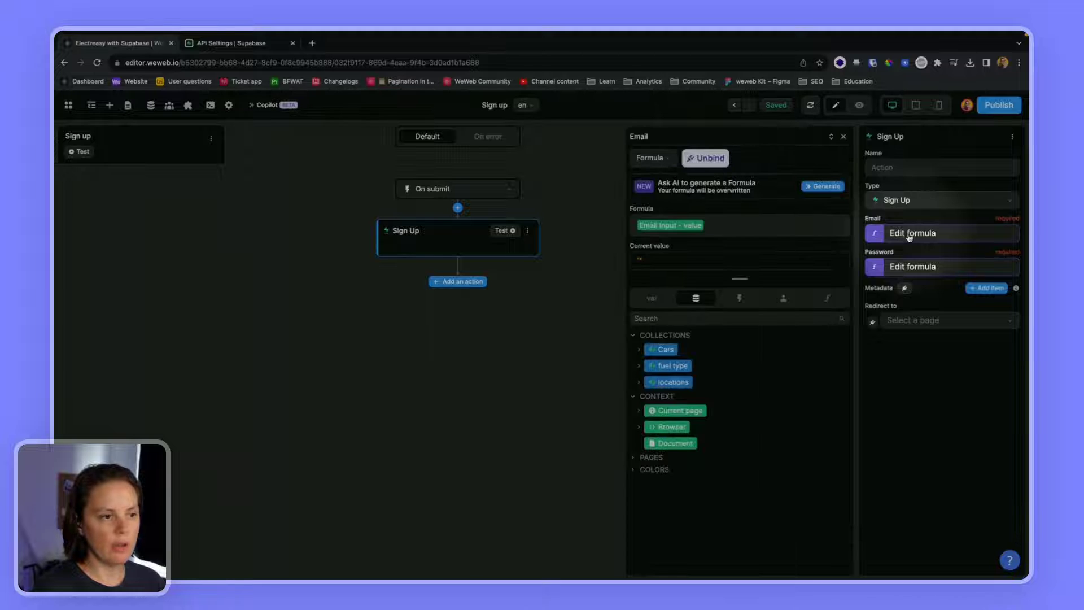
{"action": "left_click", "coordinate": [650, 298]}
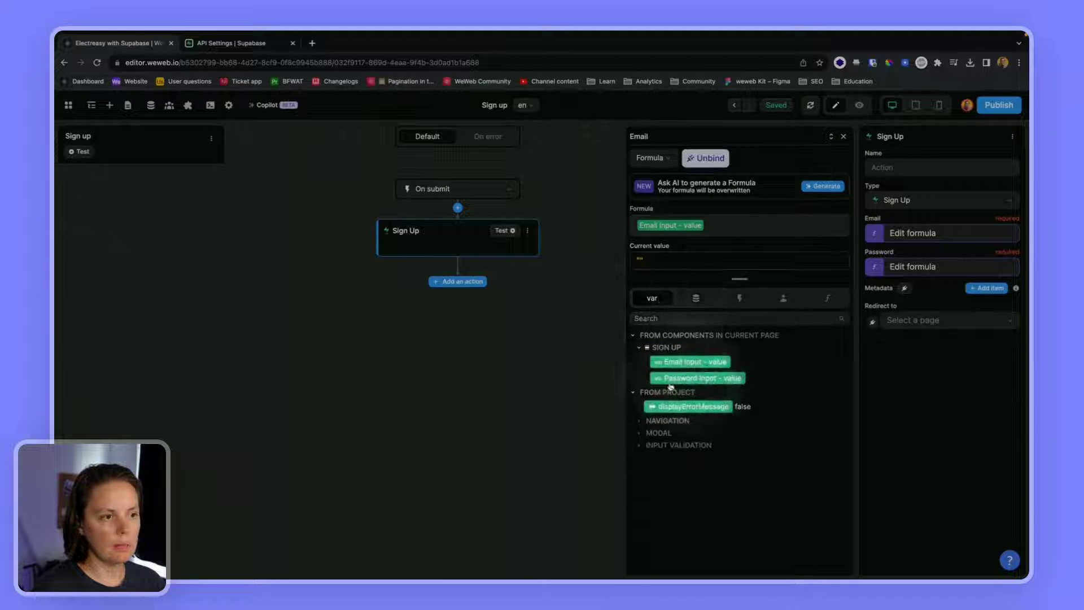
{"action": "left_click", "coordinate": [831, 135]}
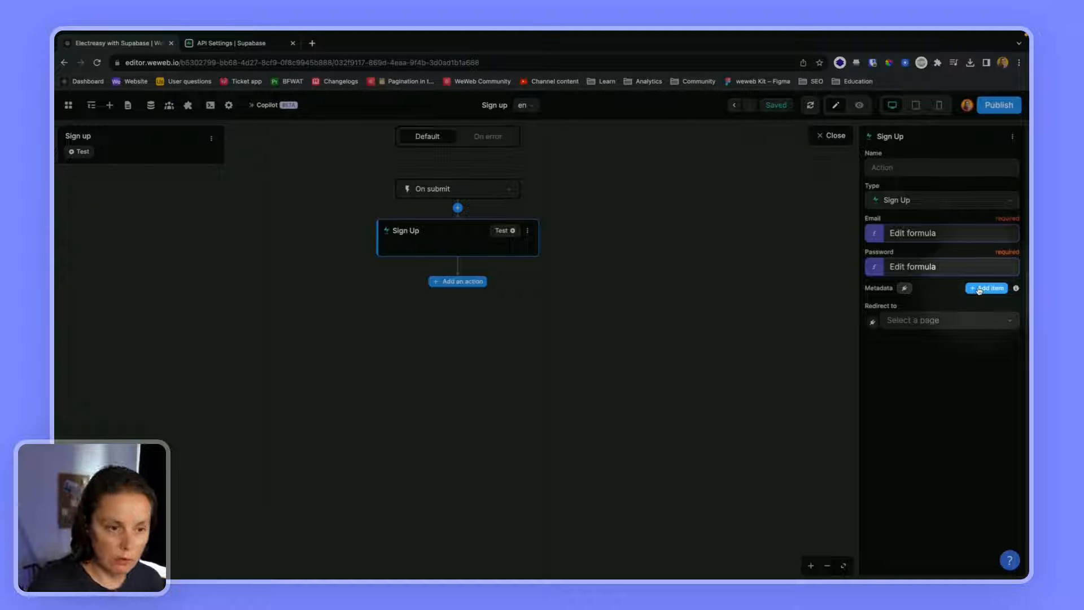
- Open Supabase's auth schema users table and scroll right to the raw_user_meta_data column
{"action": "left_click", "coordinate": [985, 287]}
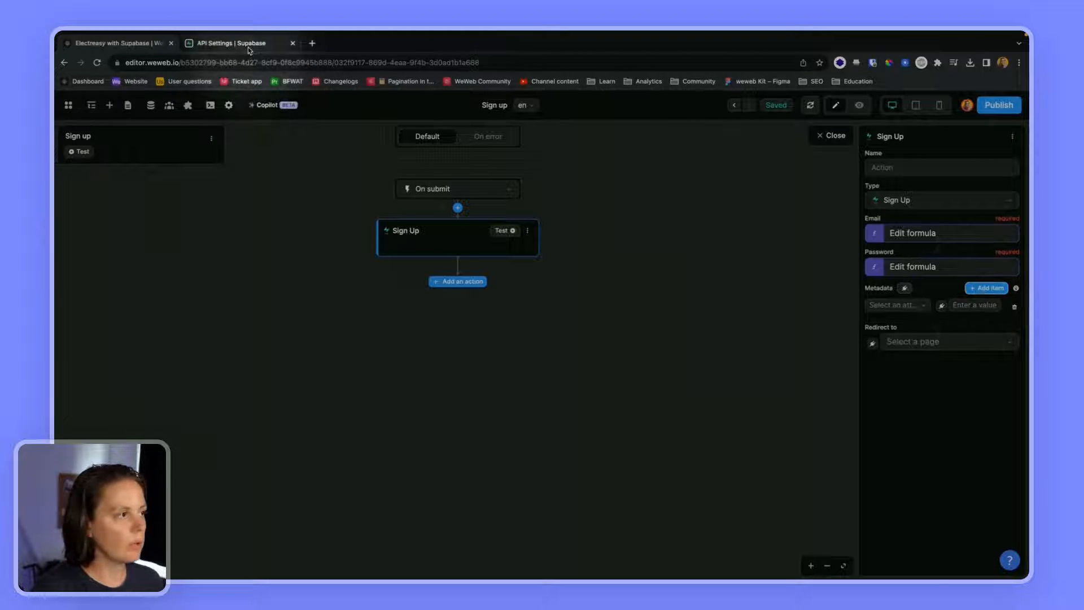
{"action": "left_click", "coordinate": [235, 43]}
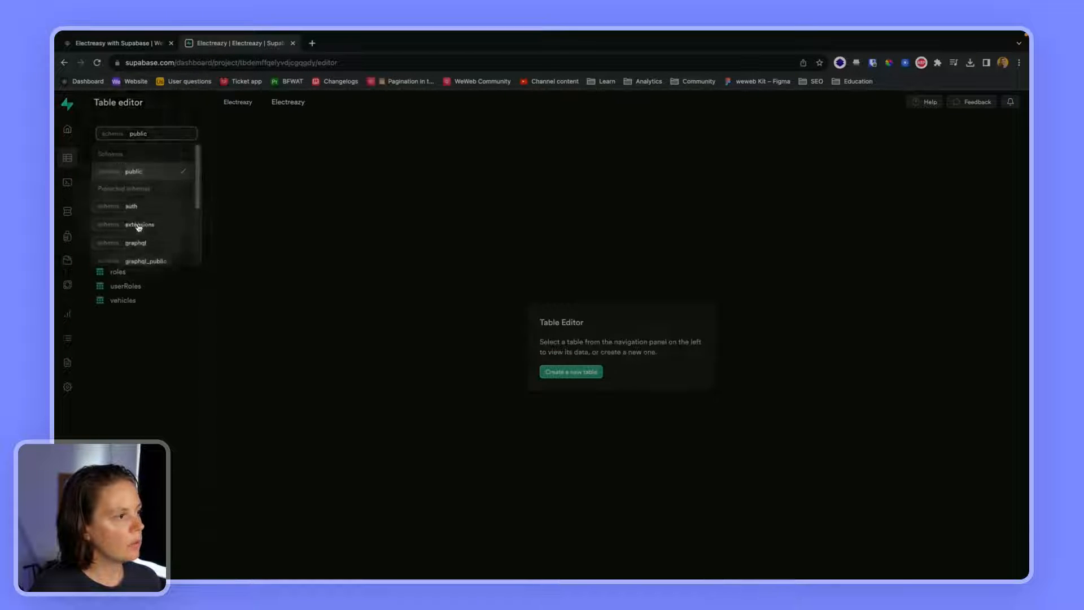
{"action": "left_click", "coordinate": [131, 205]}
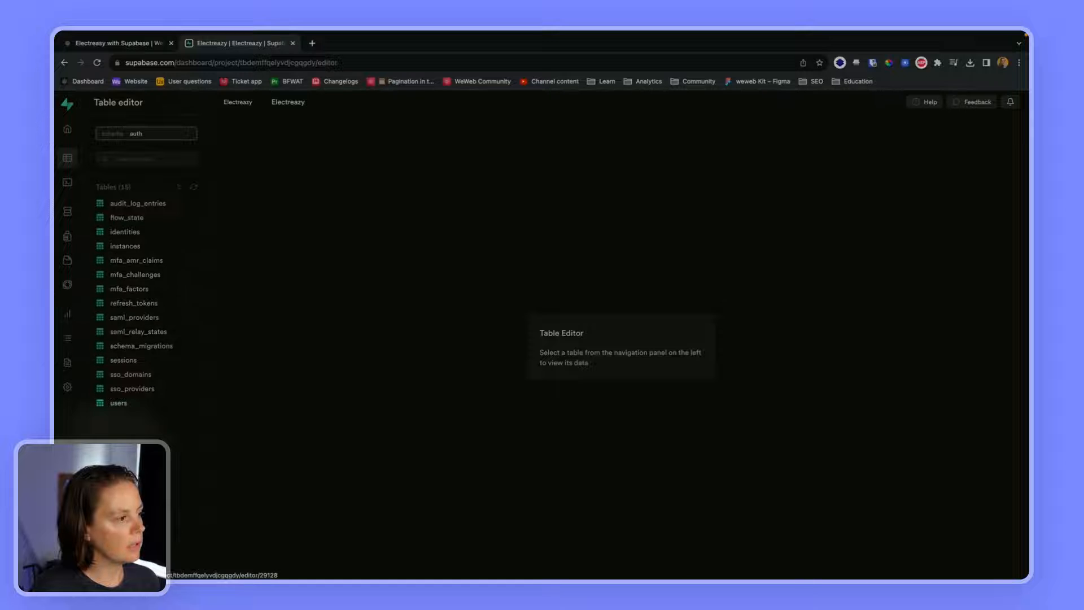
{"action": "left_click", "coordinate": [118, 402]}
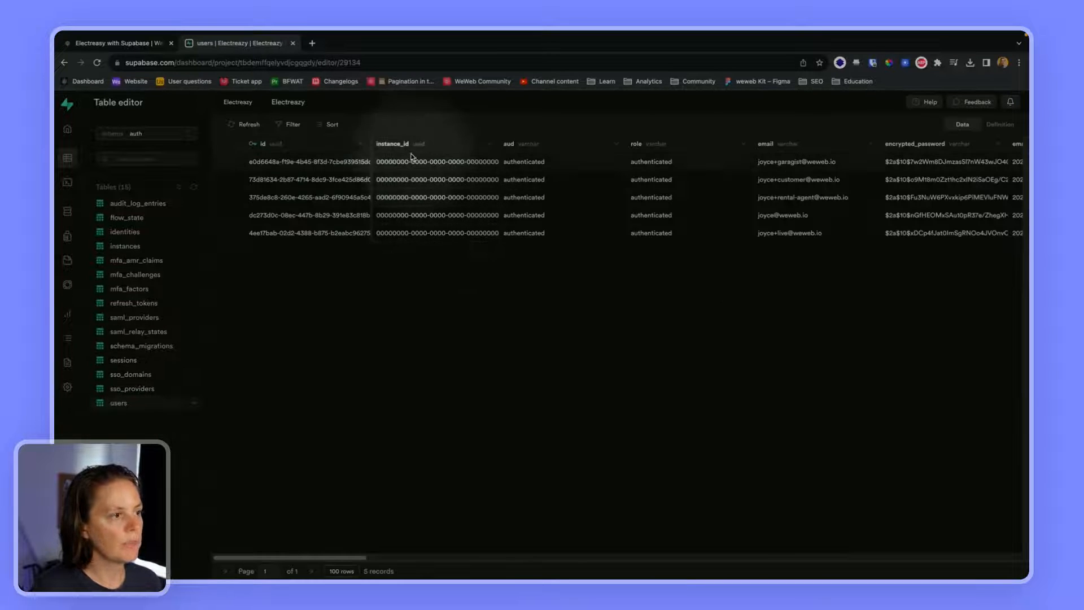
{"action": "scroll", "scroll_direction": "right", "scroll_amount": 3}
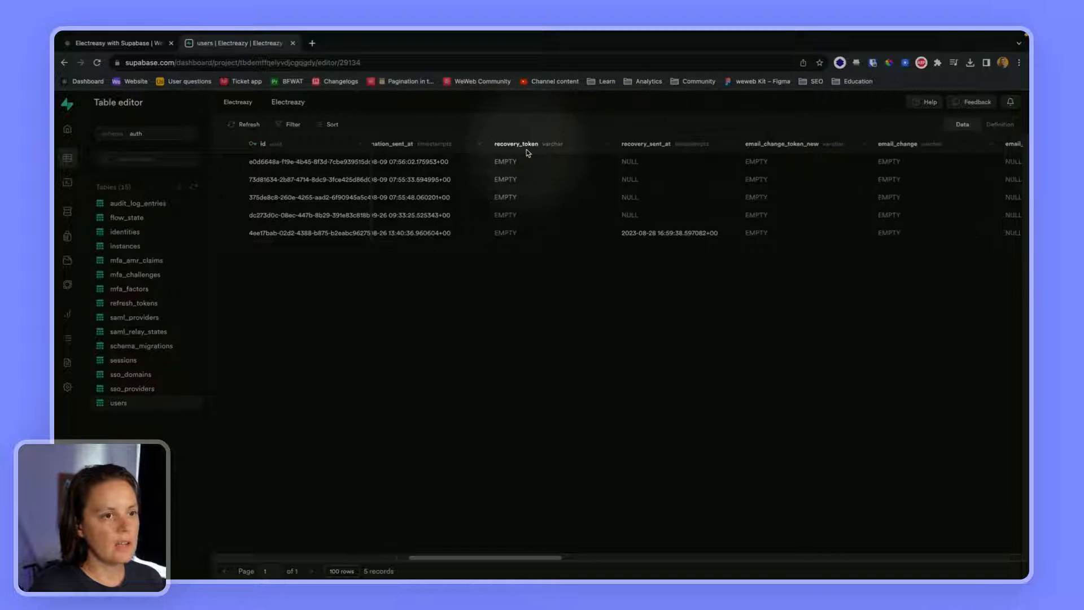
{"action": "scroll", "scroll_direction": "right", "scroll_amount": 3}
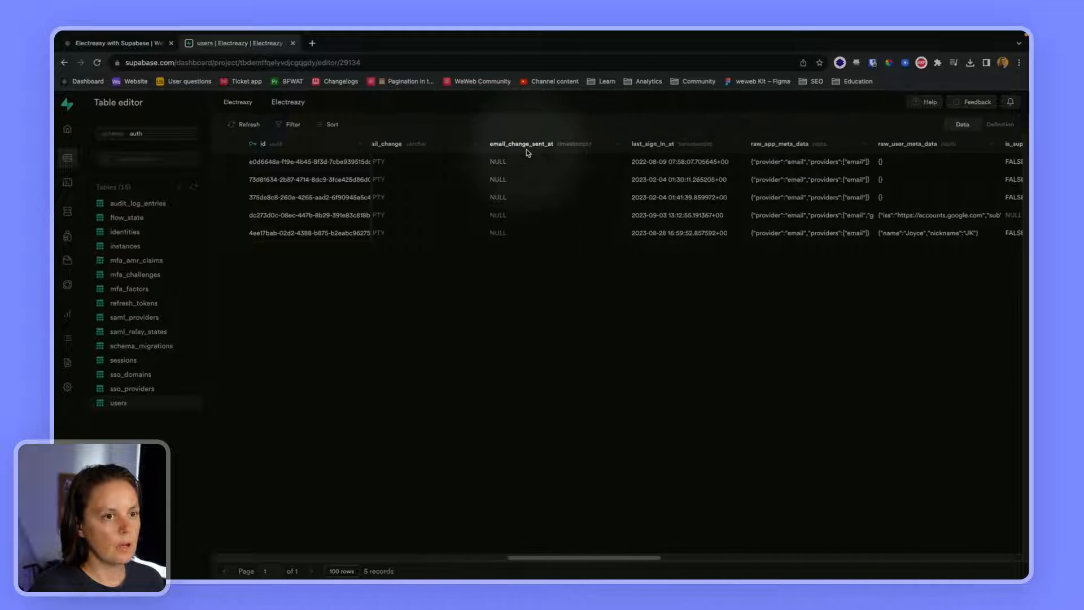
{"action": "scroll", "scroll_direction": "right", "scroll_amount": 3}
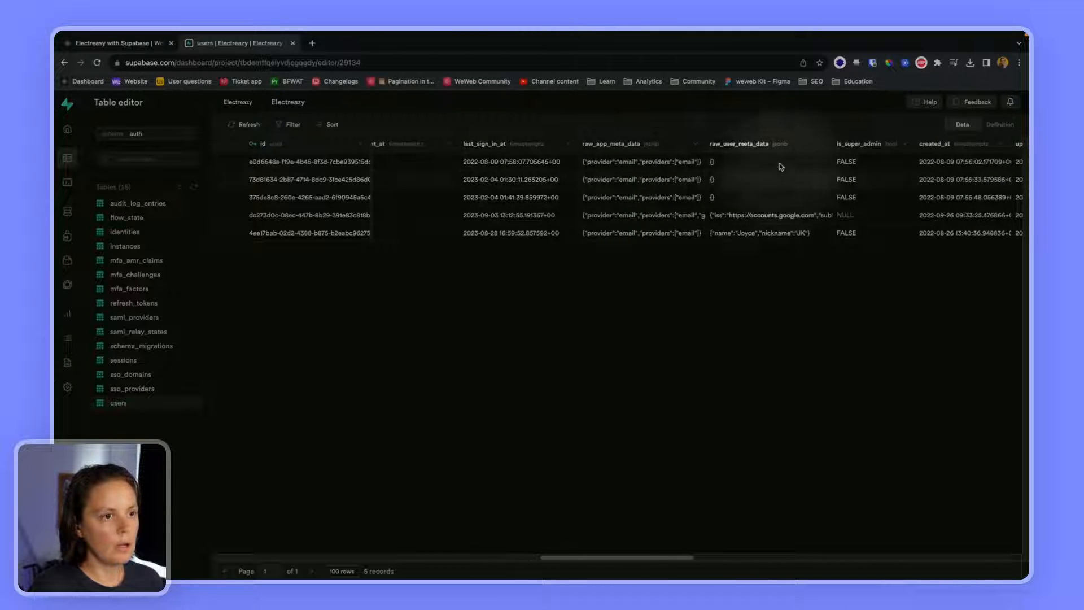
{"action": "mouse_move", "coordinate": [748, 143]}
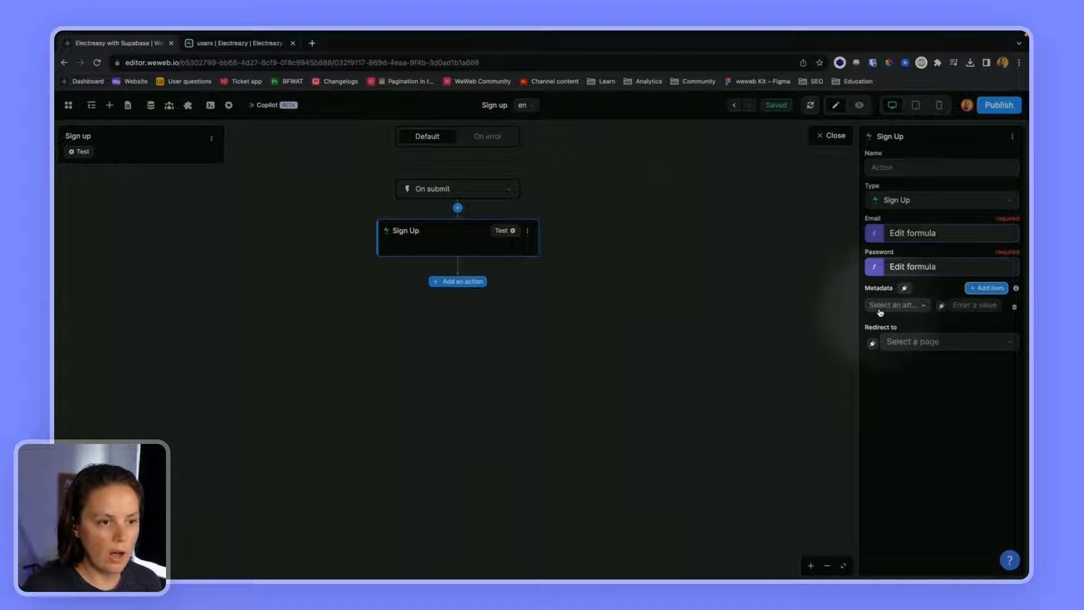
- Pick Nickname from the Sign Up action's metadata attribute list
{"action": "left_click", "coordinate": [896, 305]}
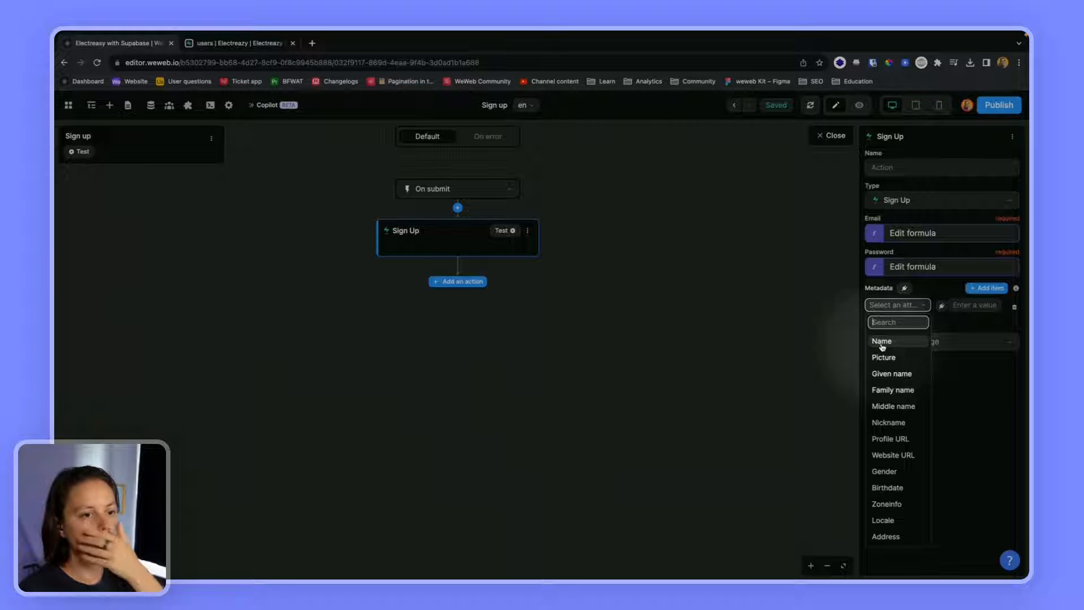
{"action": "mouse_move", "coordinate": [889, 422]}
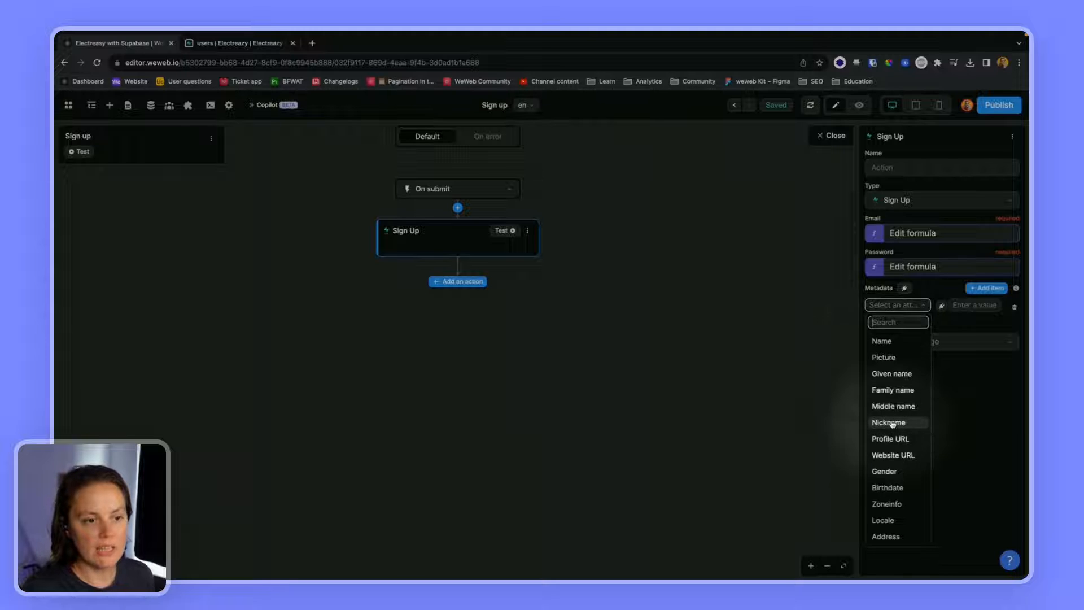
{"action": "left_click", "coordinate": [889, 422]}
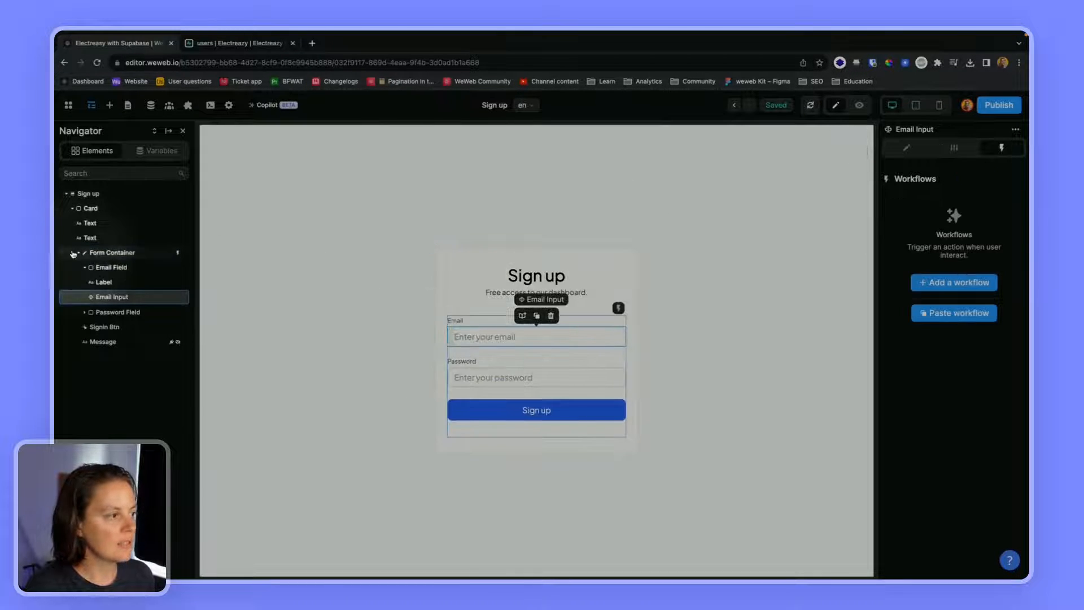
- Duplicate Email Field as 'Nickname Field', expand it and select its input for renaming
{"action": "left_click", "coordinate": [111, 267]}
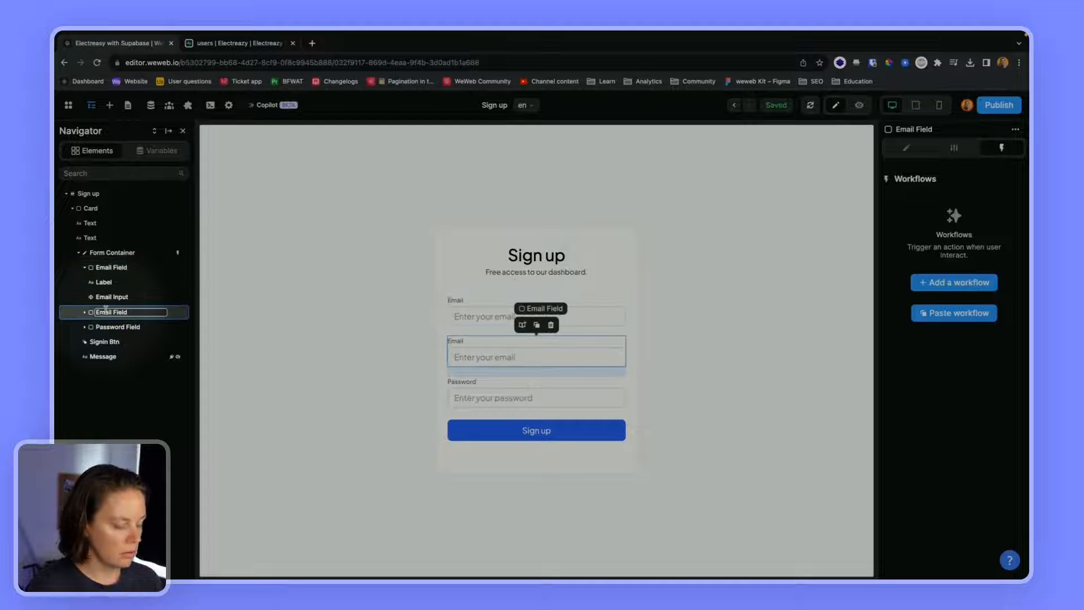
{"action": "type", "text": "Nickna"}
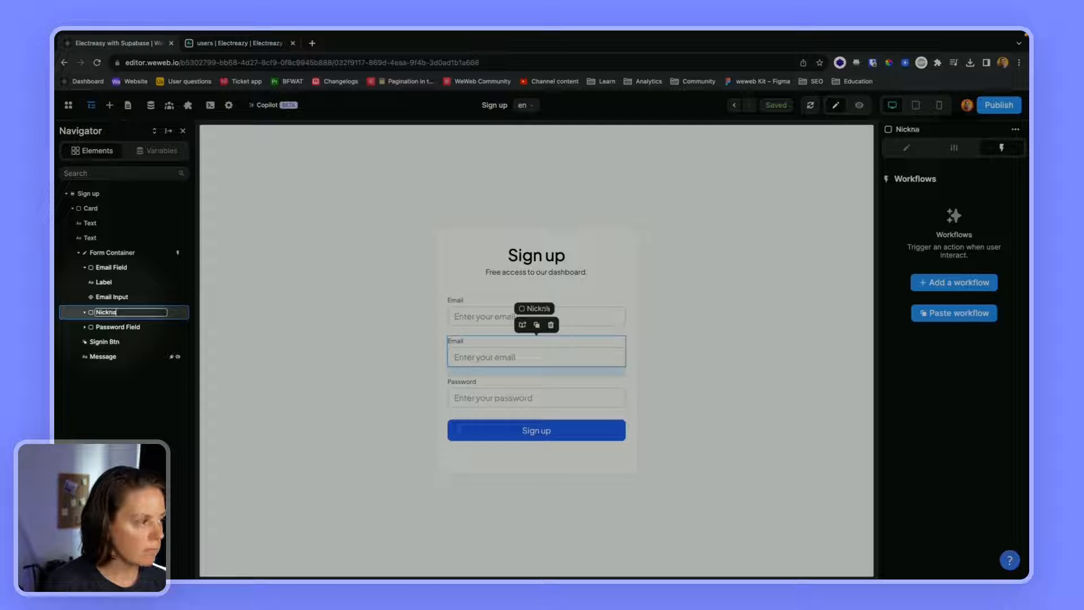
{"action": "type", "text": "Nickname Field"}
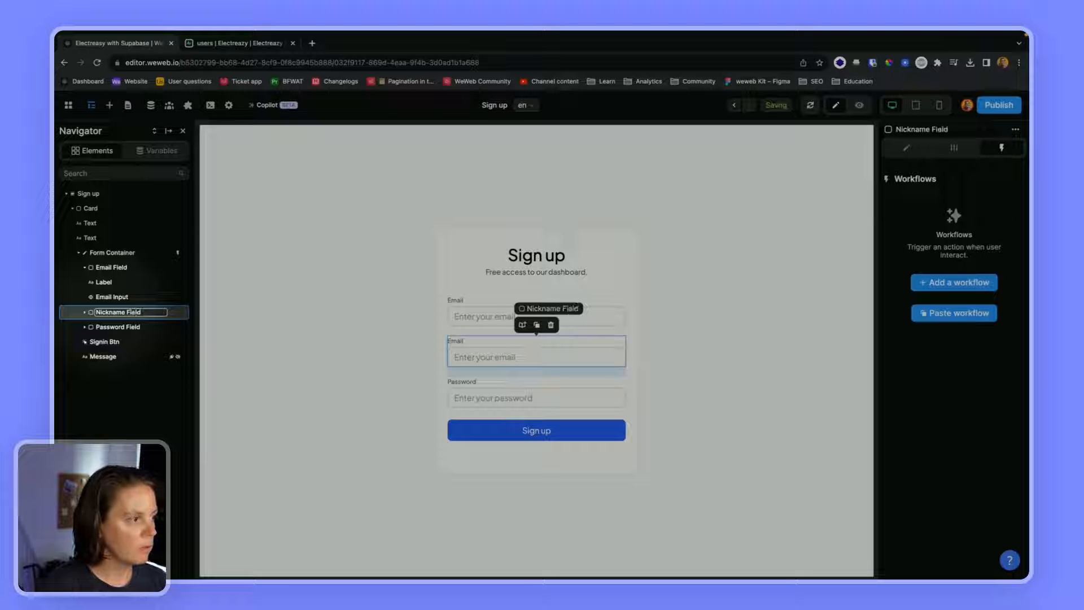
{"action": "left_click", "coordinate": [86, 311]}
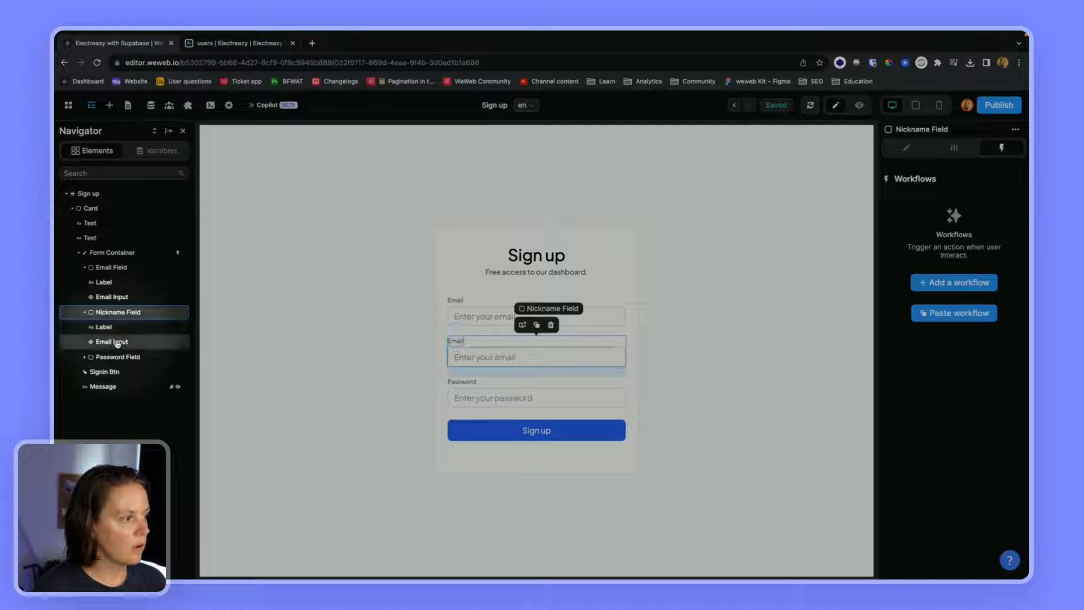
{"action": "left_click", "coordinate": [112, 341]}
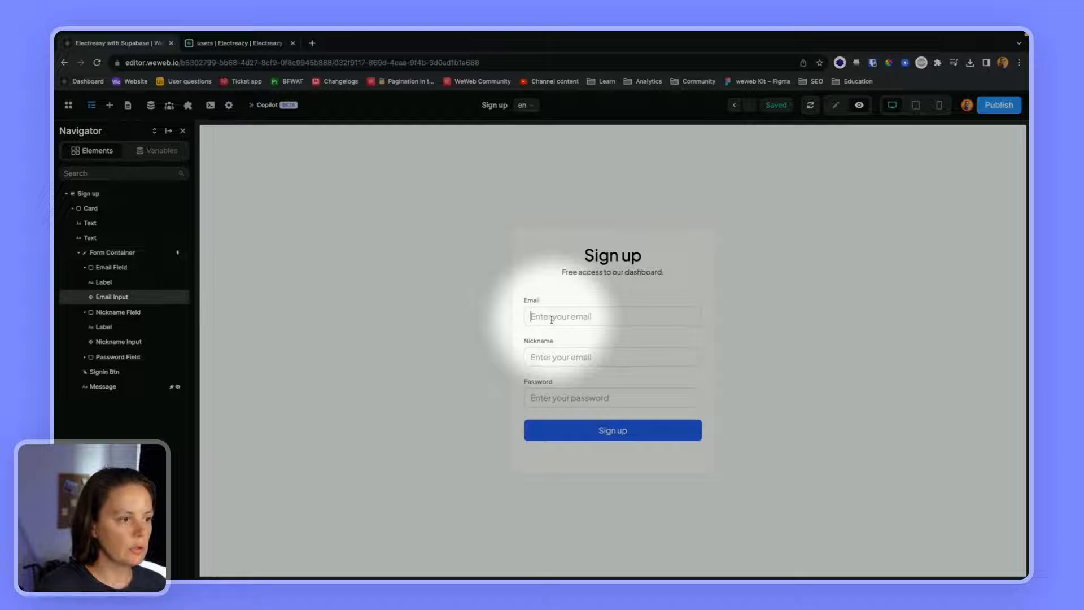
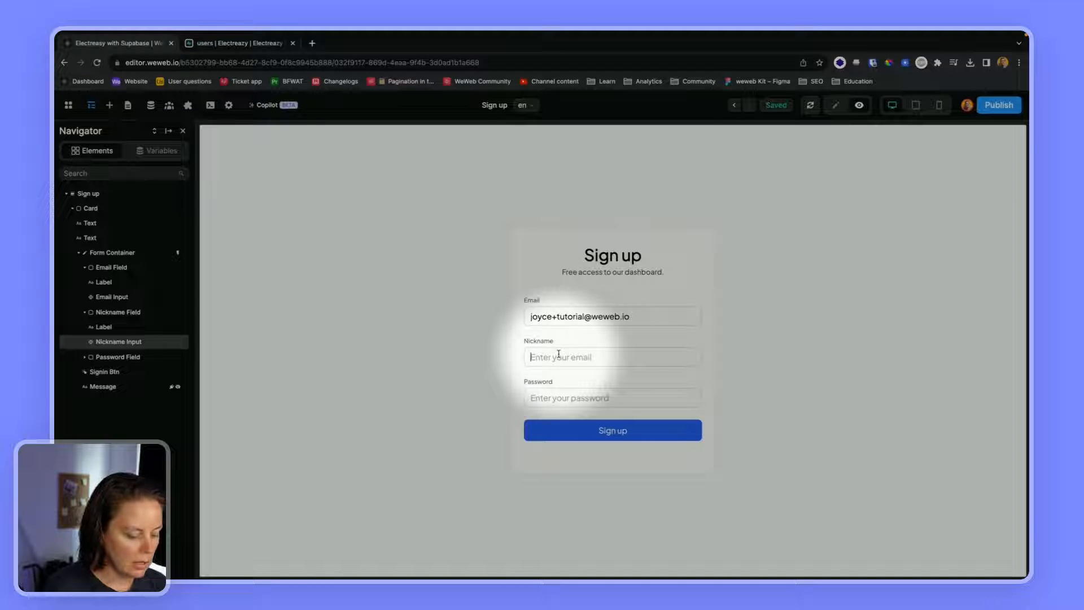
- Enter a joyce+tutorial@… test email and nickname JK in preview, then return to editing
{"action": "type", "text": "JK"}
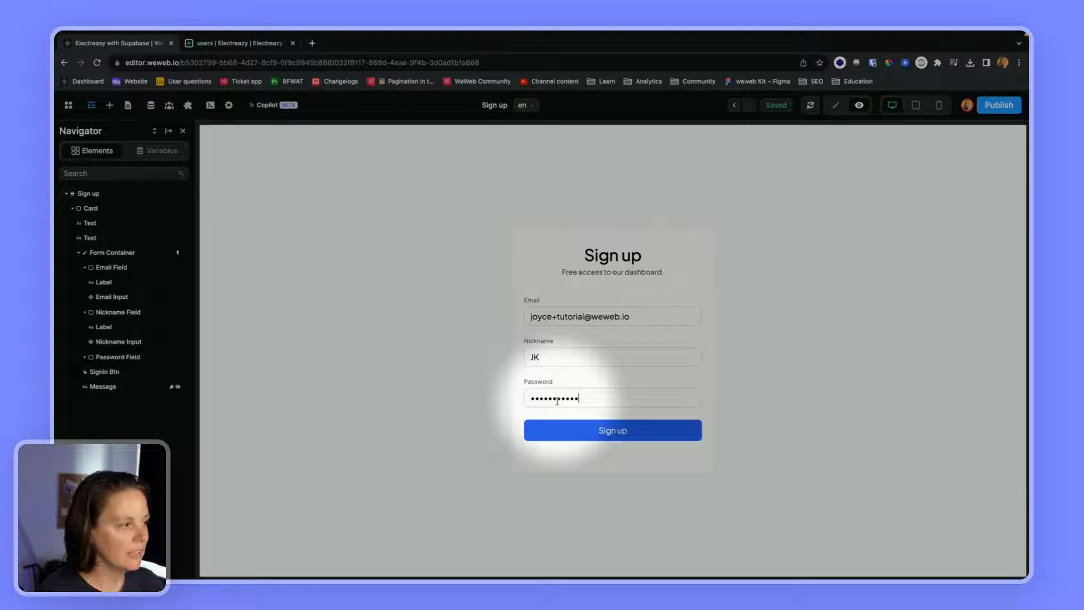
{"action": "left_click", "coordinate": [156, 151]}
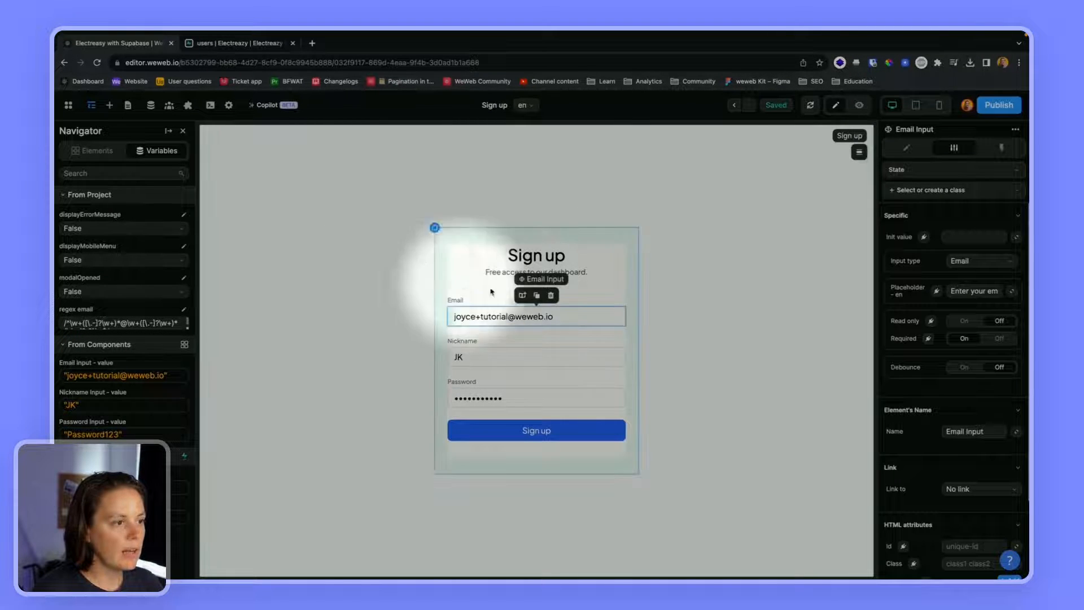
- Bind the Sign up workflow's Nickname metadata value to the Nickname Input value formula
{"action": "left_click", "coordinate": [92, 151]}
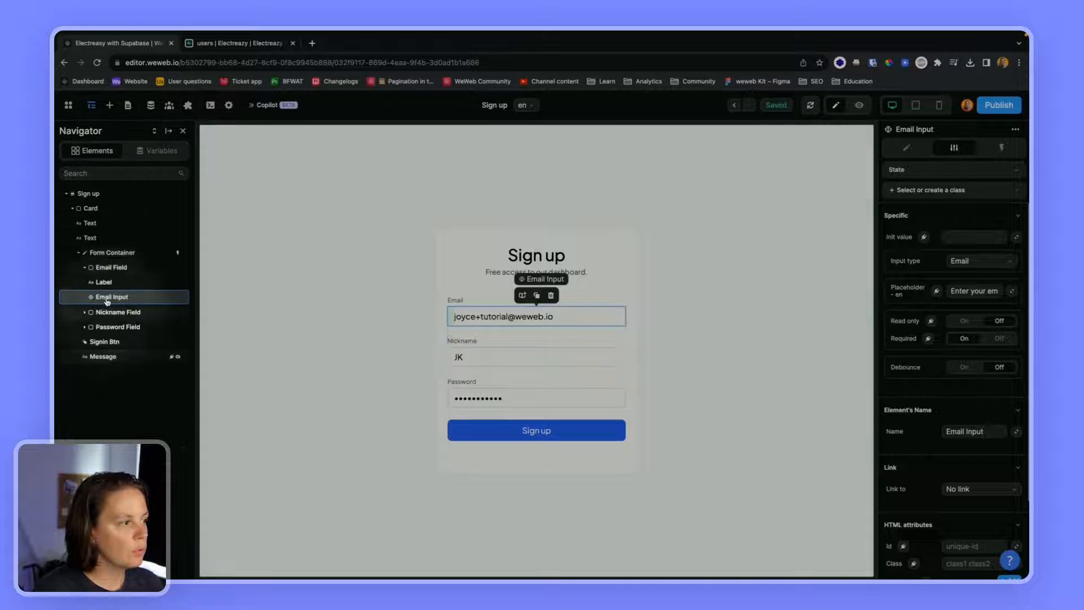
{"action": "left_click", "coordinate": [112, 252]}
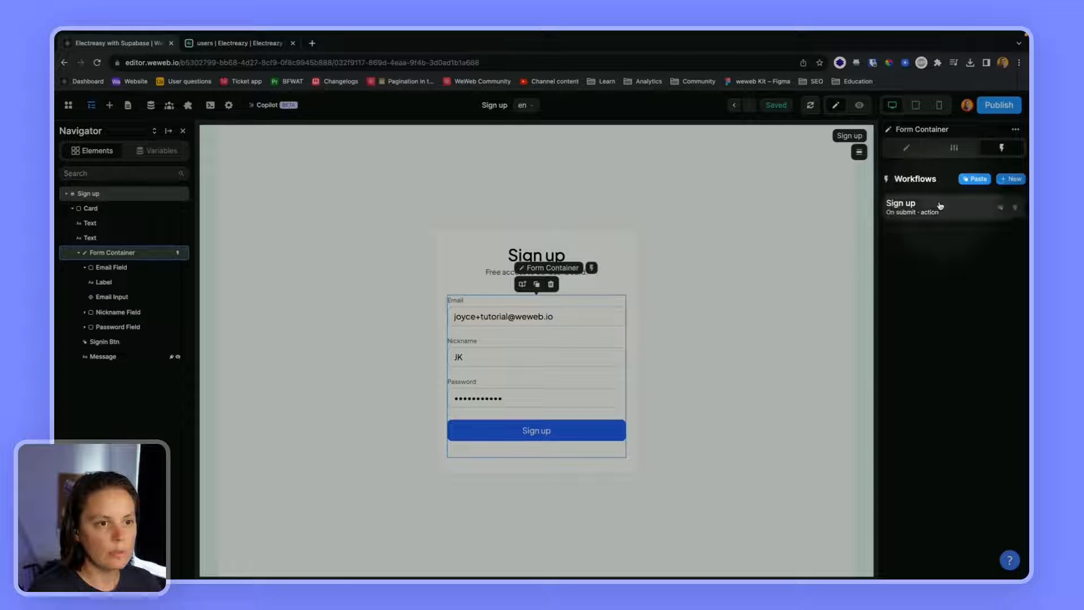
{"action": "left_click", "coordinate": [901, 206]}
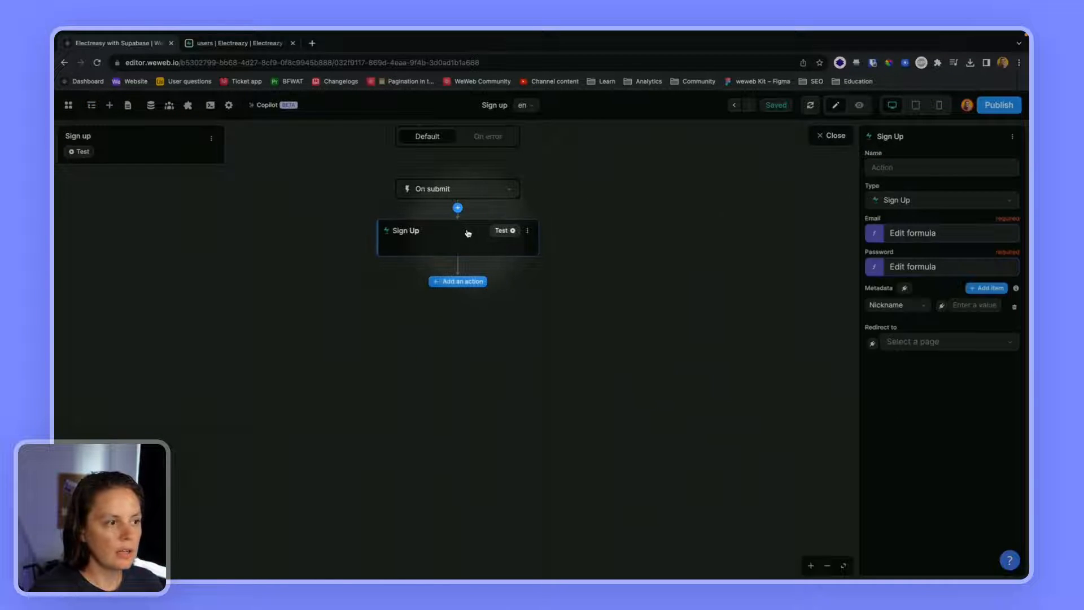
{"action": "left_click", "coordinate": [912, 233]}
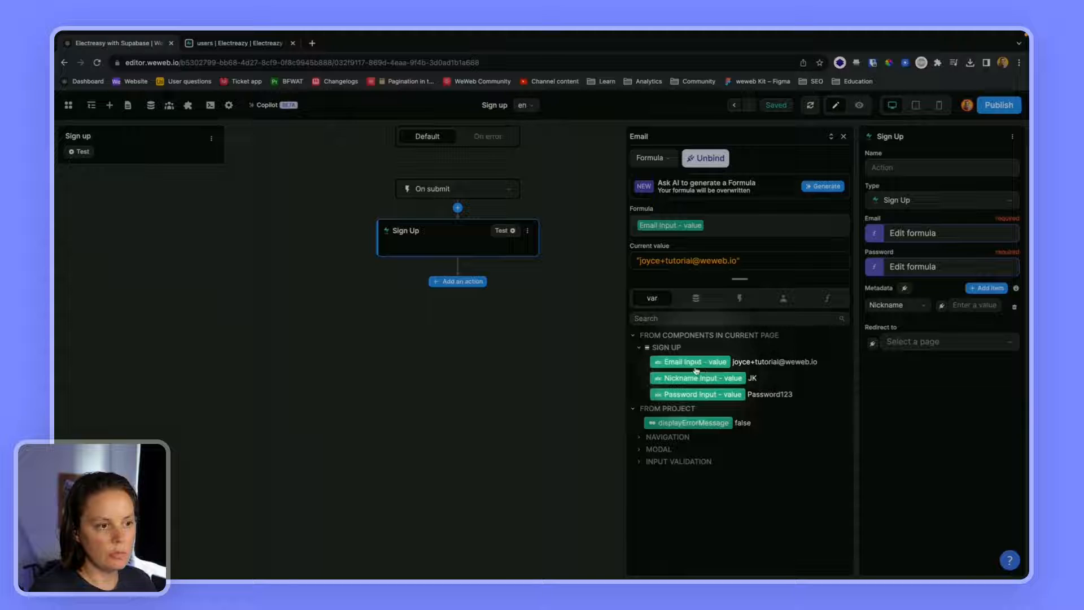
{"action": "left_click", "coordinate": [697, 394]}
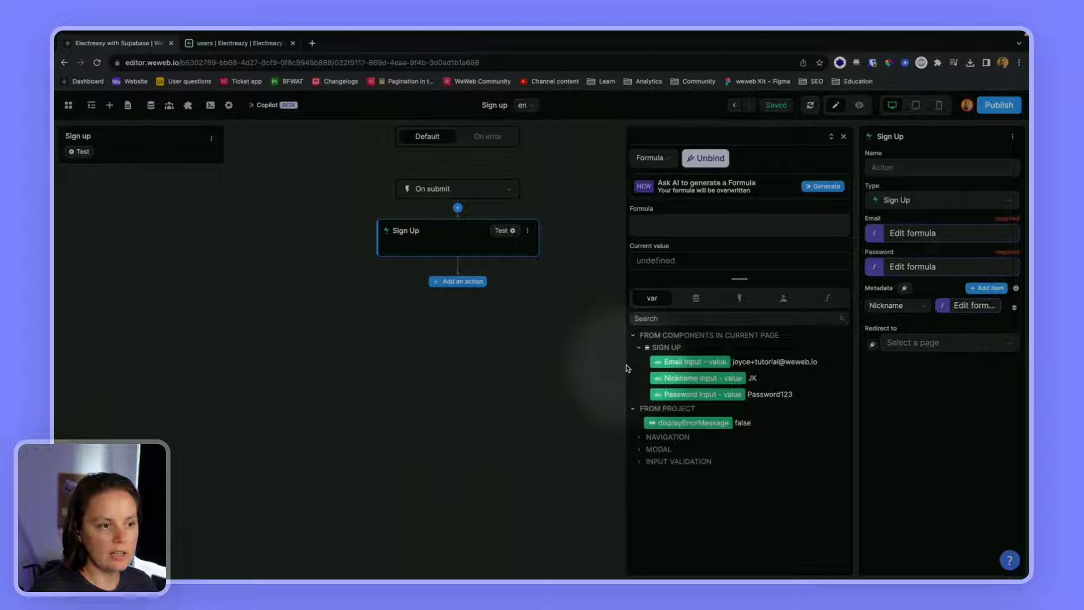
{"action": "left_click", "coordinate": [698, 378]}
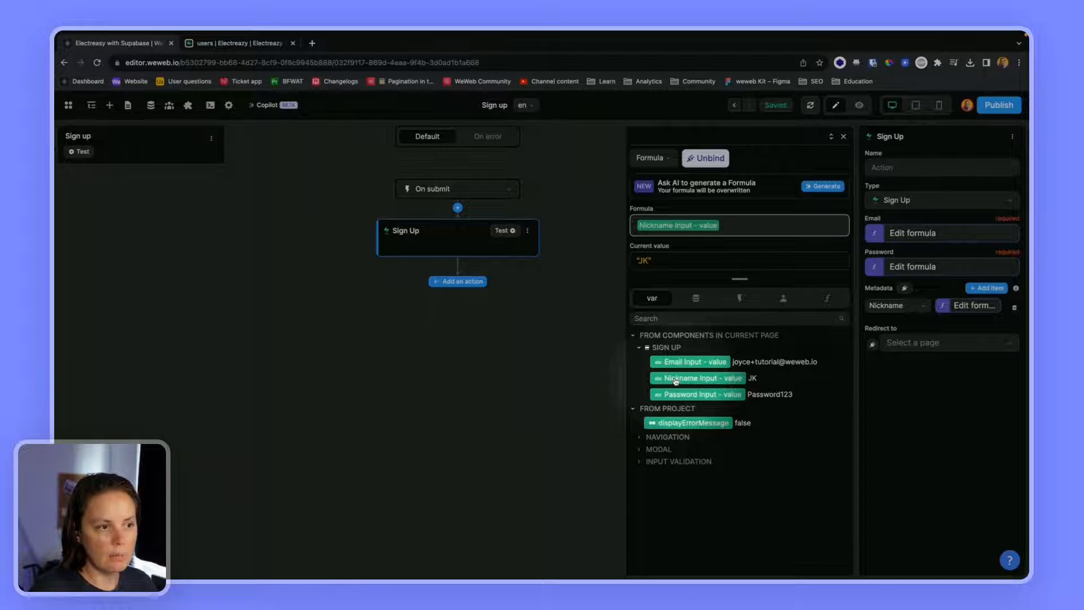
{"action": "left_click", "coordinate": [834, 136]}
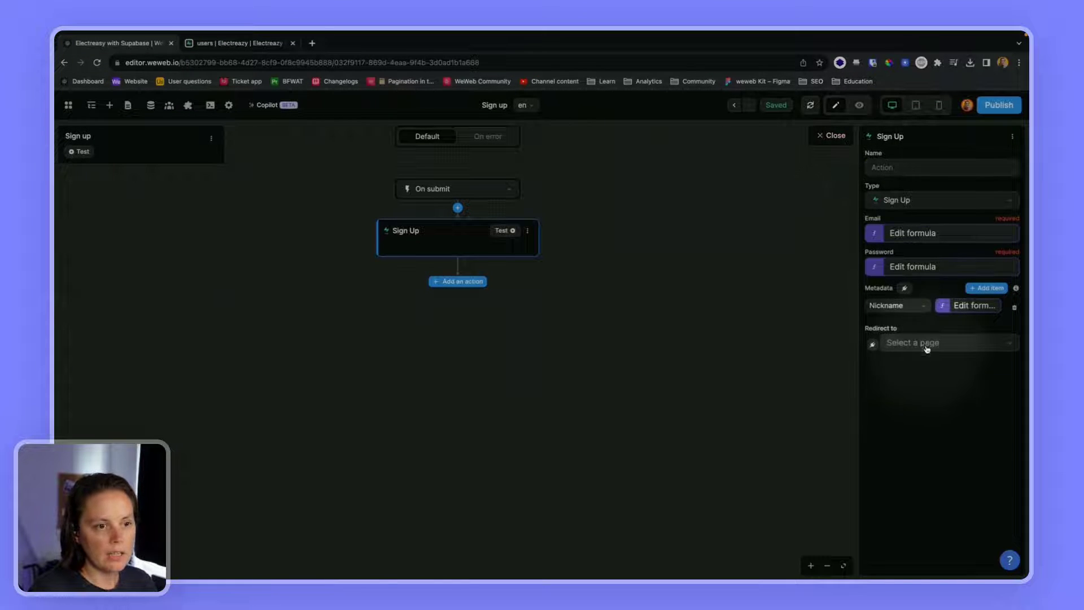
- Set the Sign Up action's Redirect to page to Cars
{"action": "left_click", "coordinate": [939, 342]}
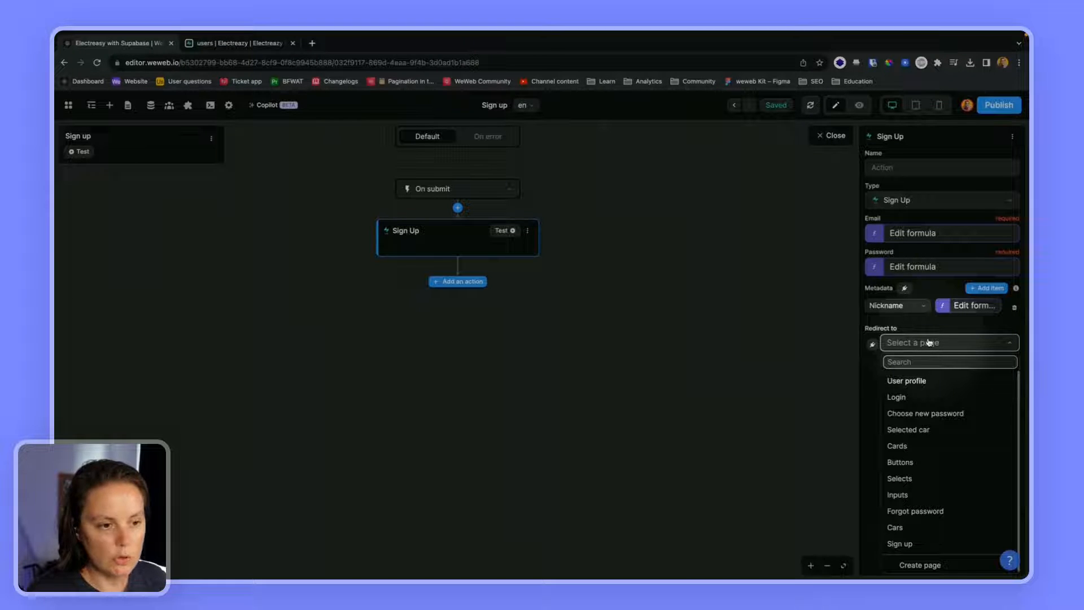
{"action": "mouse_move", "coordinate": [914, 355]}
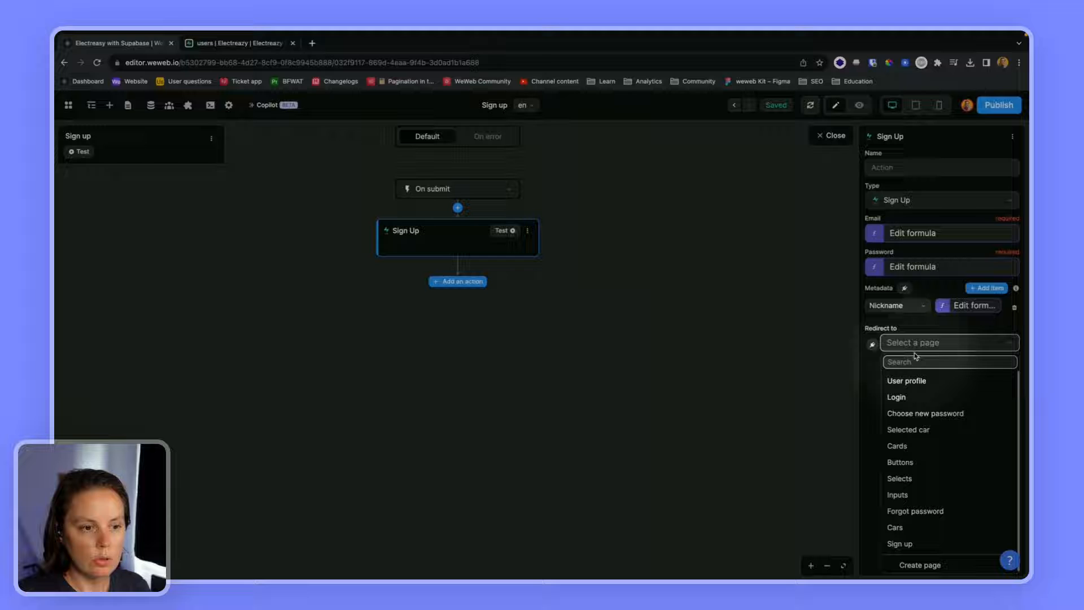
{"action": "left_click", "coordinate": [894, 527]}
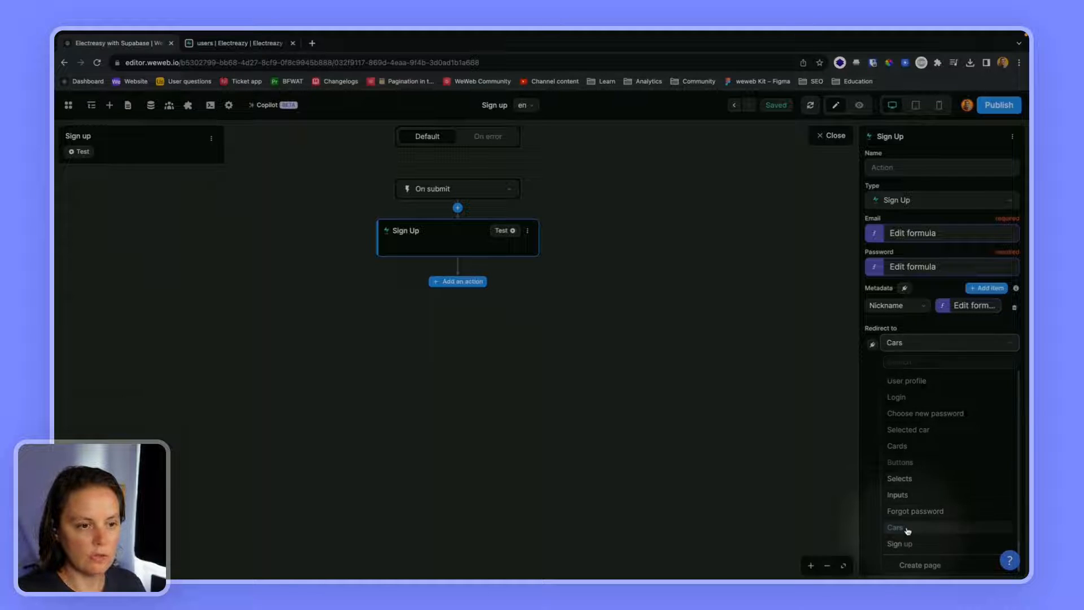
{"action": "left_click", "coordinate": [897, 527]}
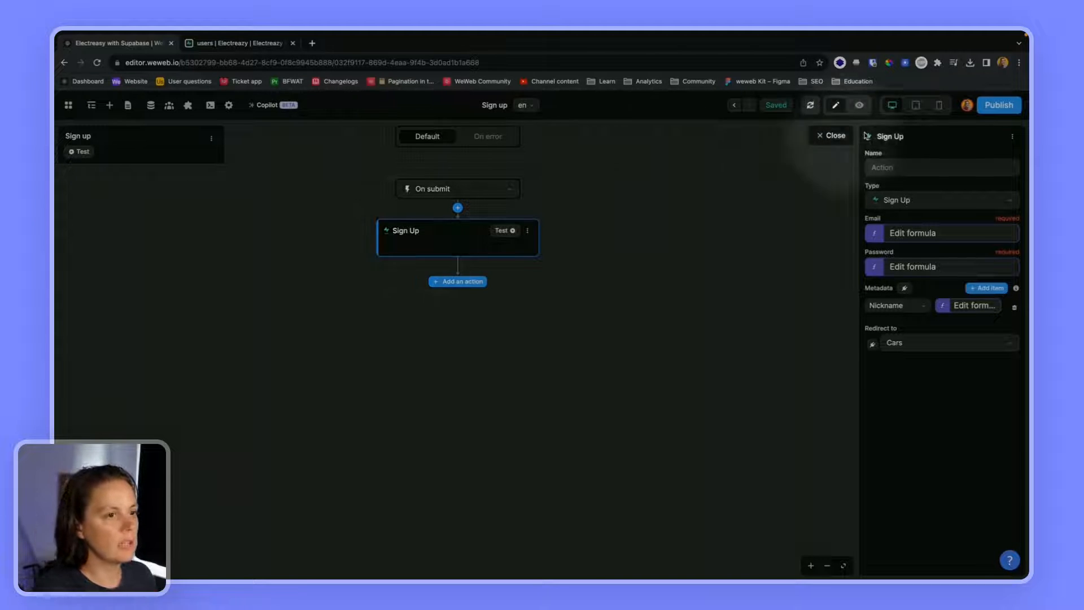
- Preview the page with Supabase Auth variables visible and submit the test sign-up
{"action": "left_click", "coordinate": [829, 135]}
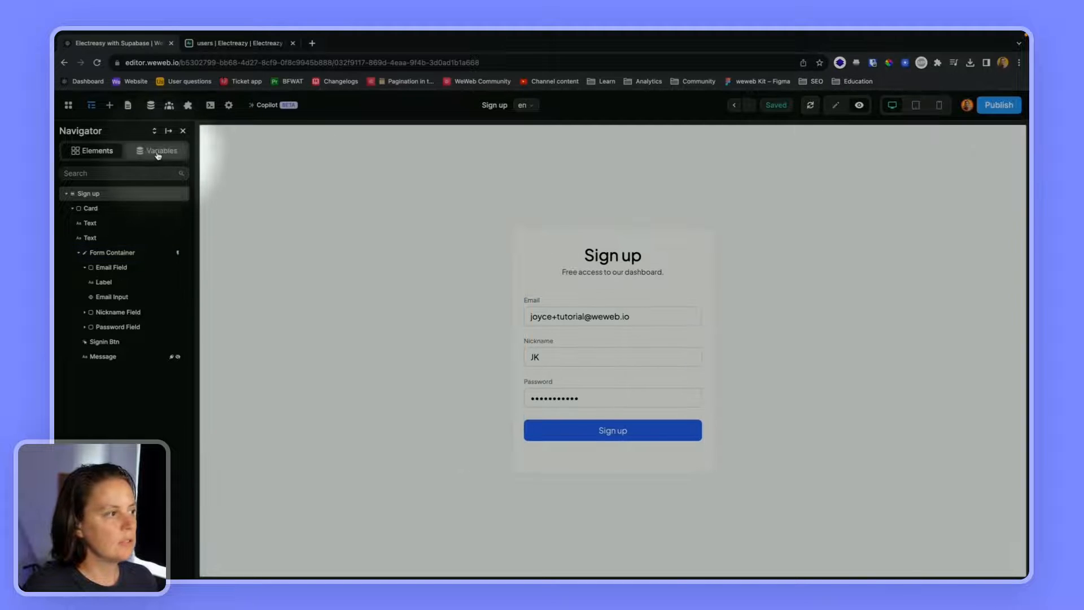
{"action": "left_click", "coordinate": [158, 150]}
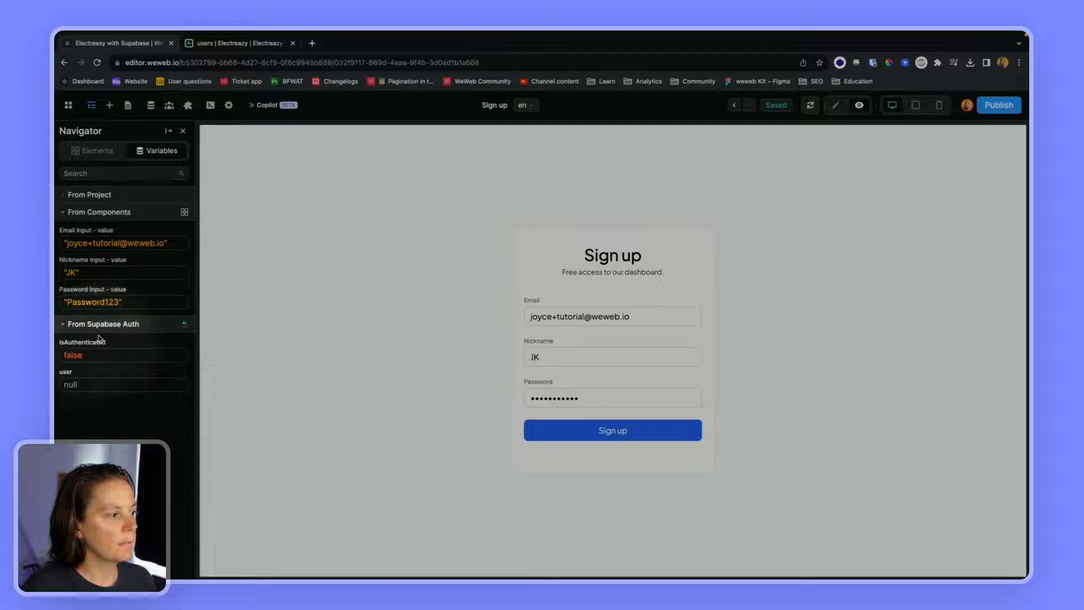
{"action": "left_click", "coordinate": [611, 430]}
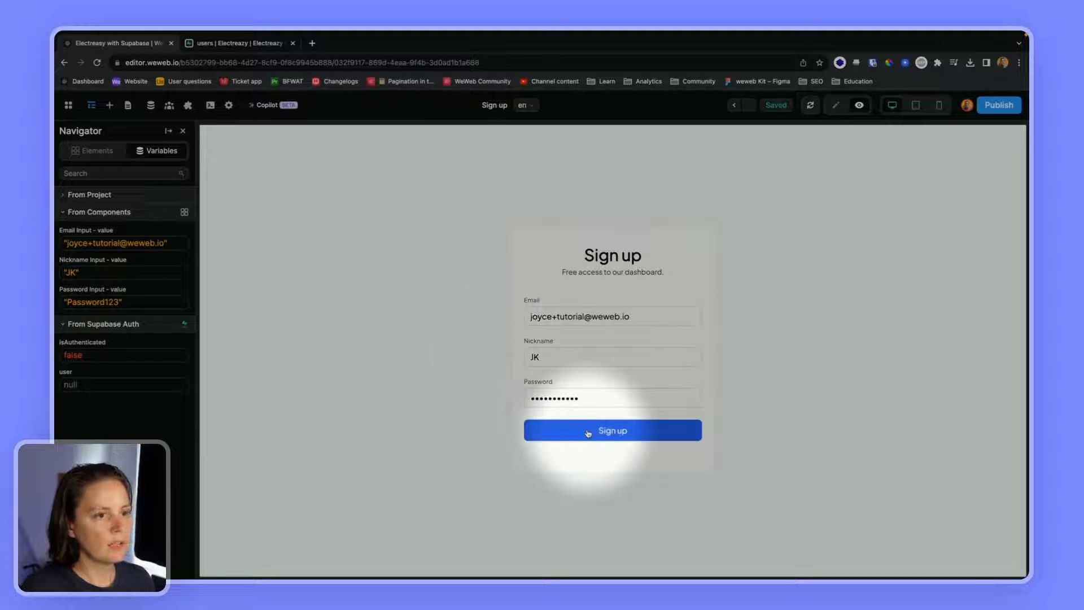
{"action": "left_click", "coordinate": [611, 430]}
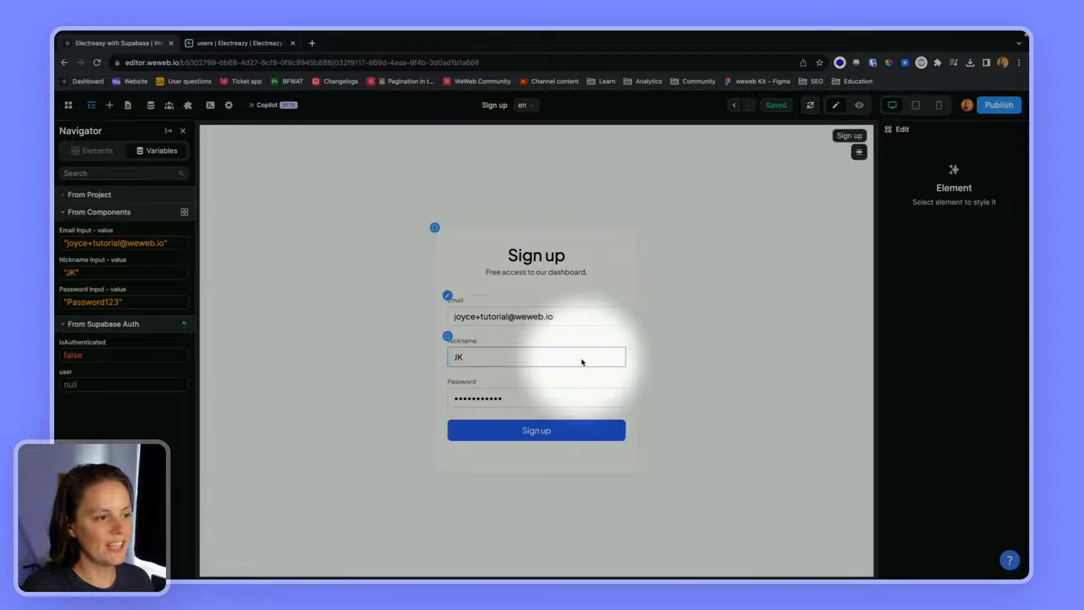
- Set the Nickname Input's input type to Short answer and check it in preview
{"action": "left_click", "coordinate": [535, 356]}
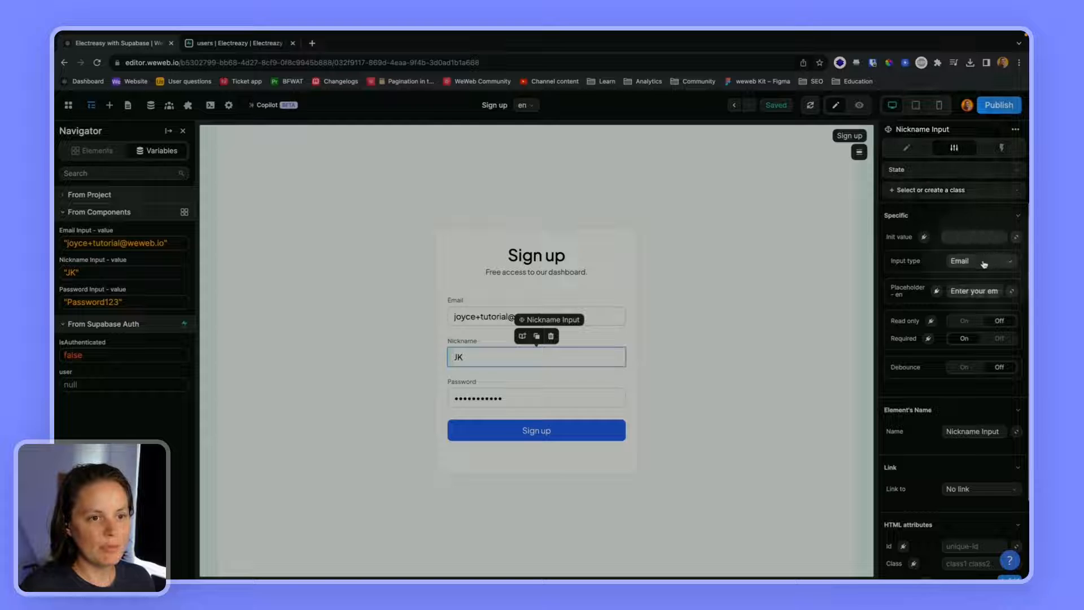
{"action": "left_click", "coordinate": [977, 261]}
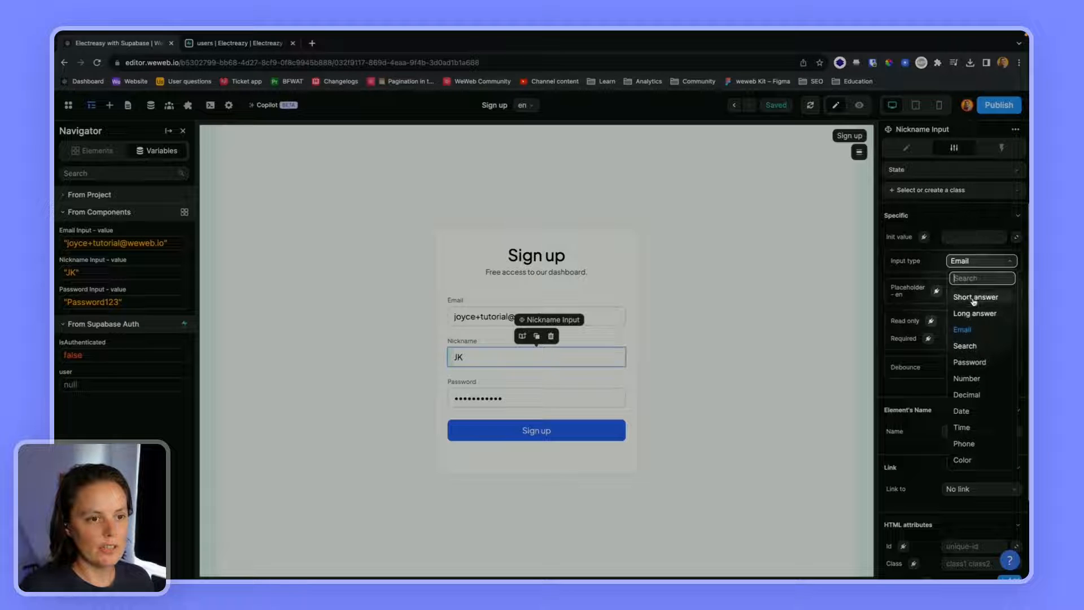
{"action": "left_click", "coordinate": [975, 296]}
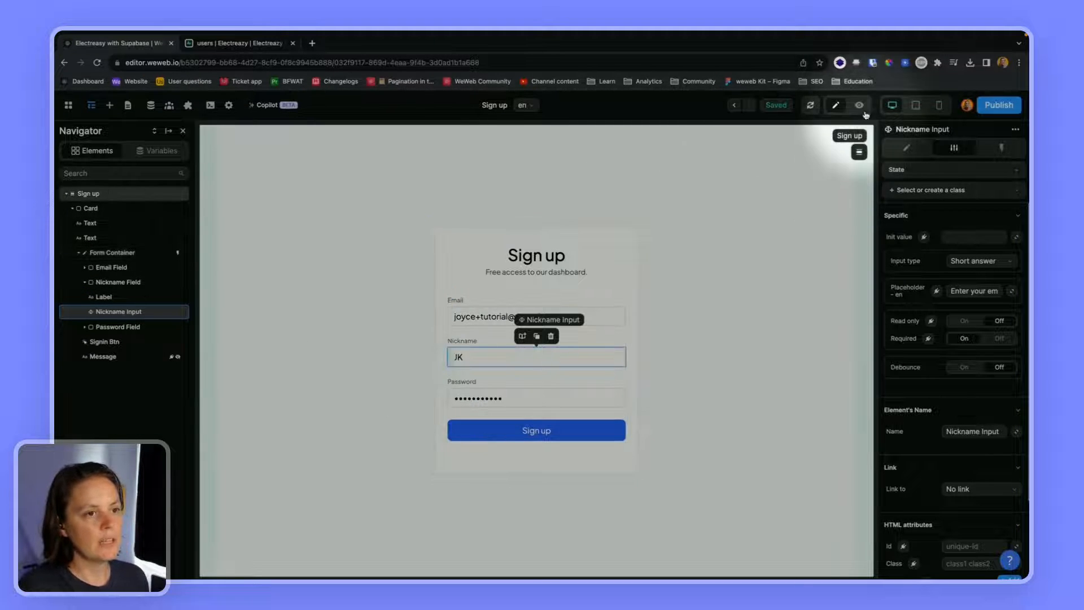
{"action": "left_click", "coordinate": [157, 151]}
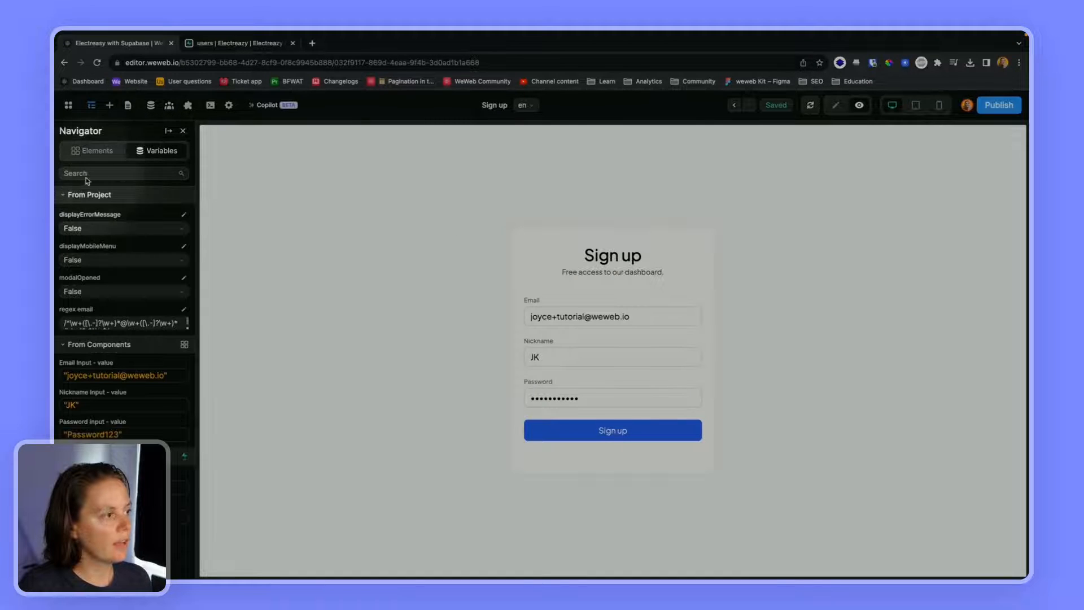
{"action": "left_click", "coordinate": [611, 430]}
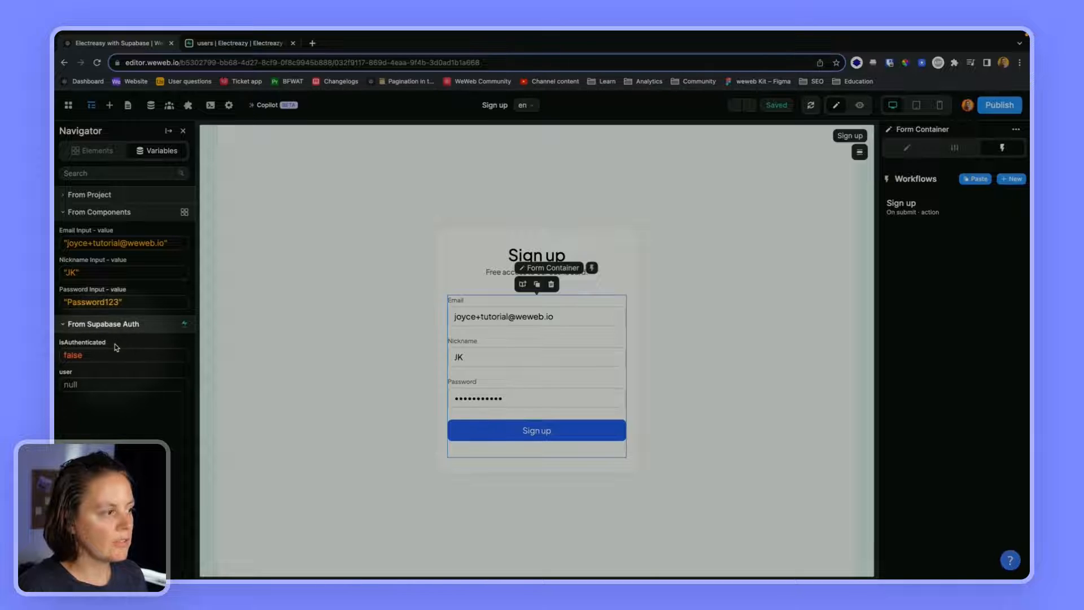
{"action": "left_click", "coordinate": [926, 207]}
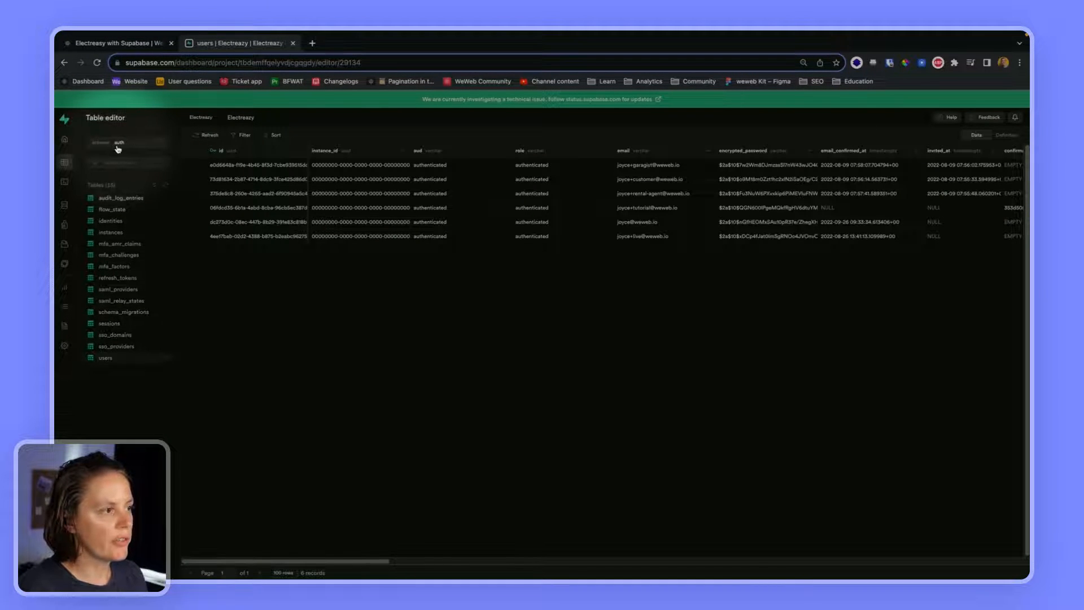
- Check the new user's empty email_confirmed_at in Supabase's auth users table
{"action": "left_click", "coordinate": [663, 208]}
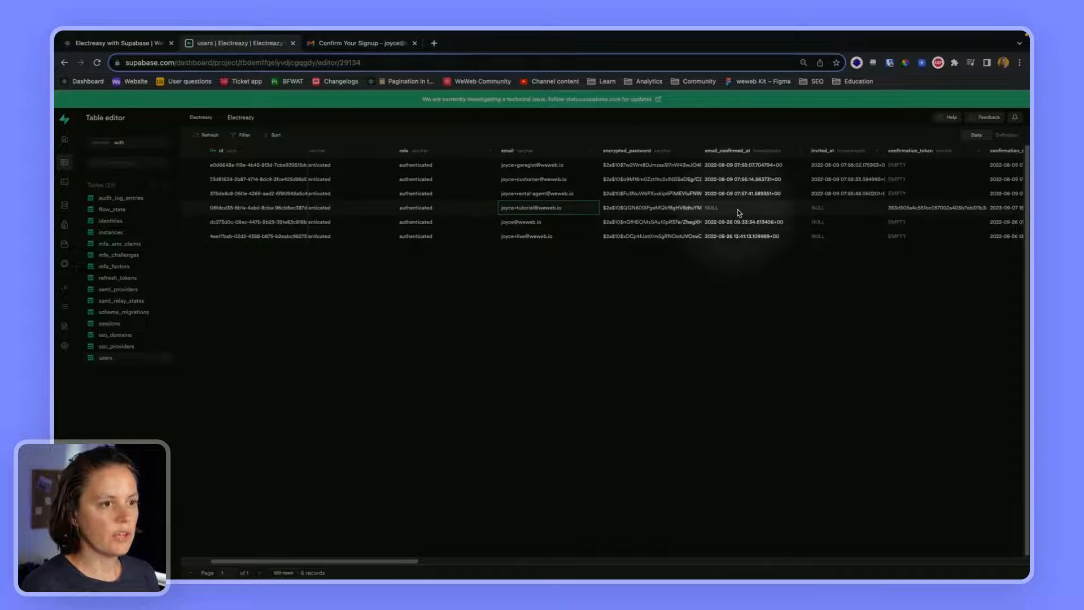
{"action": "left_click", "coordinate": [359, 43]}
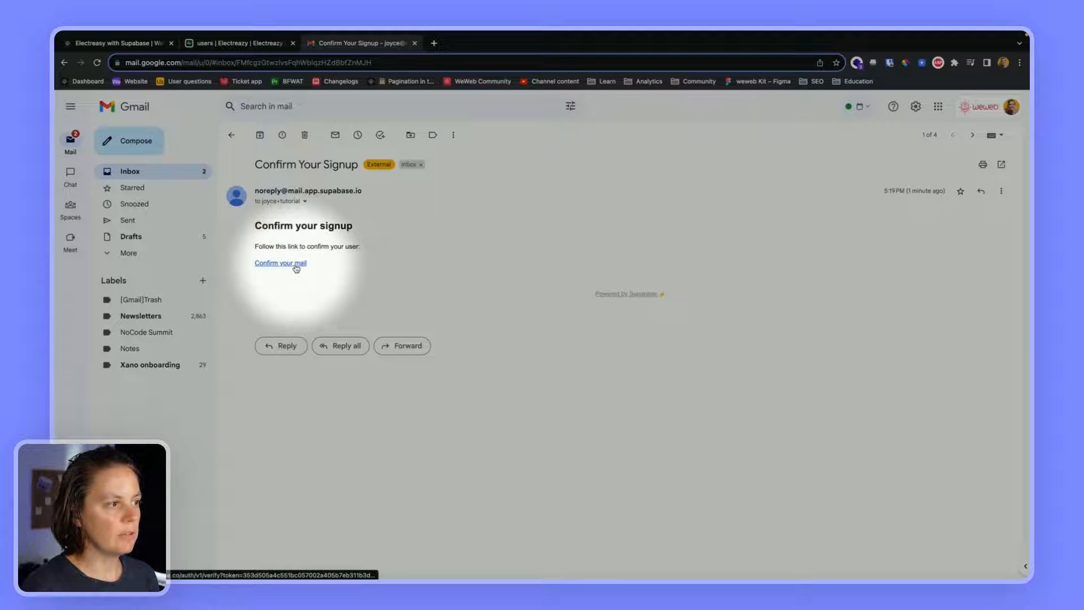
- Follow the Confirm your mail link in the Supabase signup email
{"action": "left_click", "coordinate": [280, 201]}
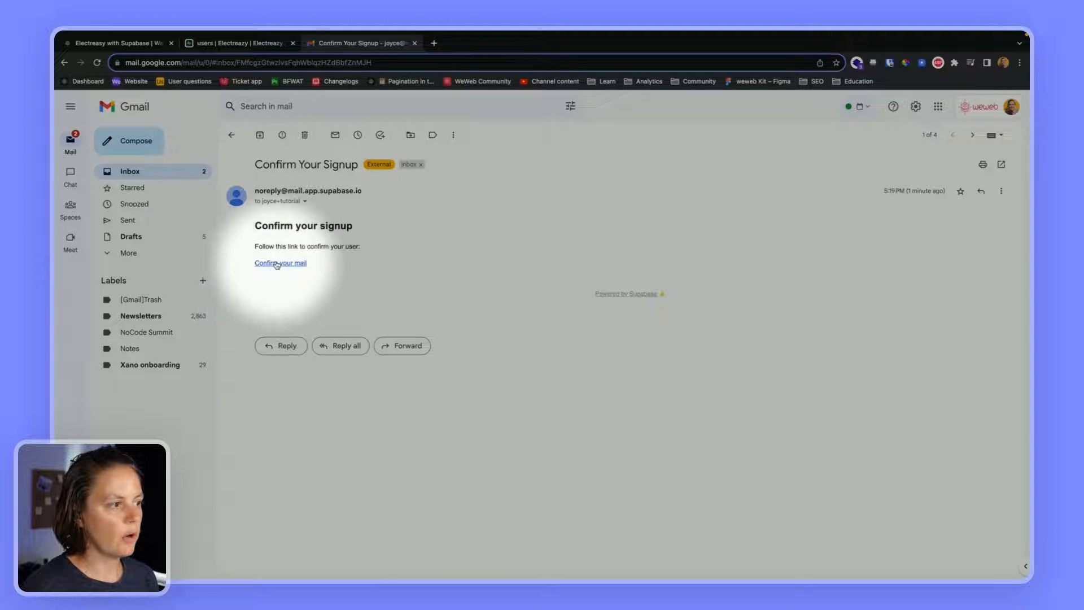
{"action": "left_click", "coordinate": [280, 263]}
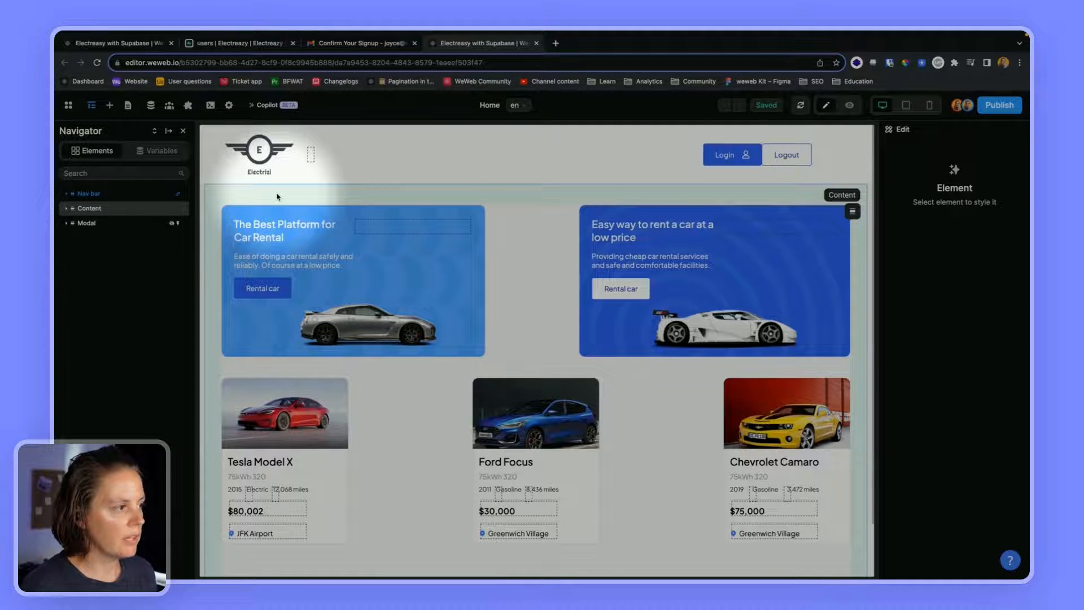
- On the Sign up page, review the Sign up workflow and confirm Supabase Auth isAuthenticated is true
{"action": "left_click", "coordinate": [129, 105]}
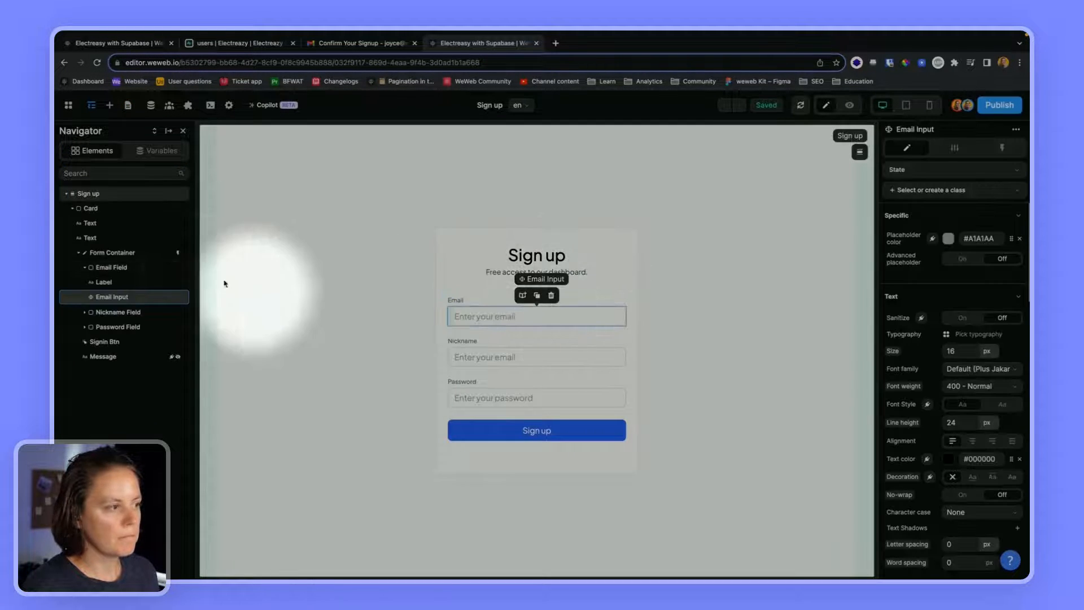
{"action": "left_click", "coordinate": [112, 252]}
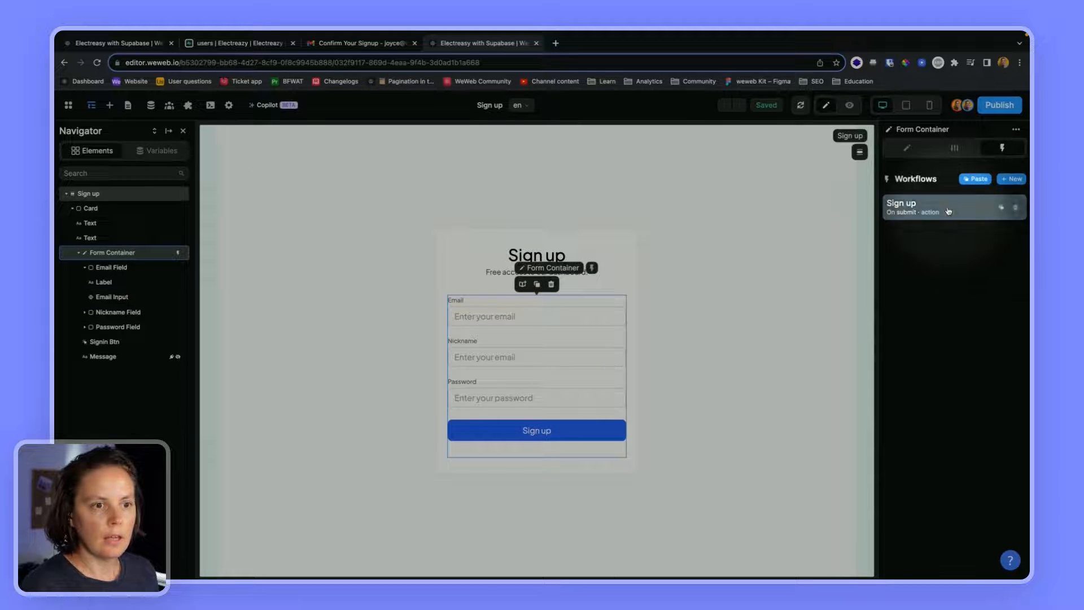
{"action": "left_click", "coordinate": [927, 207]}
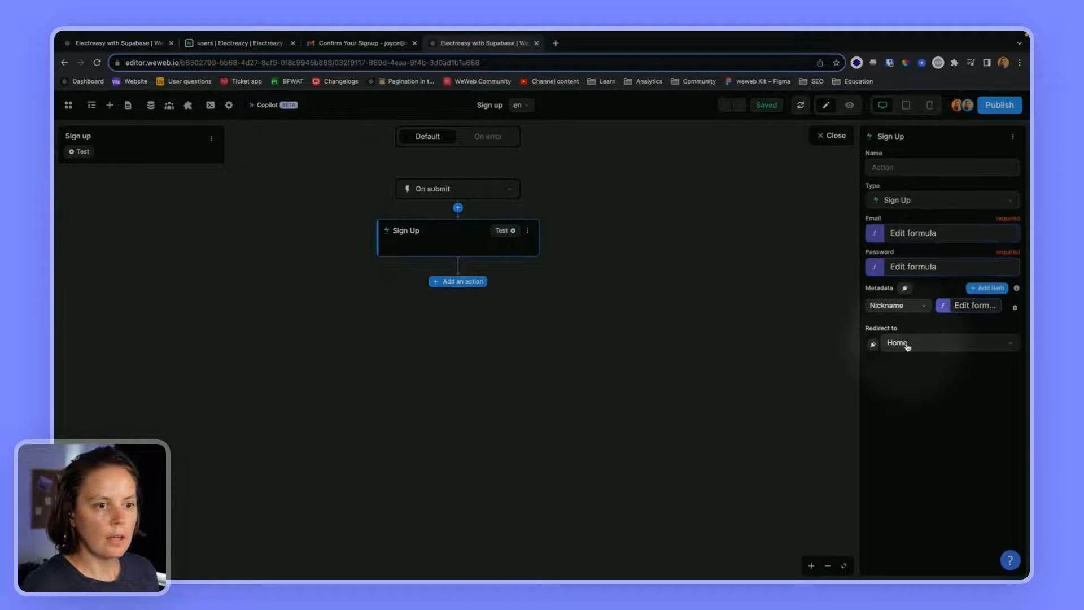
{"action": "left_click", "coordinate": [830, 135]}
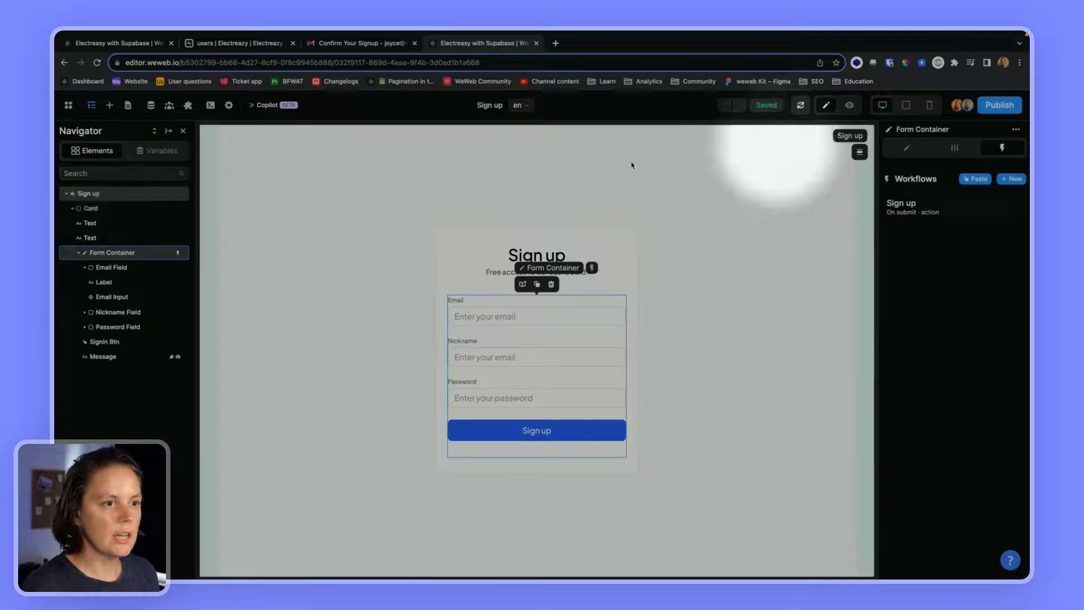
{"action": "left_click", "coordinate": [156, 151]}
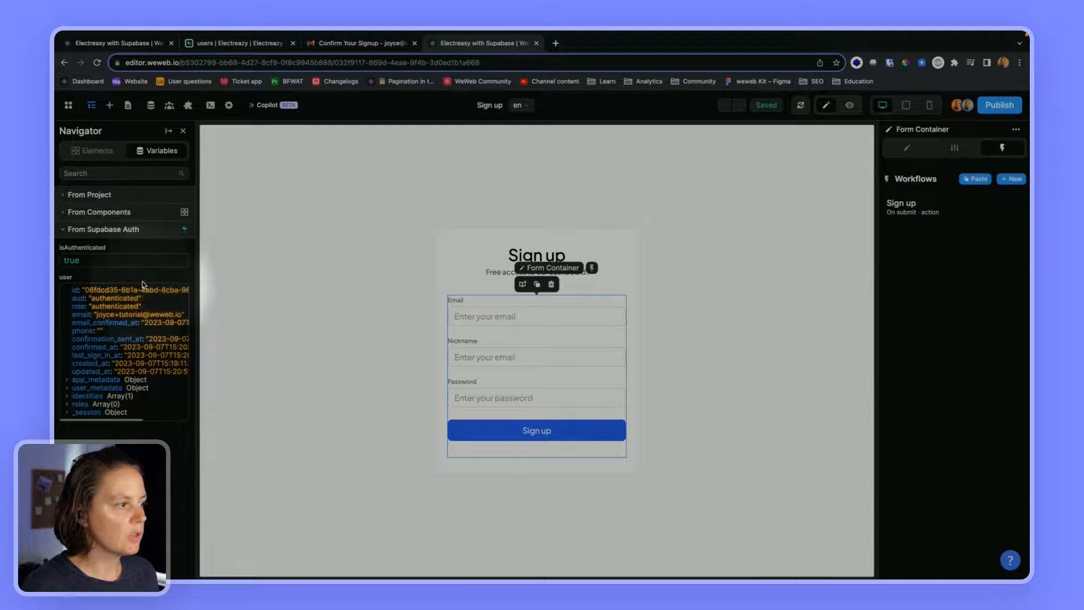
{"action": "mouse_move", "coordinate": [117, 254]}
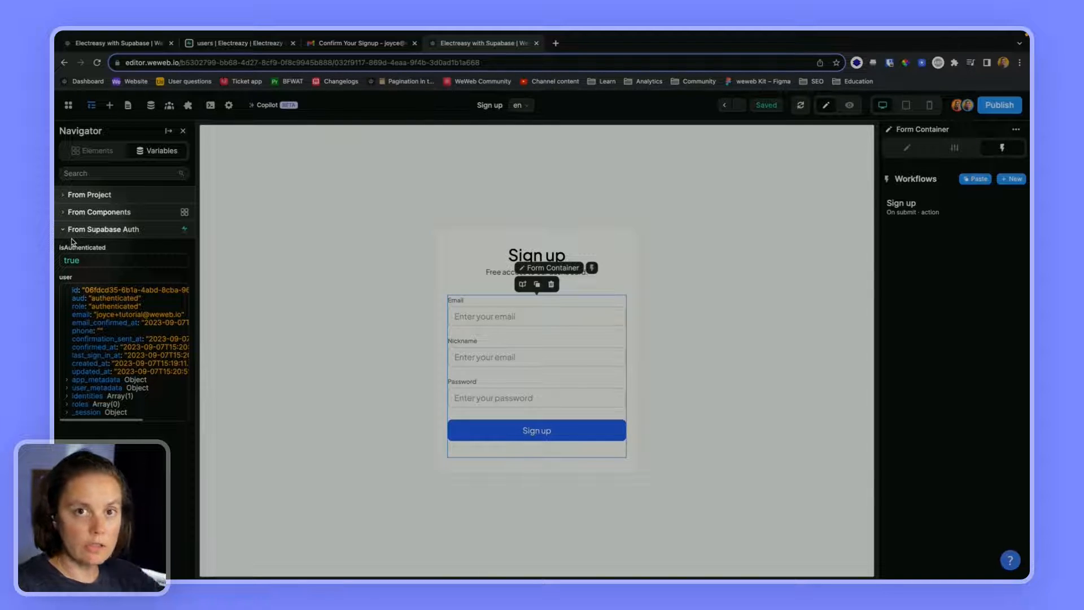
{"action": "left_click", "coordinate": [92, 151]}
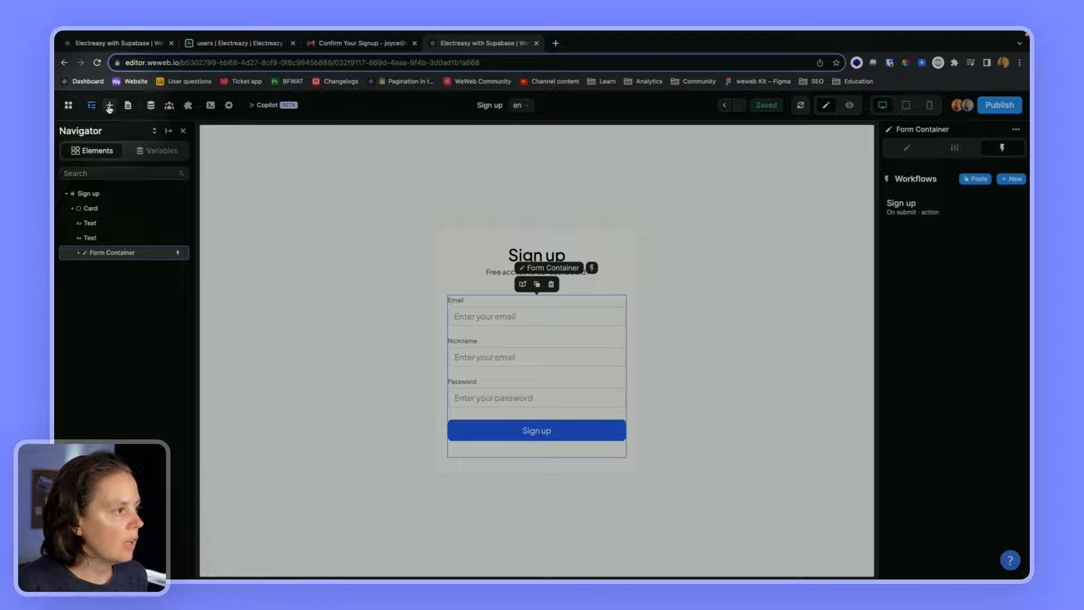
- Add a Text element under the Sign up button reading 'Check your emails to confirm your signup'
{"action": "left_click", "coordinate": [108, 105]}
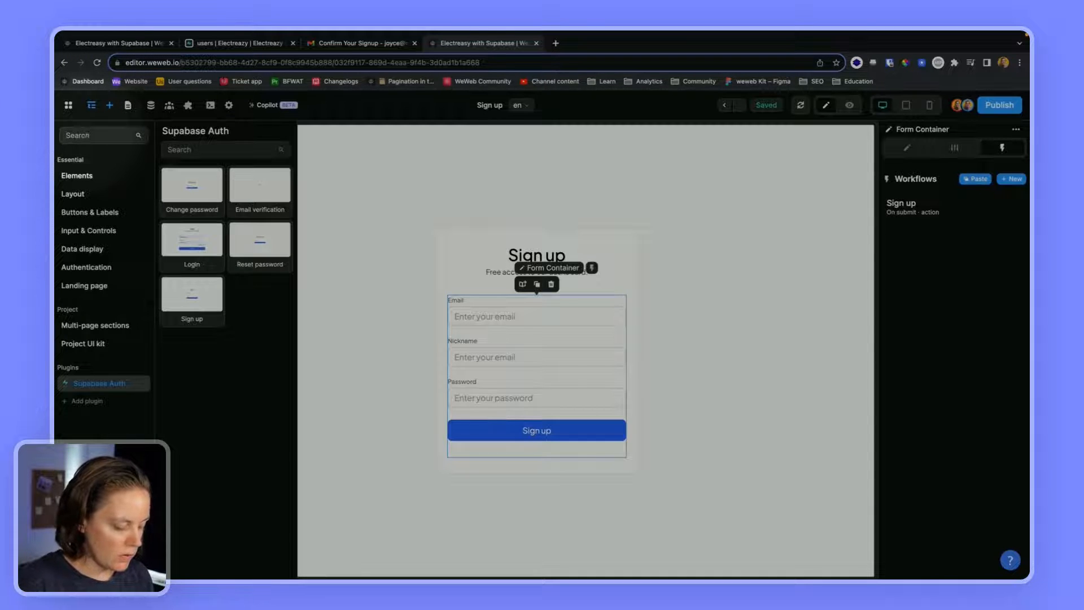
{"action": "type", "text": "text"}
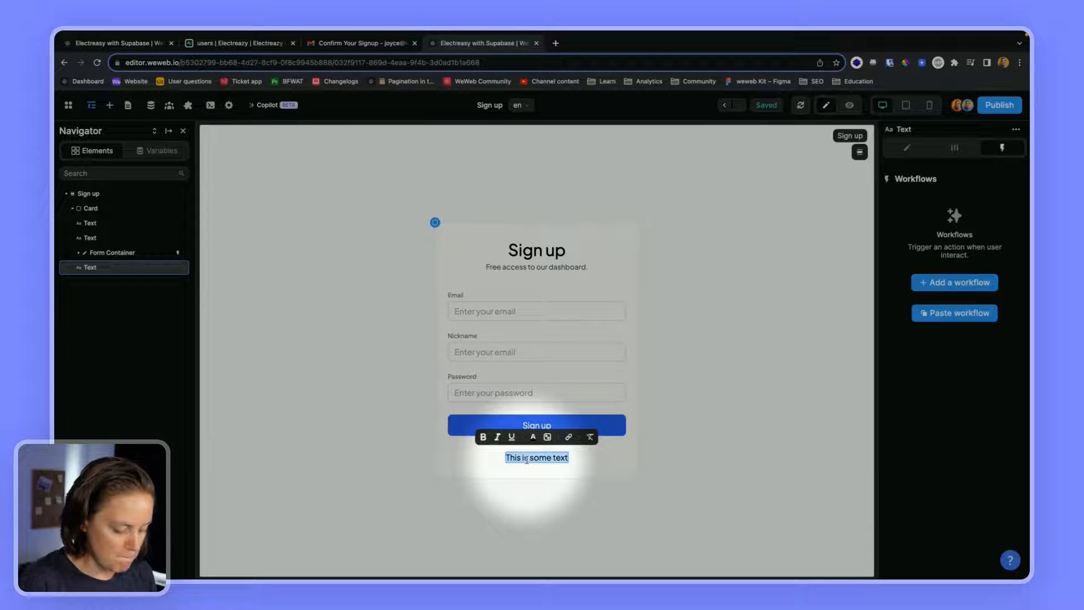
{"action": "type", "text": "Check your"}
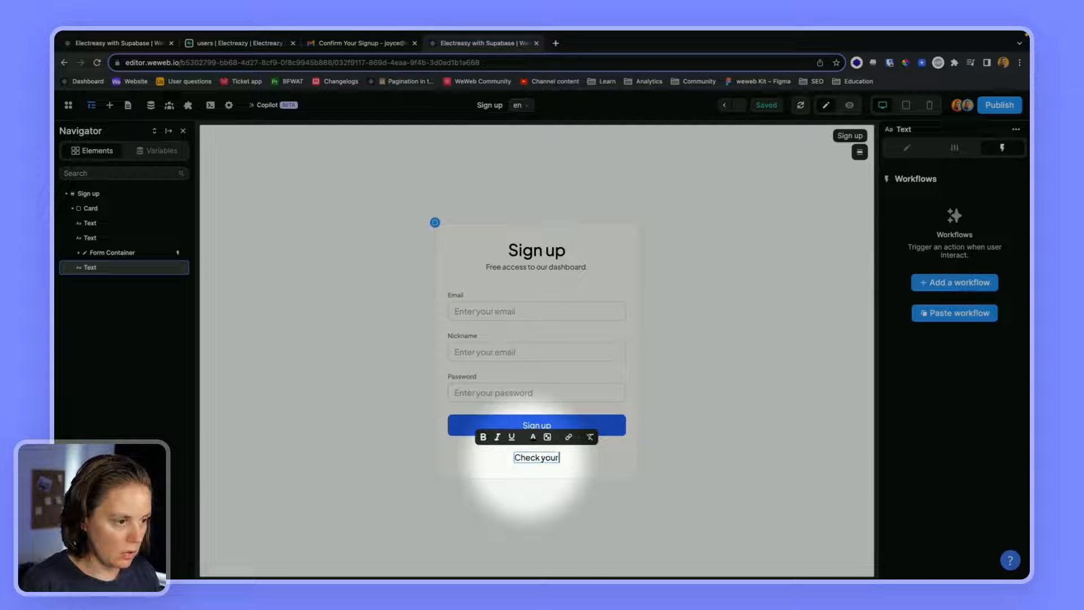
{"action": "type", "text": "emails to confirm your s"}
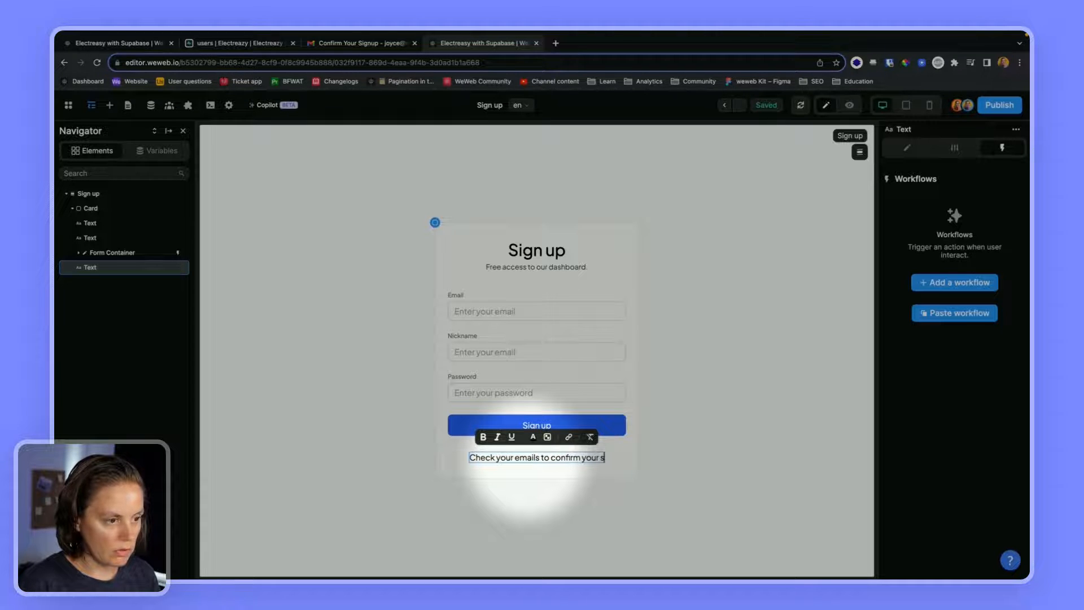
{"action": "type", "text": "ignup"}
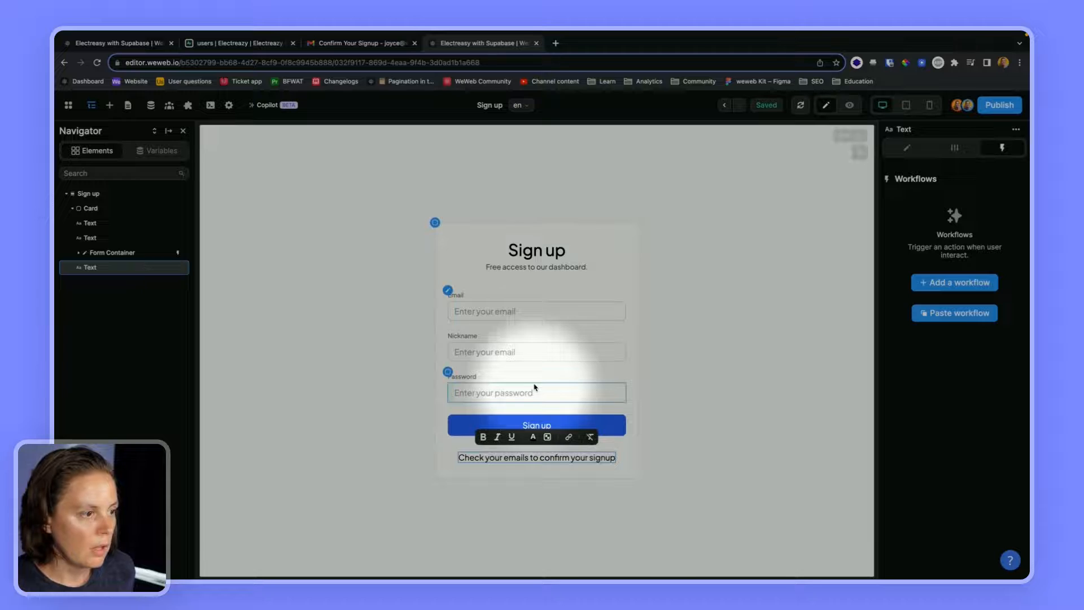
{"action": "left_click", "coordinate": [535, 311]}
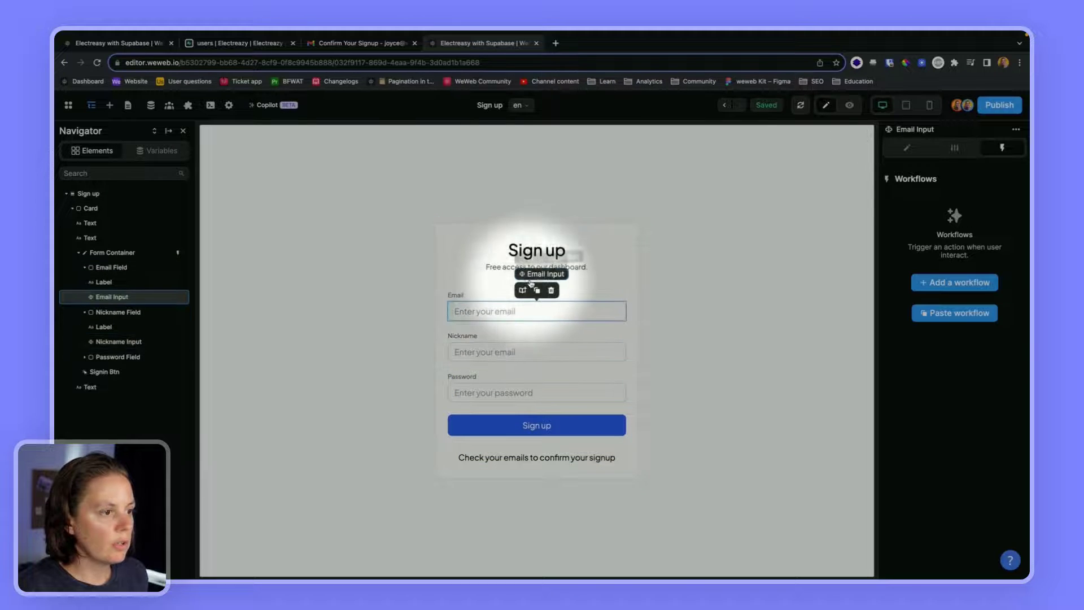
{"action": "left_click", "coordinate": [112, 252]}
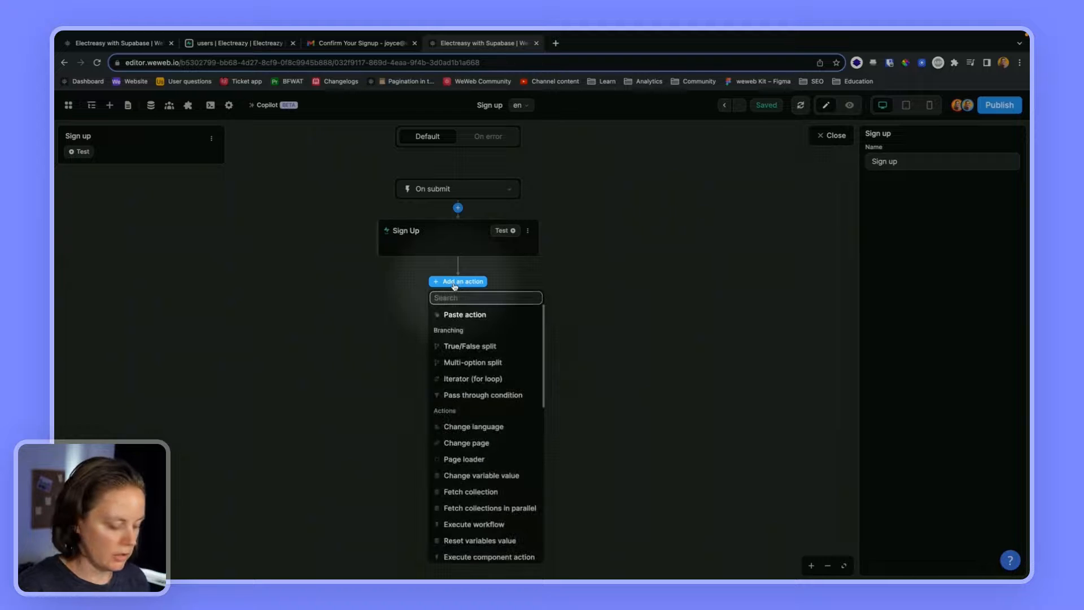
- Add a Change variable value action after Sign Up targeting a new displaySuccessMessage variable
{"action": "left_click", "coordinate": [480, 475]}
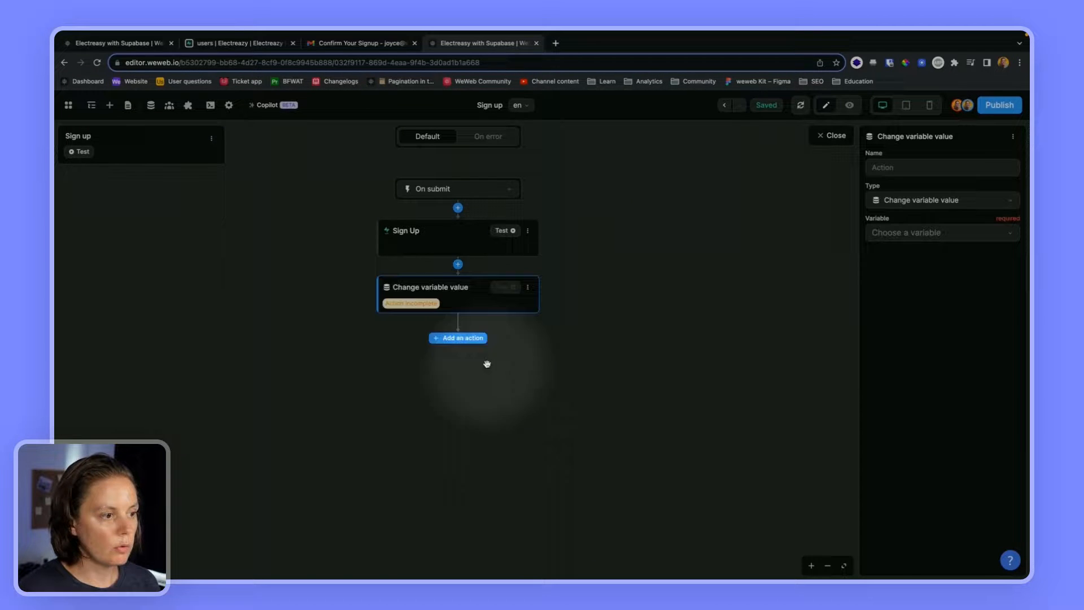
{"action": "left_click", "coordinate": [940, 232]}
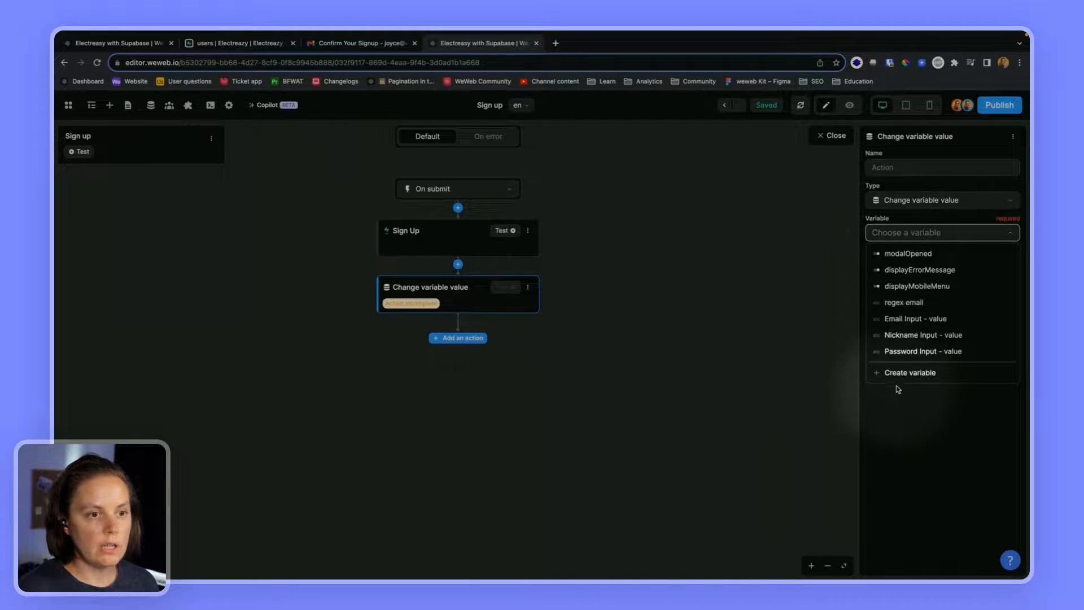
{"action": "left_click", "coordinate": [910, 372]}
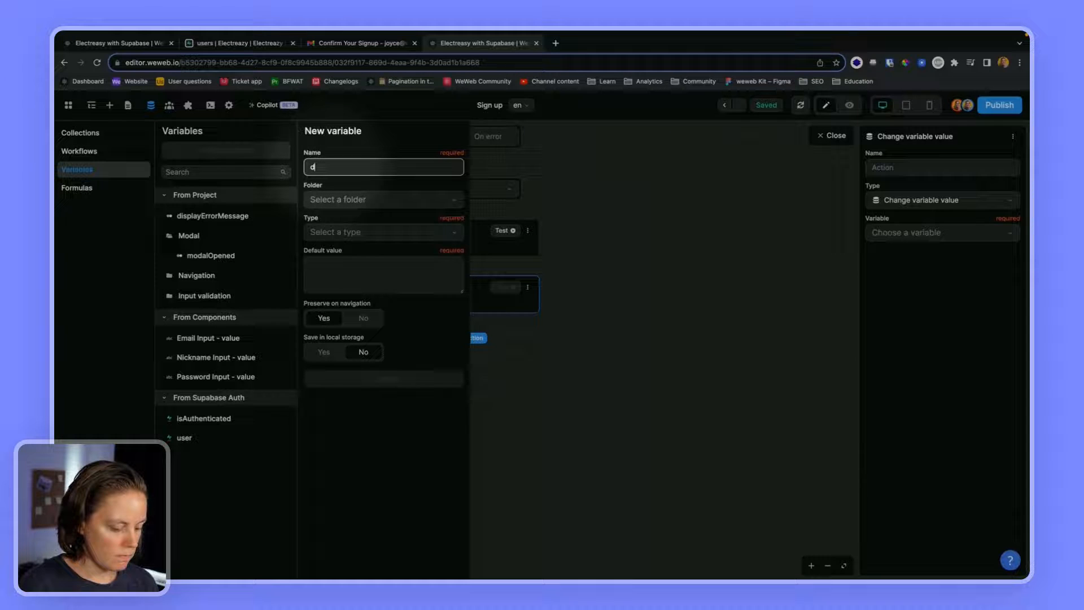
{"action": "type", "text": "isplaySuccess"}
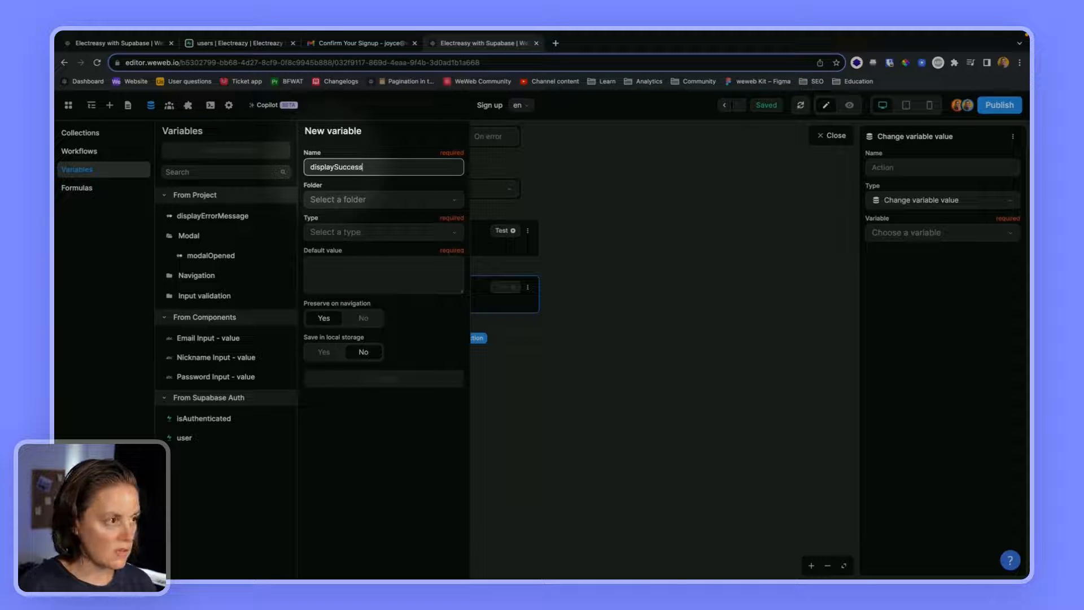
{"action": "type", "text": "Message"}
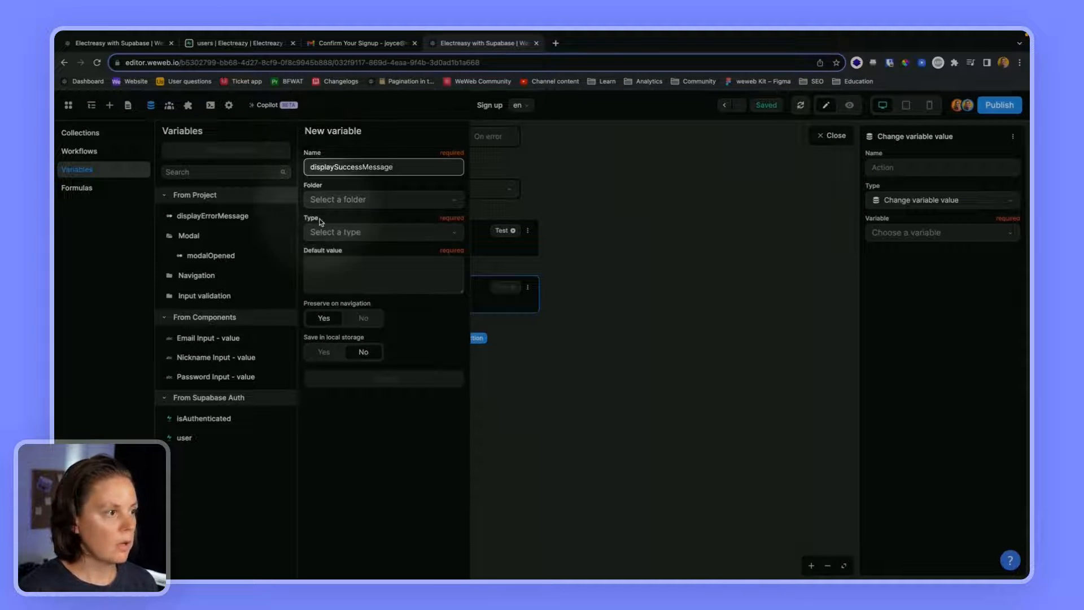
{"action": "left_click", "coordinate": [383, 231]}
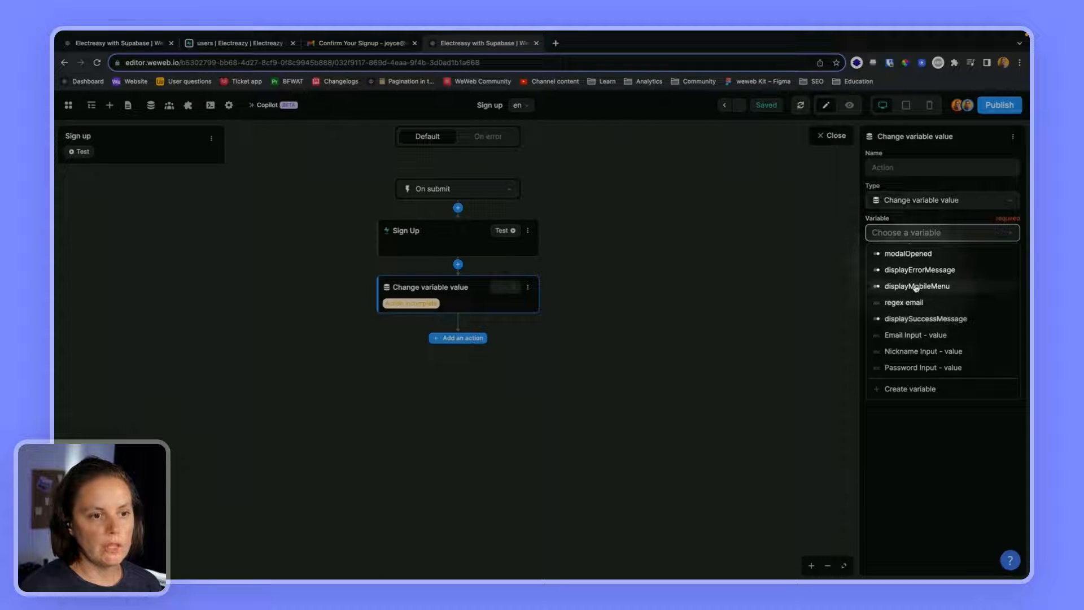
{"action": "left_click", "coordinate": [924, 318]}
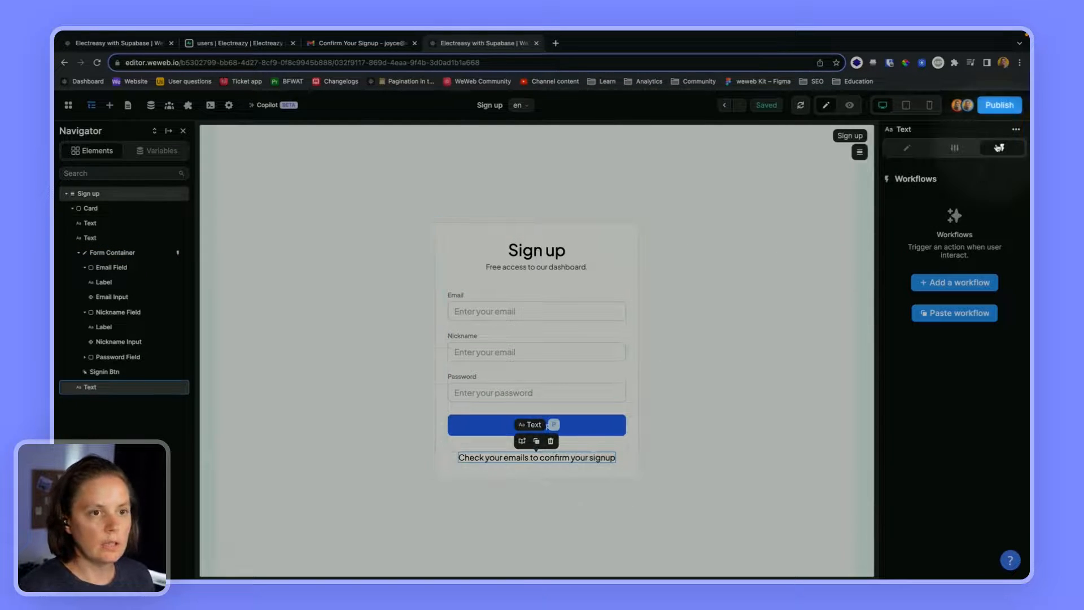
- Bind the confirmation text's conditional rendering to displaySuccessMessage, then switch to the Home page
{"action": "left_click", "coordinate": [953, 148]}
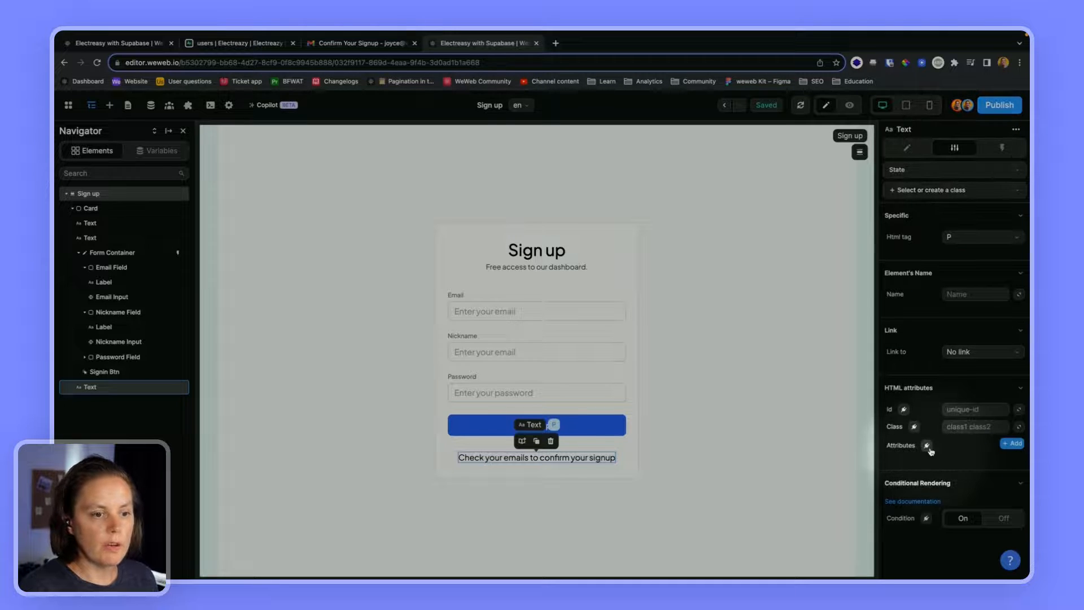
{"action": "left_click", "coordinate": [927, 517]}
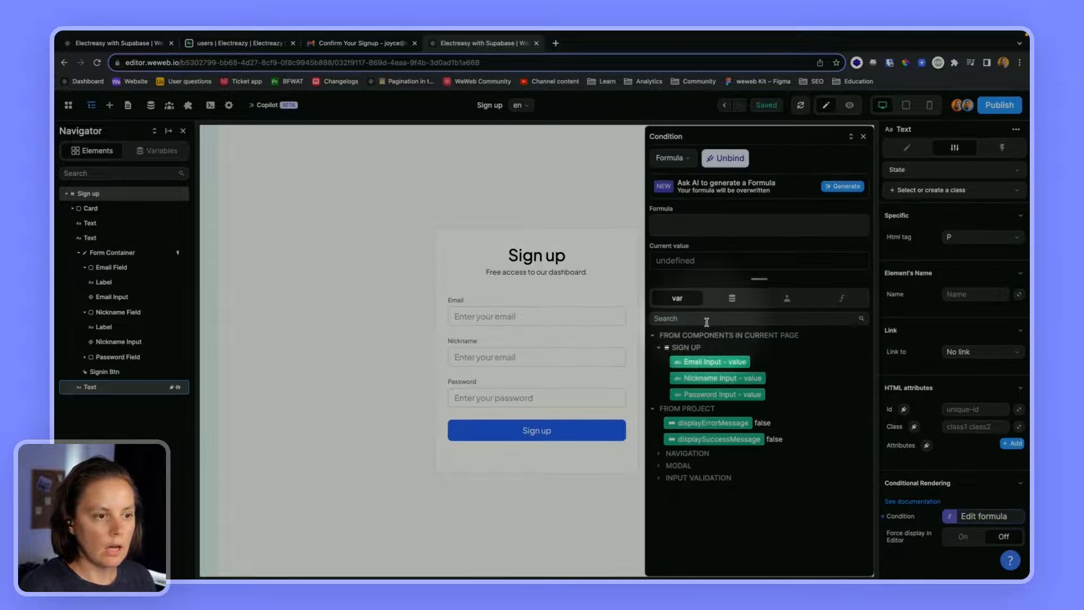
{"action": "left_click", "coordinate": [715, 438]}
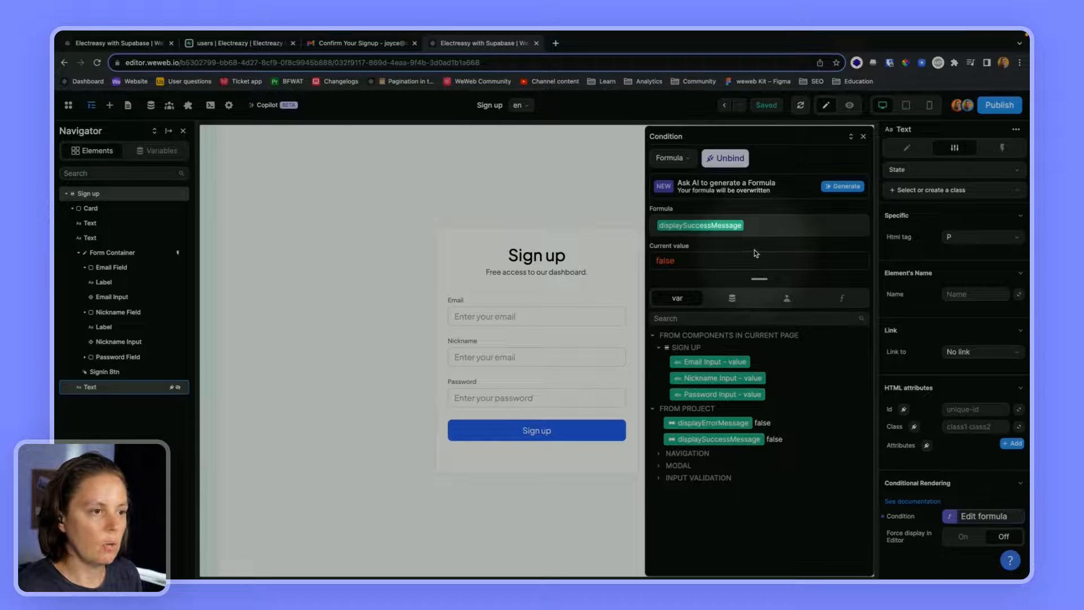
{"action": "left_click", "coordinate": [862, 135]}
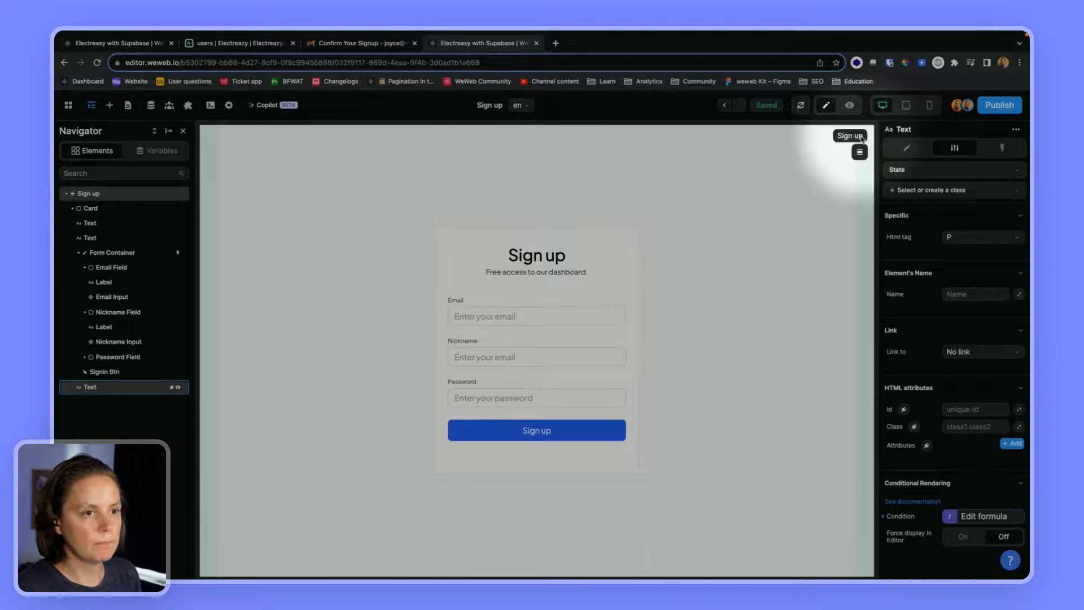
{"action": "left_click", "coordinate": [127, 104]}
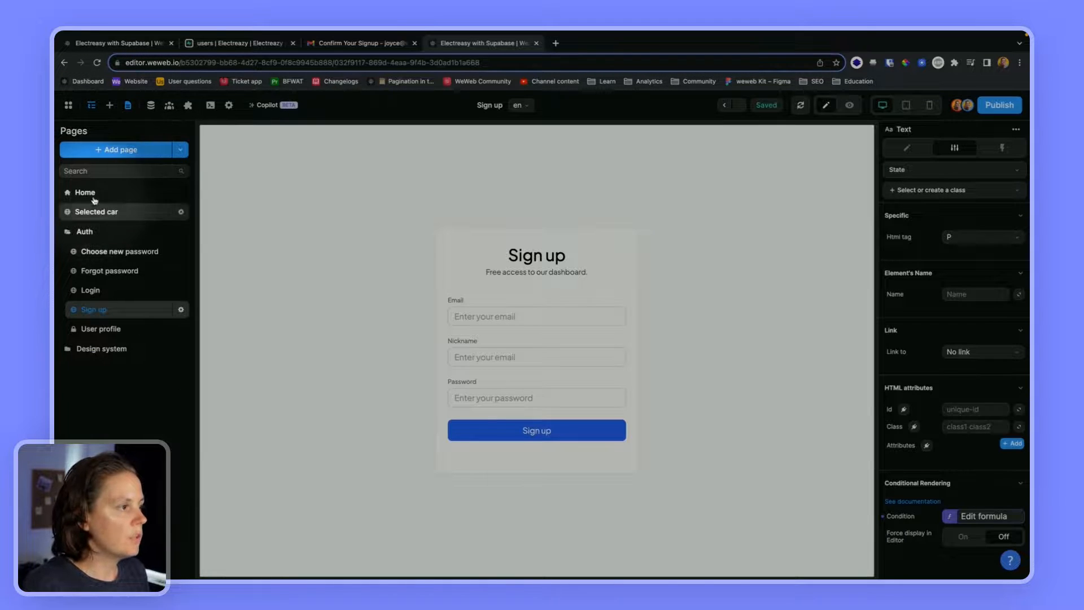
{"action": "left_click", "coordinate": [84, 192]}
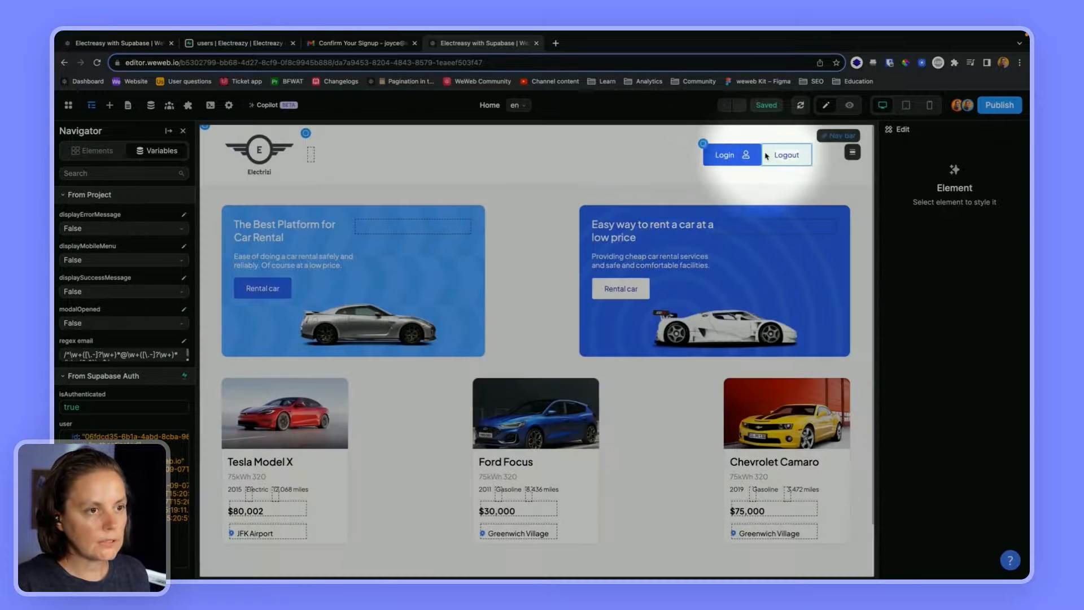
- Give the Logout button an On click Logout action and confirm in preview the user is signed out
{"action": "left_click", "coordinate": [785, 154]}
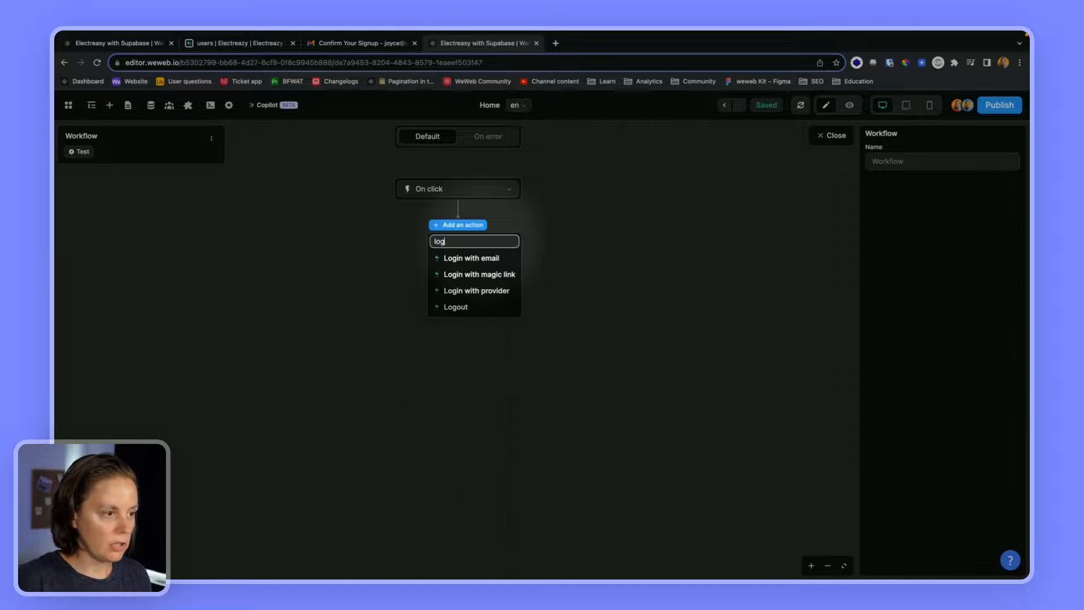
{"action": "left_click", "coordinate": [456, 306]}
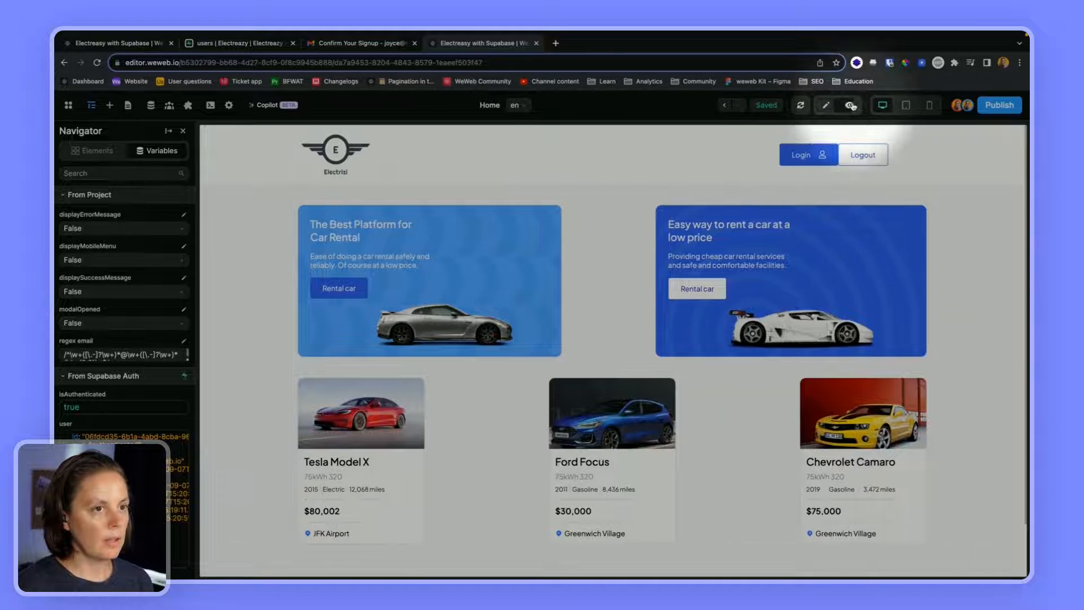
{"action": "left_click", "coordinate": [851, 105]}
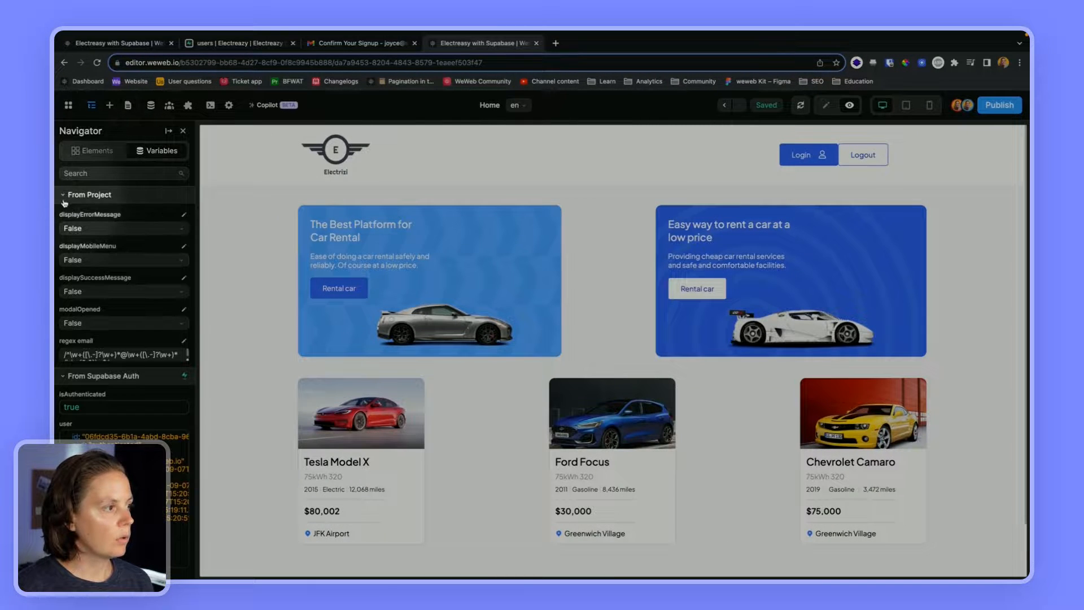
{"action": "left_click", "coordinate": [88, 194]}
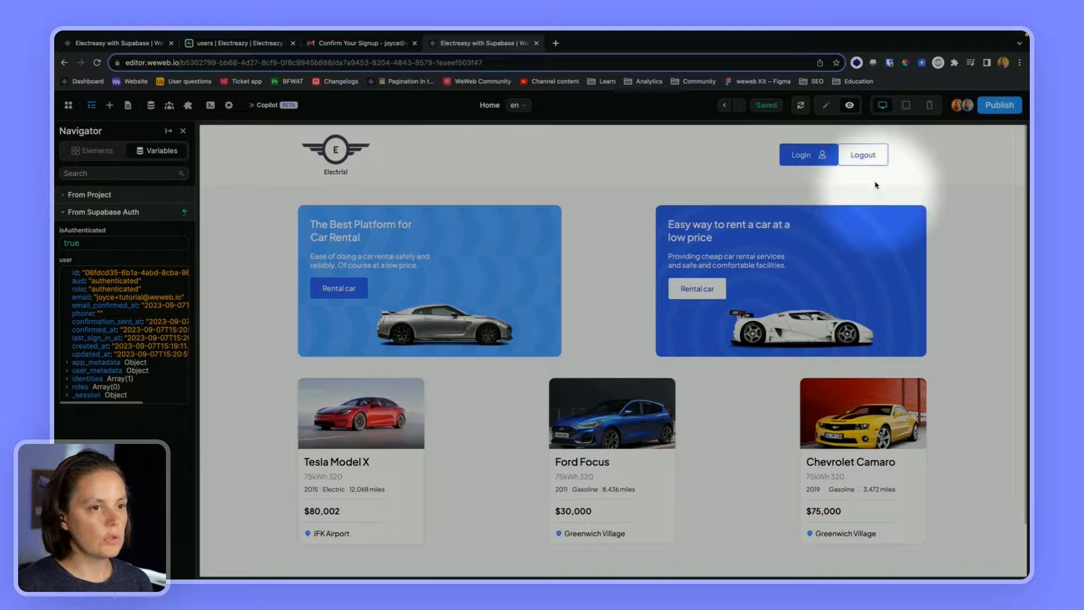
{"action": "left_click", "coordinate": [862, 154]}
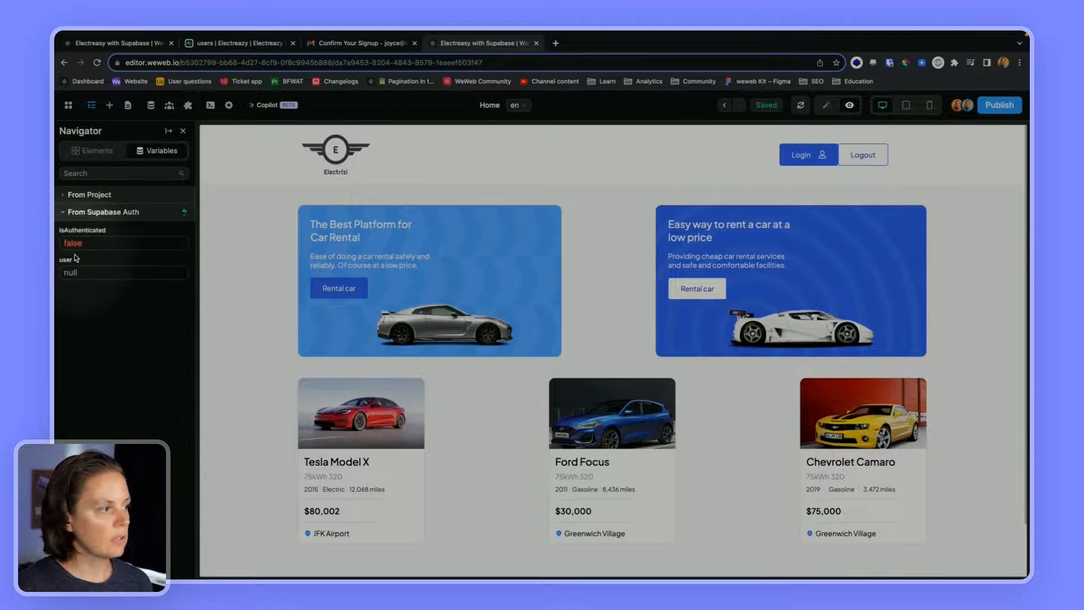
{"action": "mouse_move", "coordinate": [800, 105]}
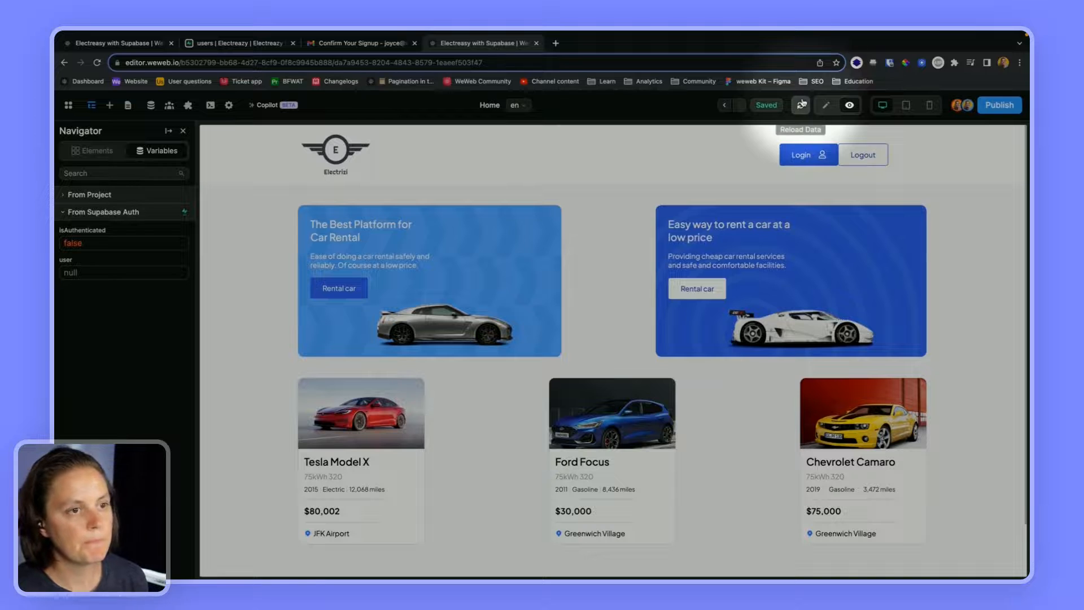
{"action": "left_click", "coordinate": [800, 105]}
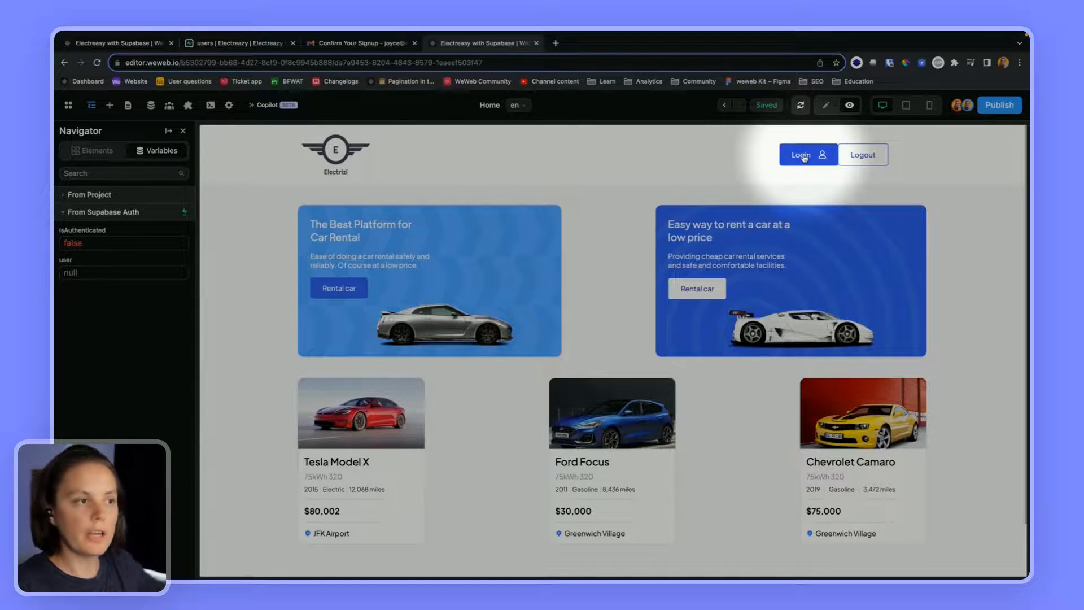
{"action": "left_click", "coordinate": [127, 105]}
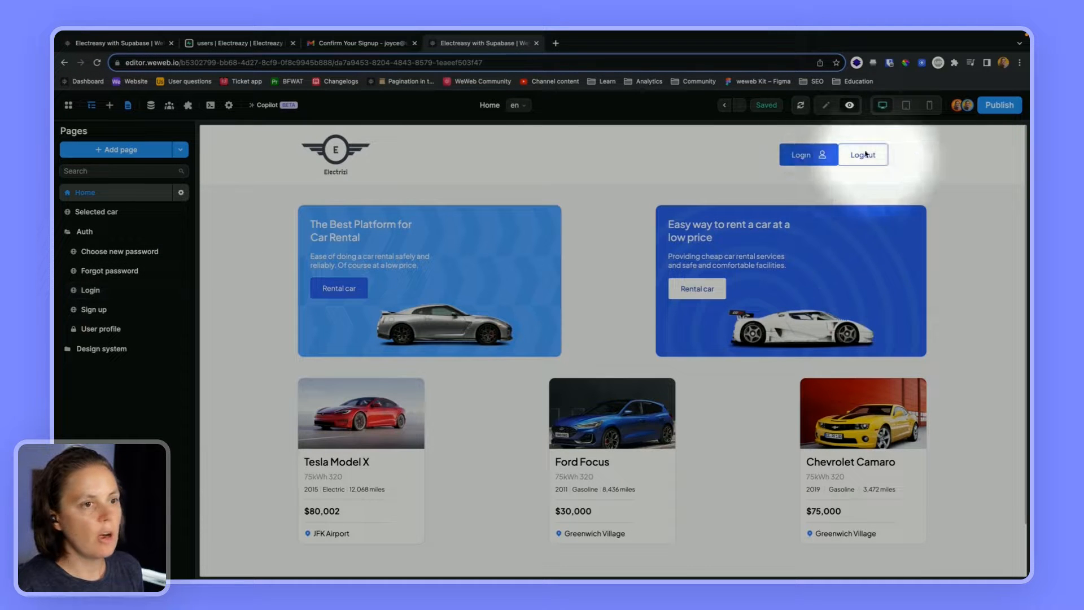
- Show the login modal in the editor and add an On submit workflow to its form container
{"action": "left_click", "coordinate": [88, 105]}
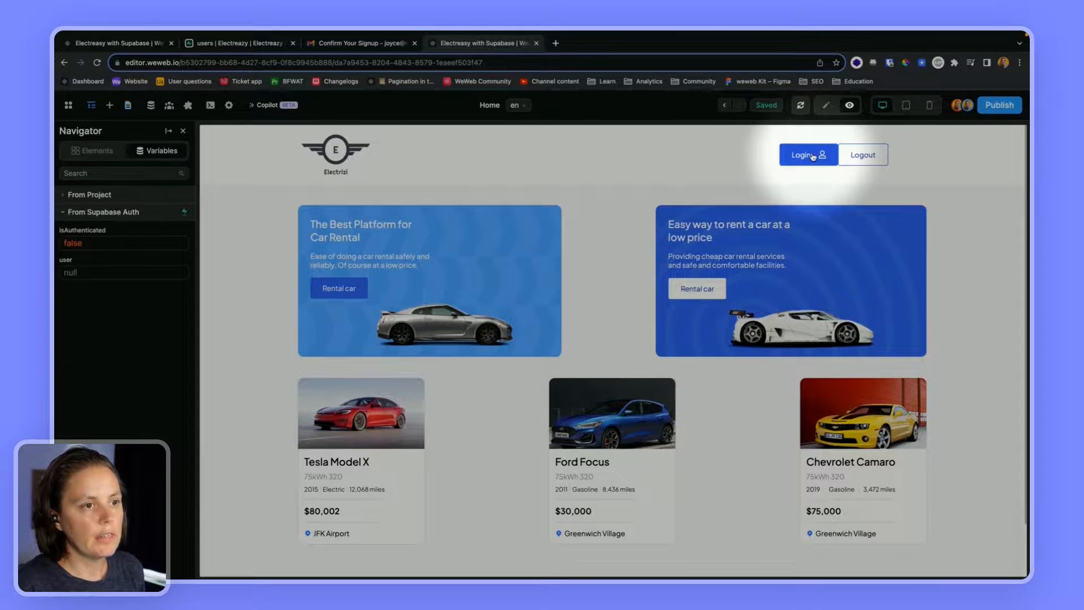
{"action": "left_click", "coordinate": [91, 150]}
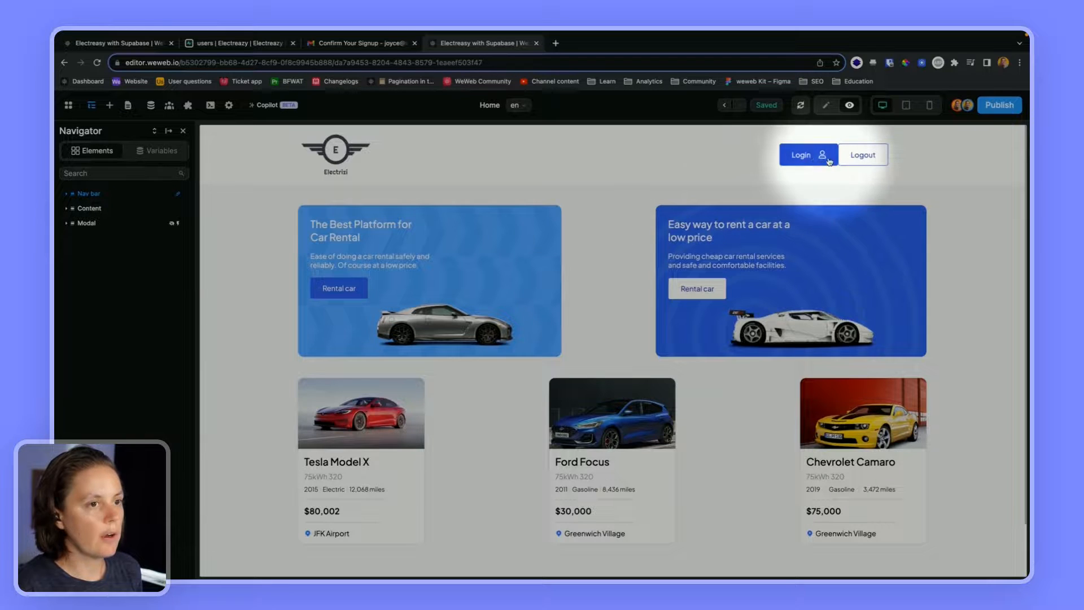
{"action": "left_click", "coordinate": [803, 154]}
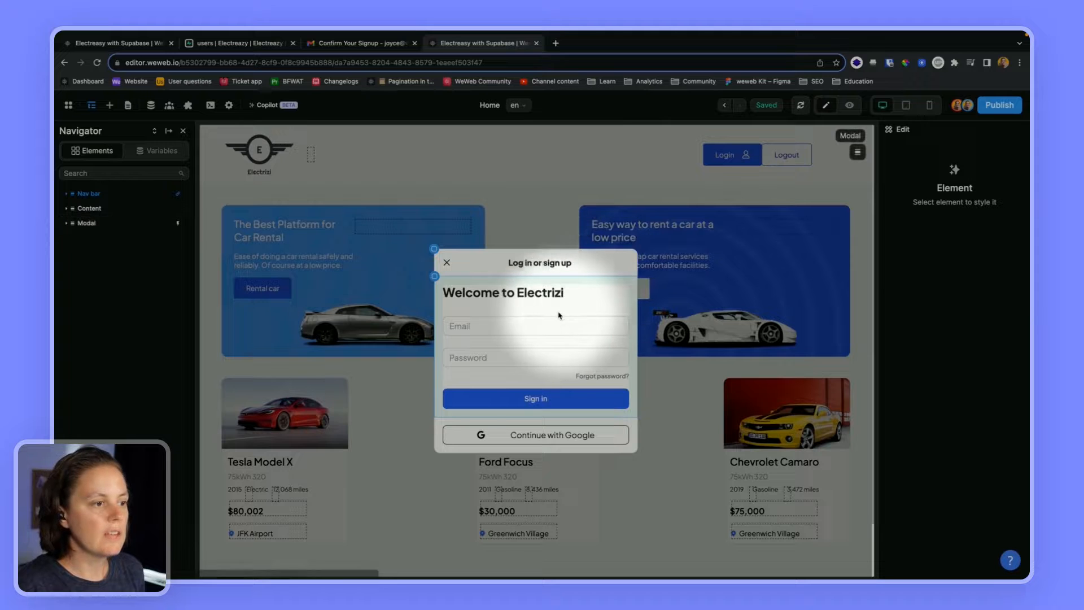
{"action": "left_click", "coordinate": [118, 296]}
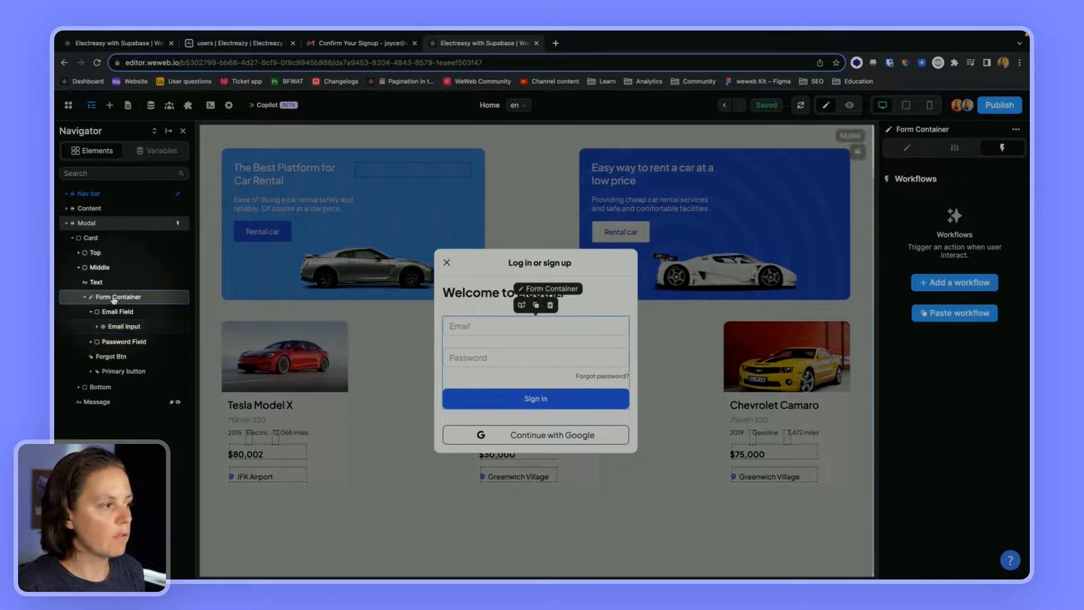
{"action": "left_click", "coordinate": [953, 147]}
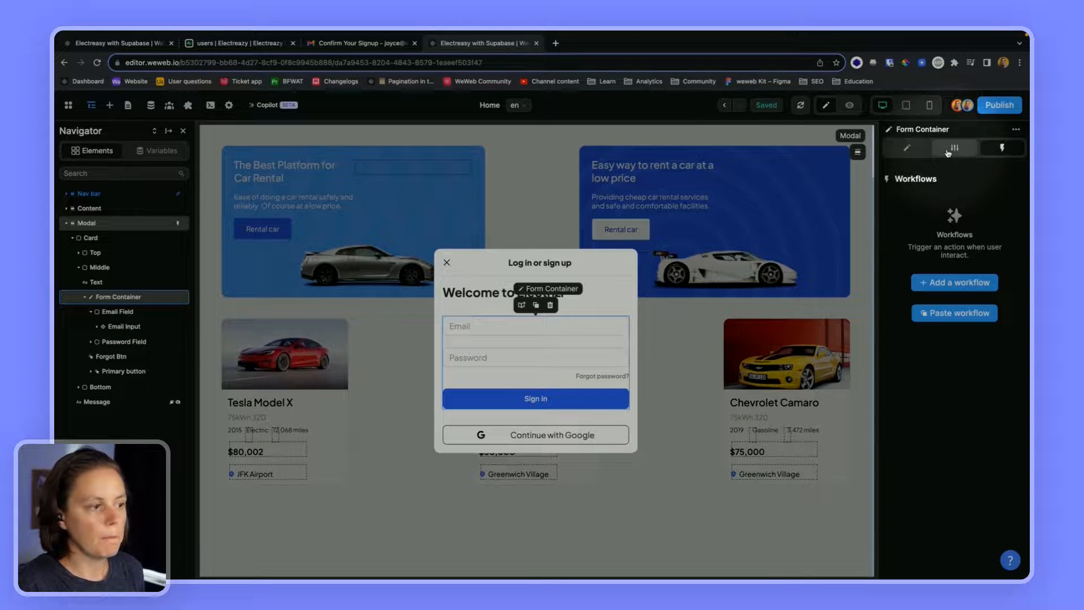
{"action": "left_click", "coordinate": [954, 282]}
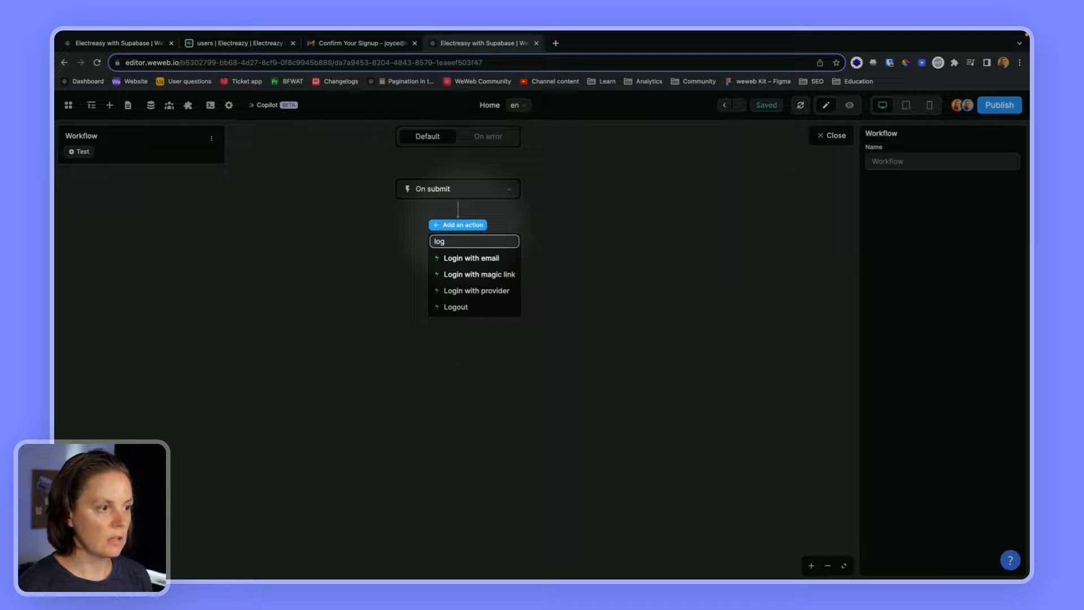
- Add a Login with email action bound to the email and password input values
{"action": "left_click", "coordinate": [471, 258]}
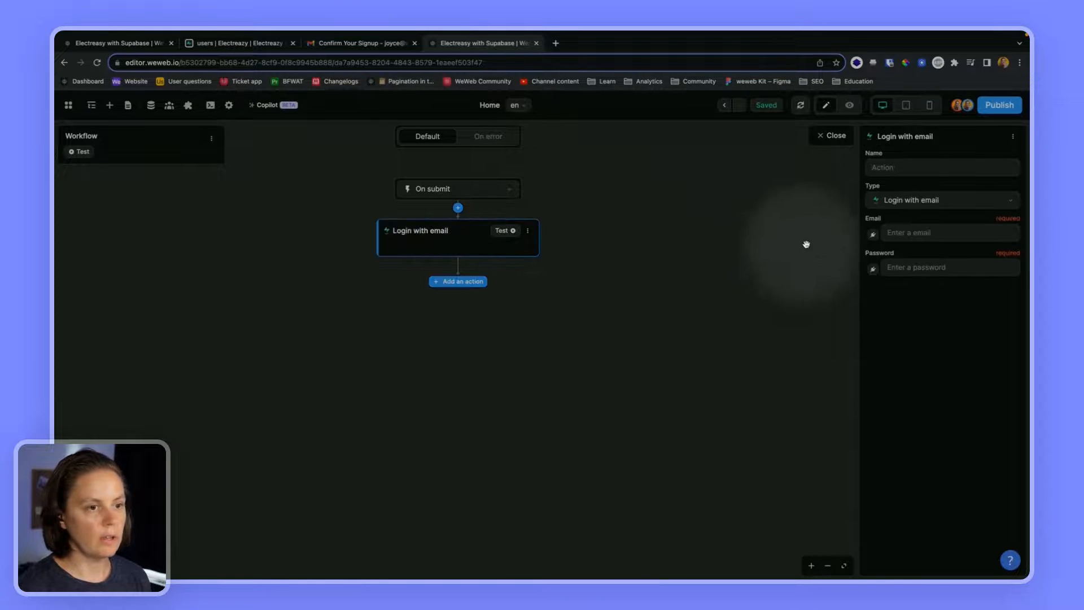
{"action": "left_click", "coordinate": [872, 233]}
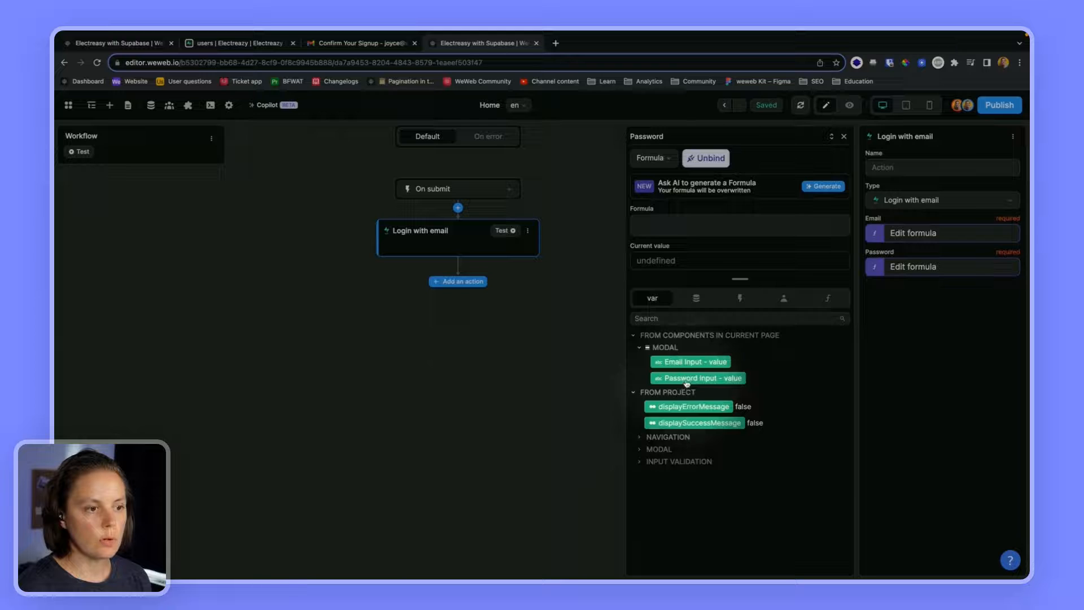
{"action": "left_click", "coordinate": [698, 377]}
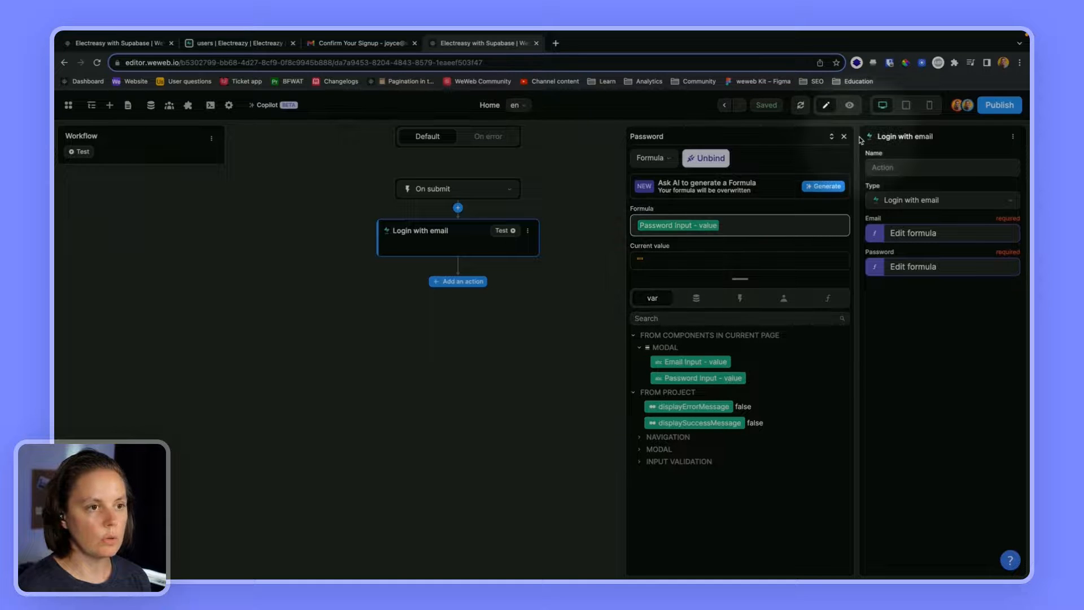
{"action": "left_click", "coordinate": [843, 136]}
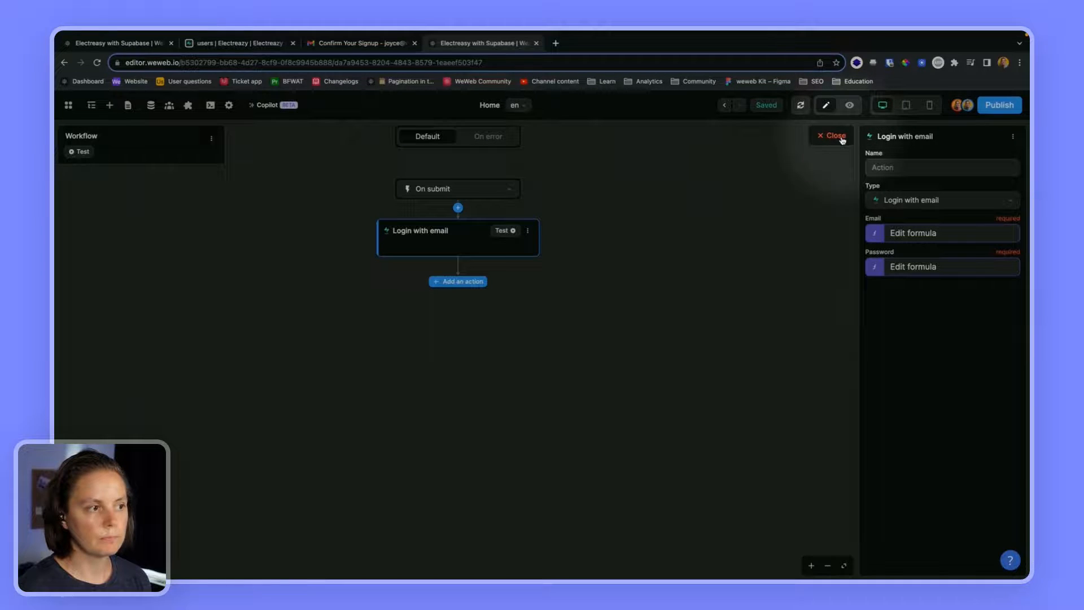
- Add a Change variable value action for modalOpened after the login
{"action": "left_click", "coordinate": [457, 281]}
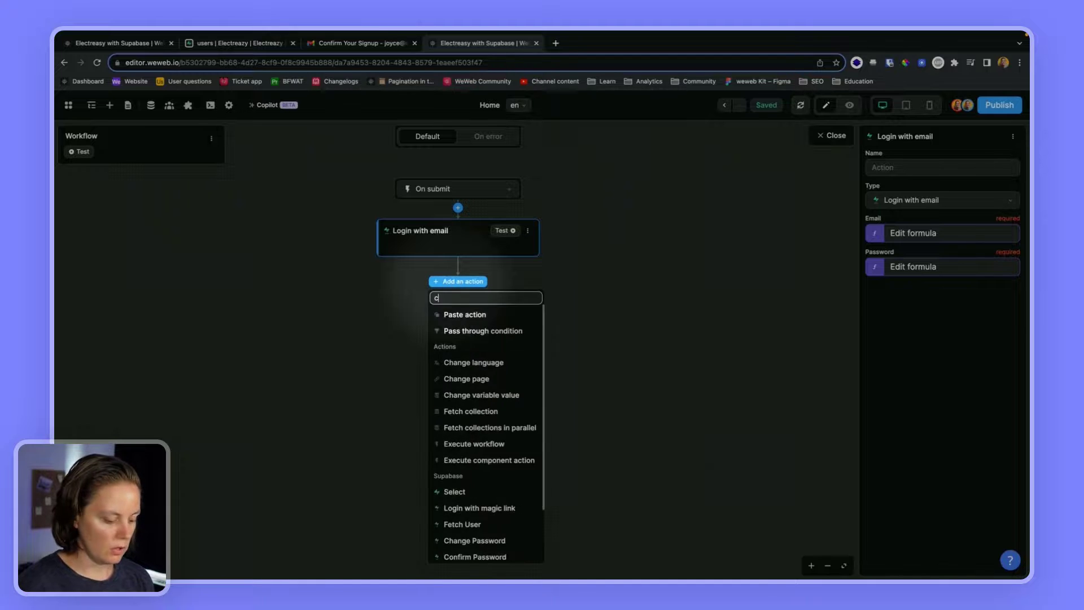
{"action": "type", "text": "hange"}
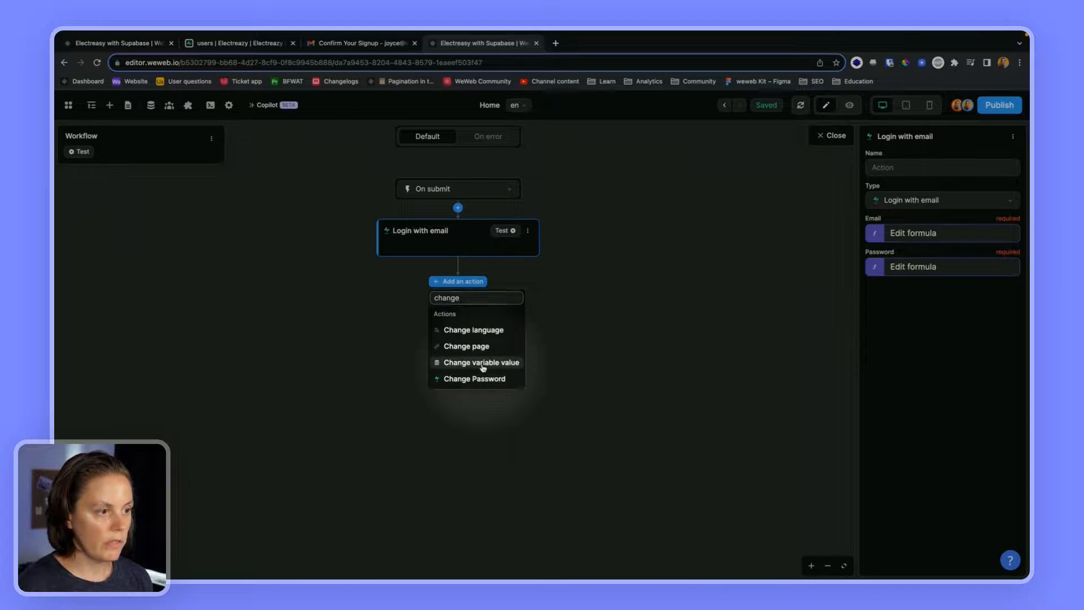
{"action": "left_click", "coordinate": [481, 362]}
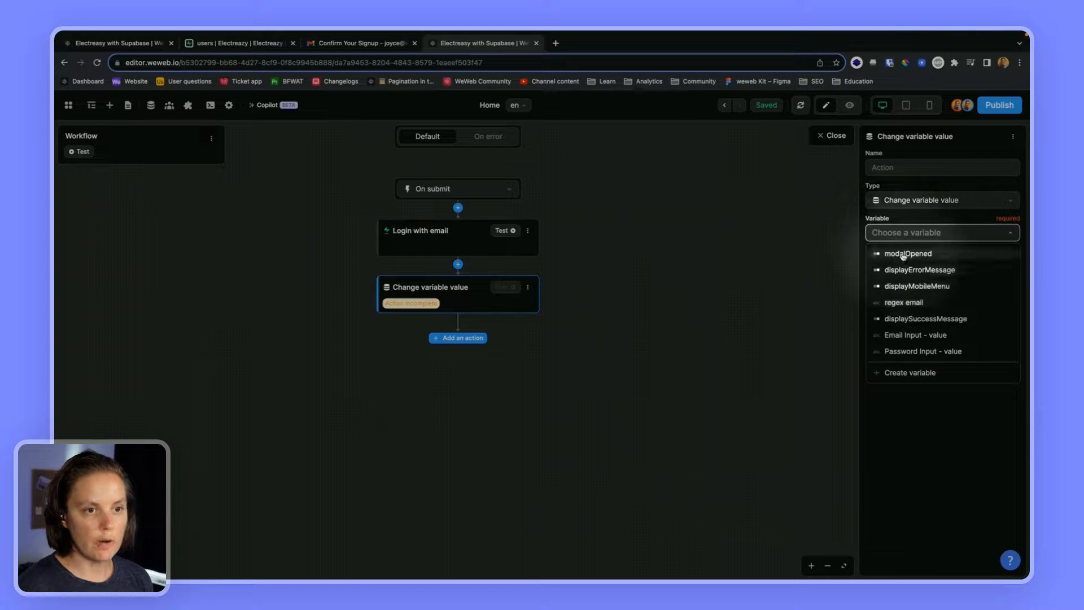
{"action": "left_click", "coordinate": [907, 253]}
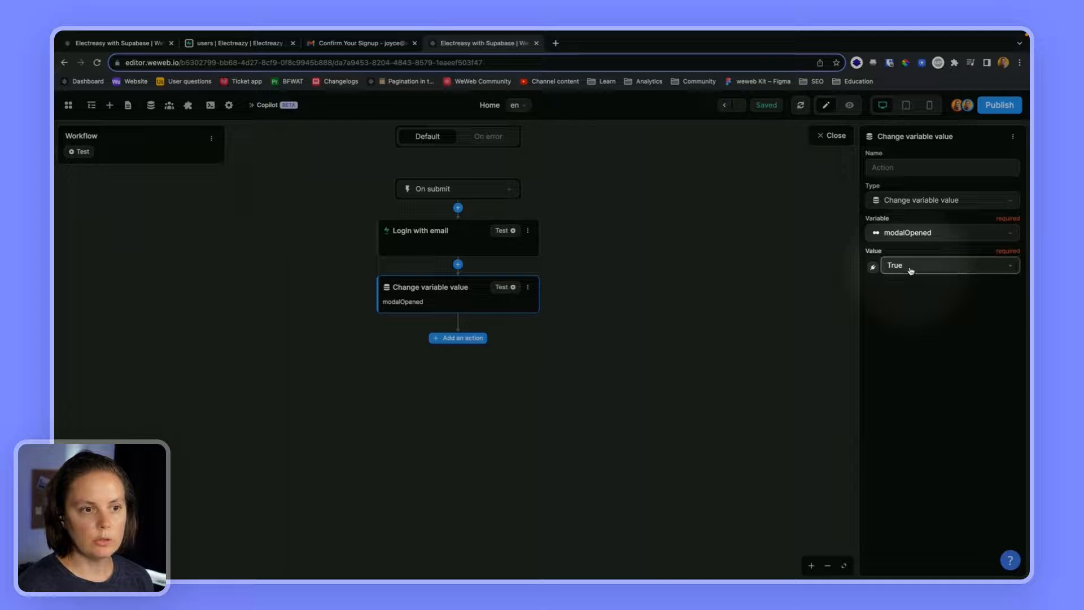
{"action": "left_click", "coordinate": [830, 135]}
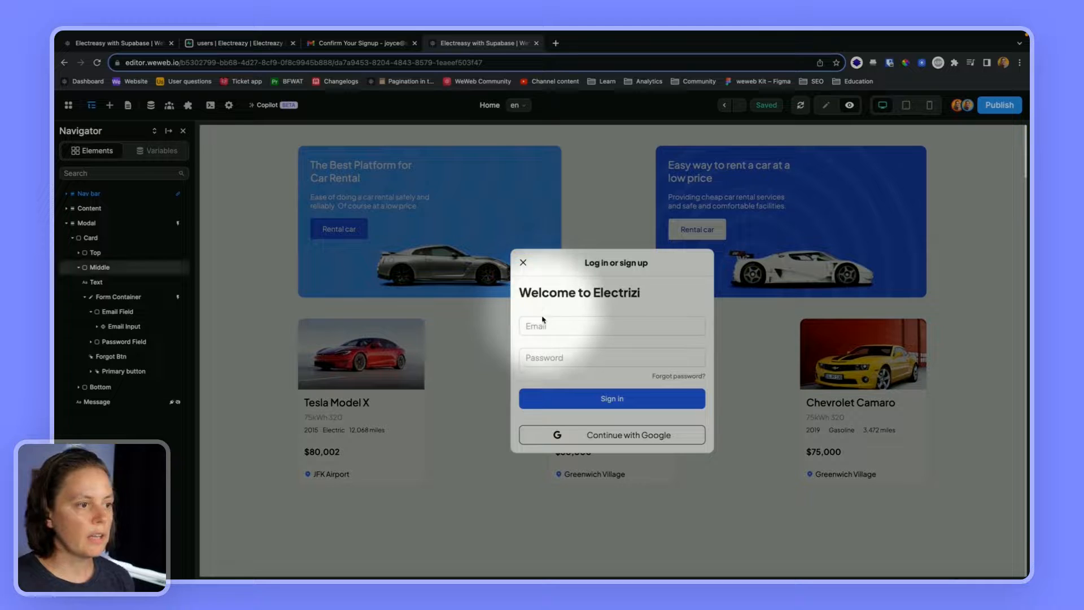
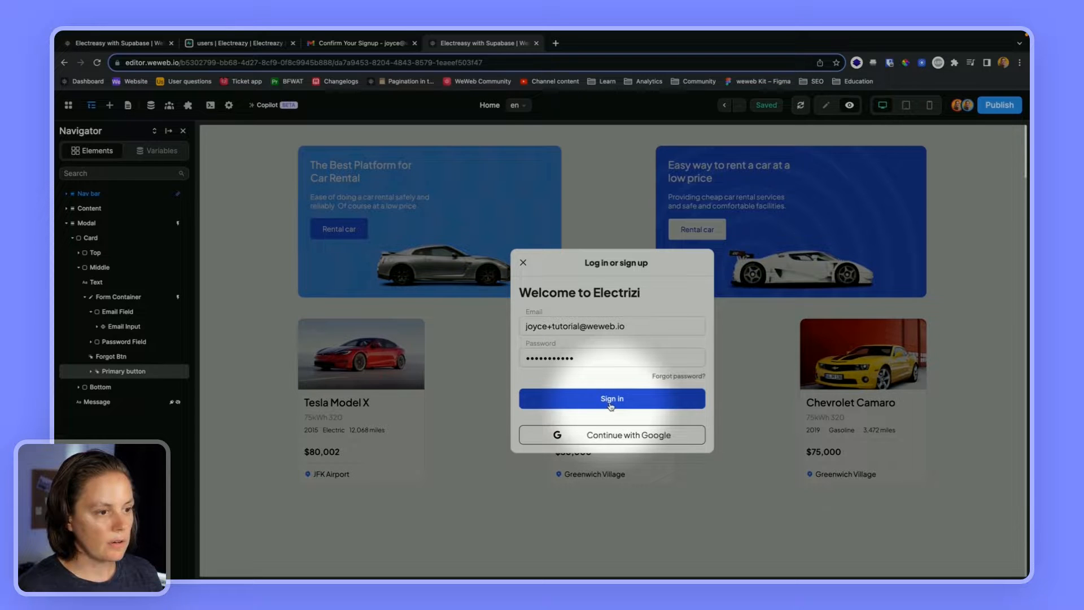
- Sign in through the preview modal as joyce+tutorial and check isAuthenticated in Variables
{"action": "left_click", "coordinate": [611, 398]}
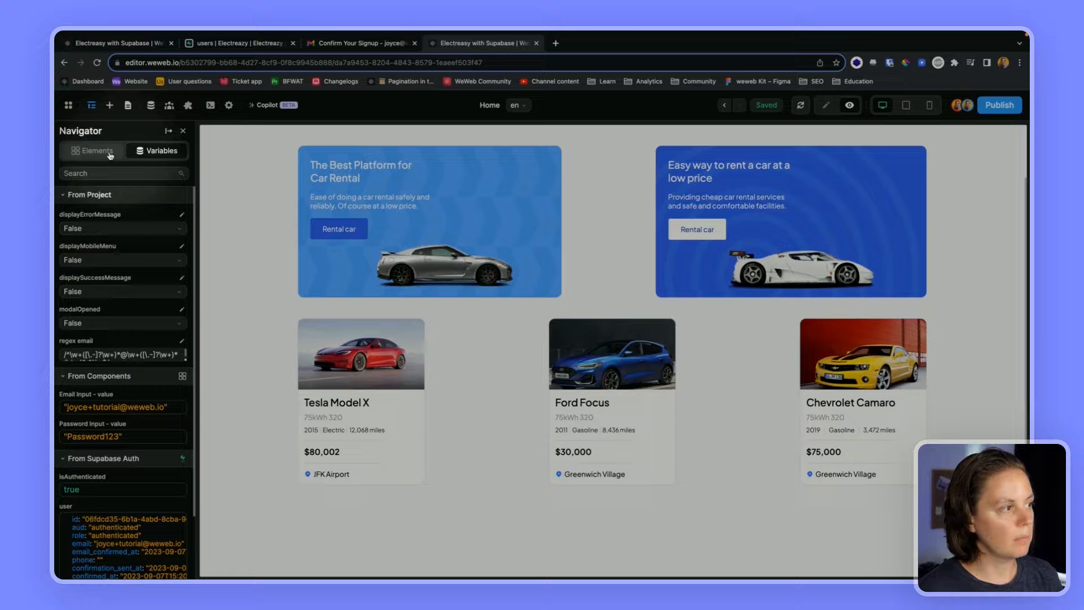
{"action": "left_click", "coordinate": [92, 150]}
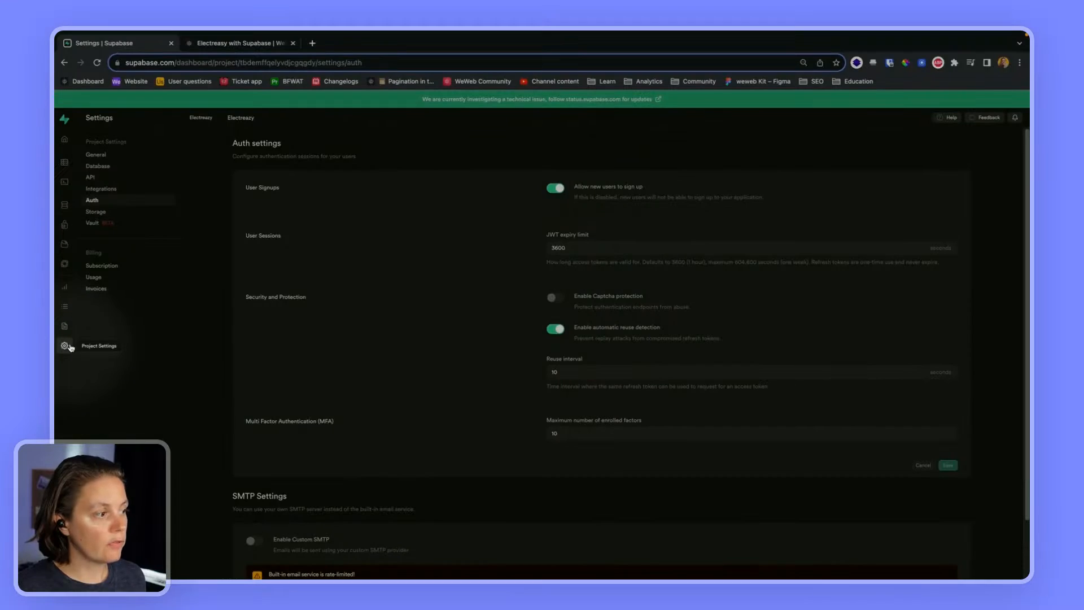
{"action": "mouse_move", "coordinate": [64, 345]}
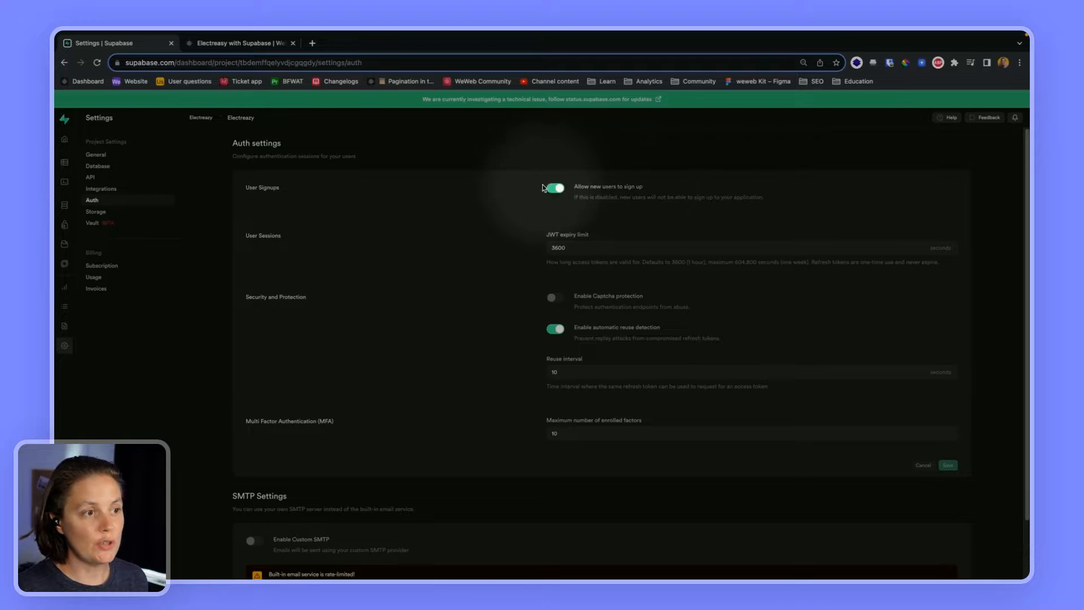
{"action": "mouse_move", "coordinate": [554, 188]}
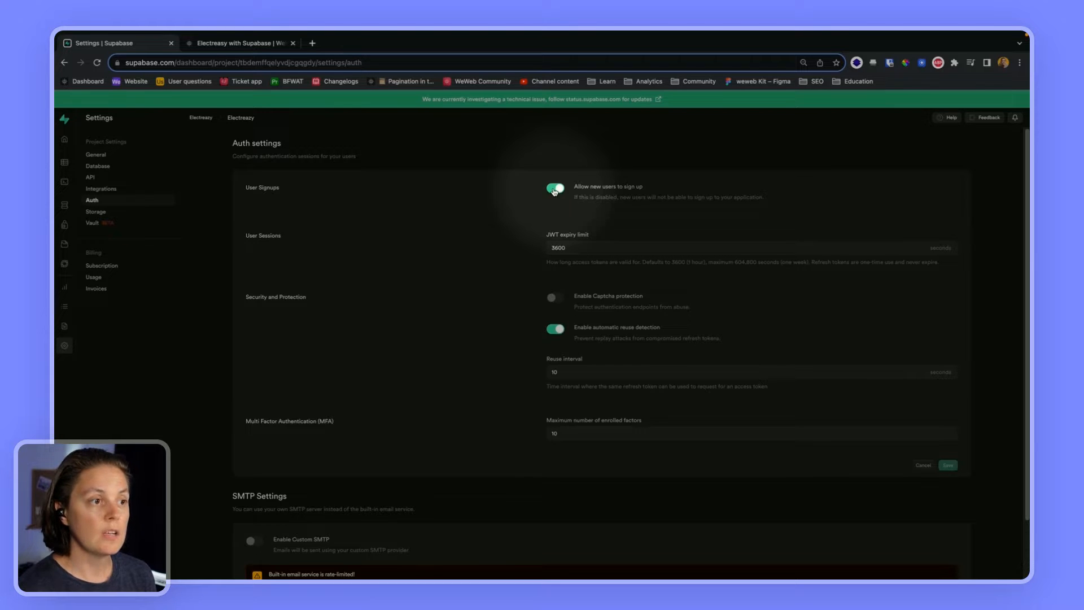
{"action": "mouse_move", "coordinate": [544, 173]}
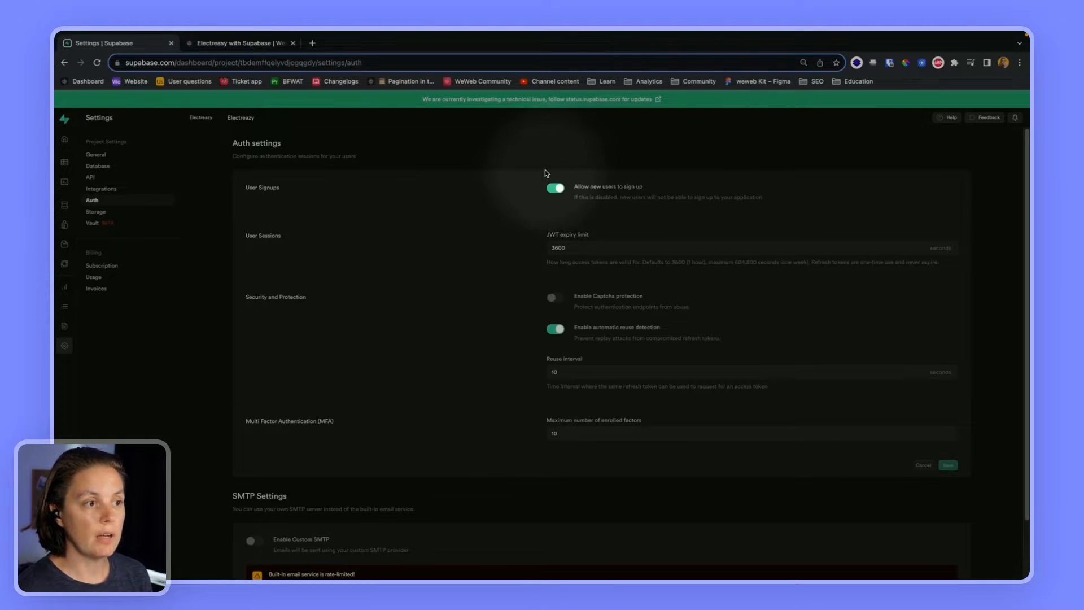
{"action": "mouse_move", "coordinate": [566, 200]}
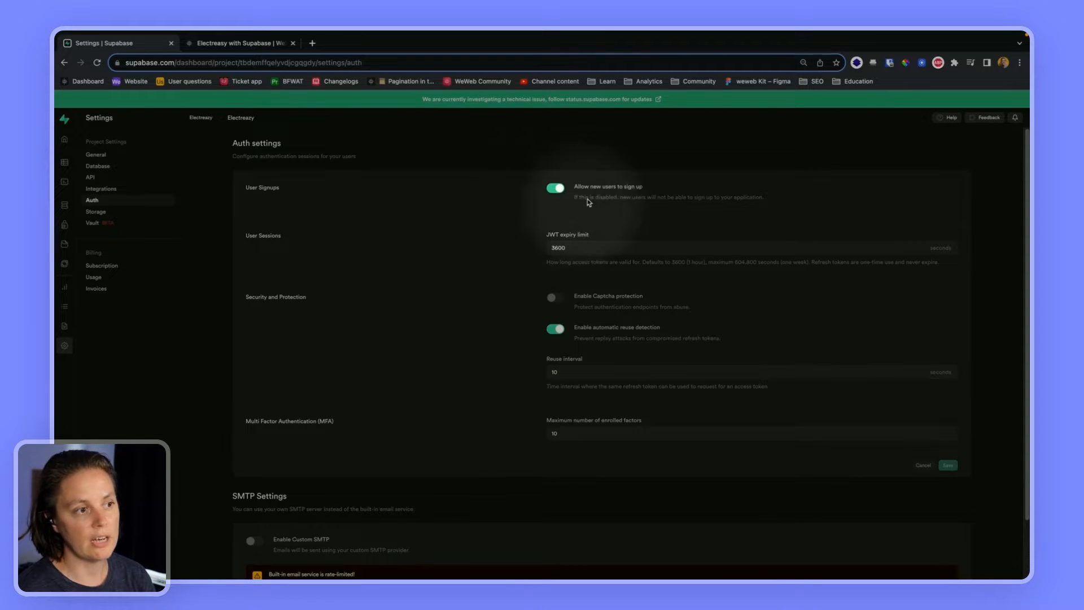
{"action": "mouse_move", "coordinate": [489, 250]}
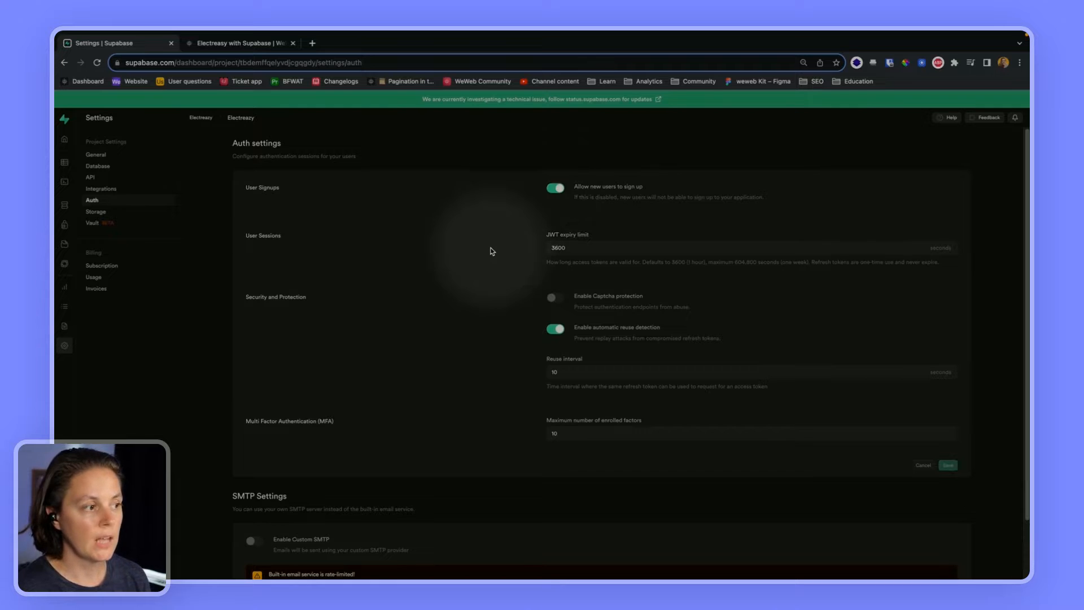
- Scroll the Supabase Auth settings past the enabled User Signups toggle to SMTP Settings
{"action": "scroll", "scroll_direction": "down", "scroll_amount": 3}
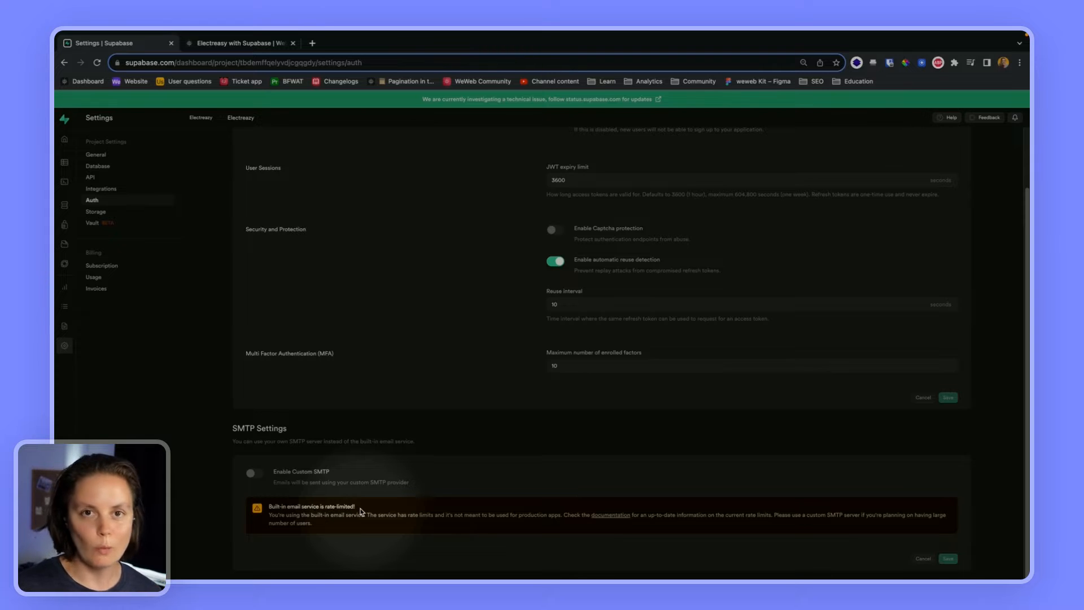
- Enable Custom SMTP and scroll through the revealed sender and SMTP provider fields
{"action": "left_click", "coordinate": [253, 474]}
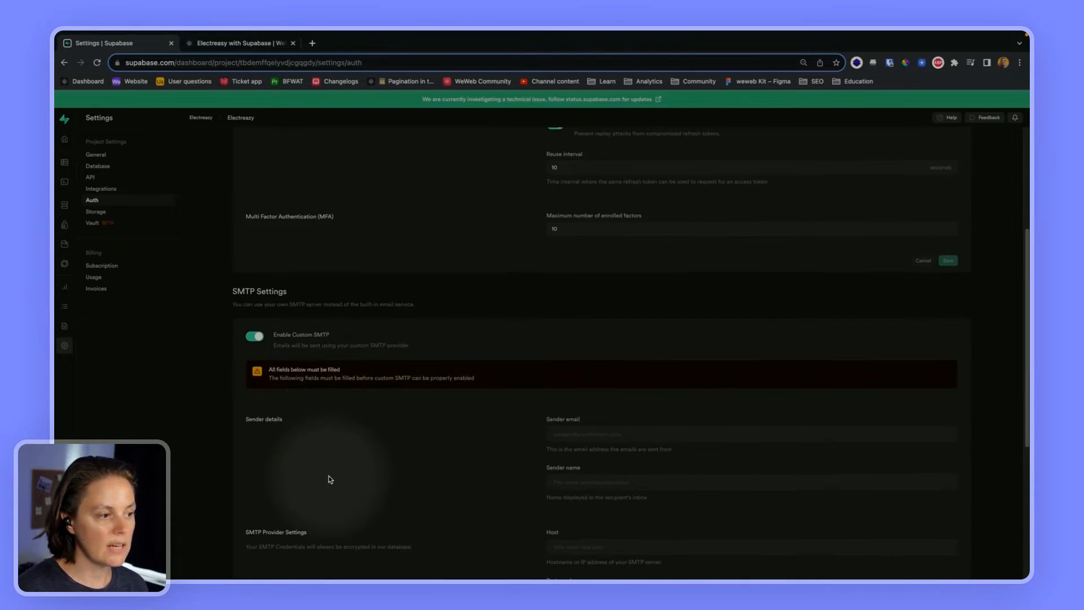
{"action": "scroll", "scroll_direction": "down", "scroll_amount": 3}
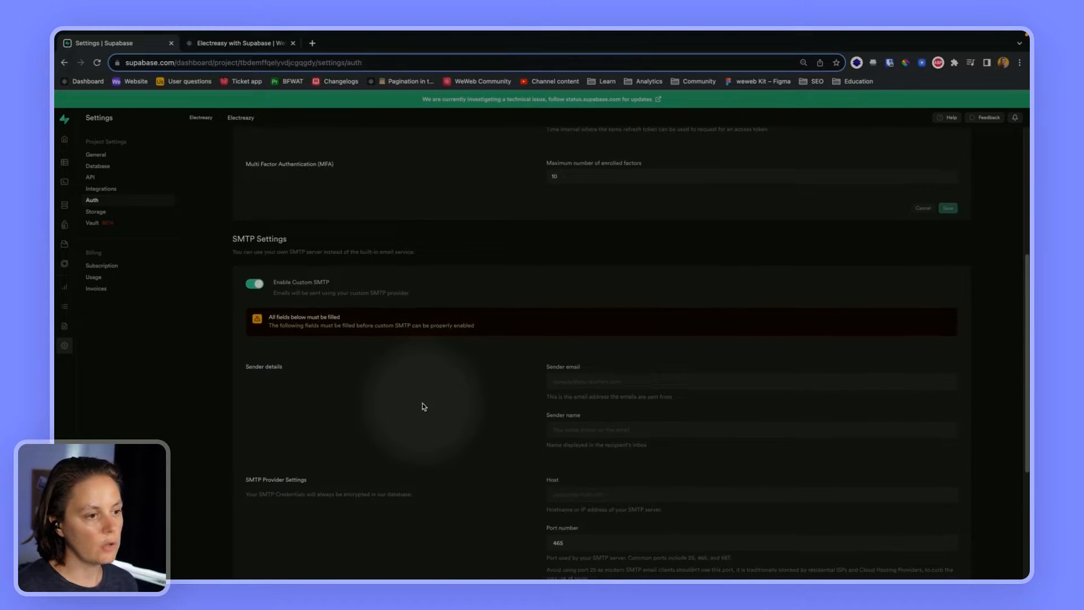
{"action": "scroll", "scroll_direction": "down", "scroll_amount": 3}
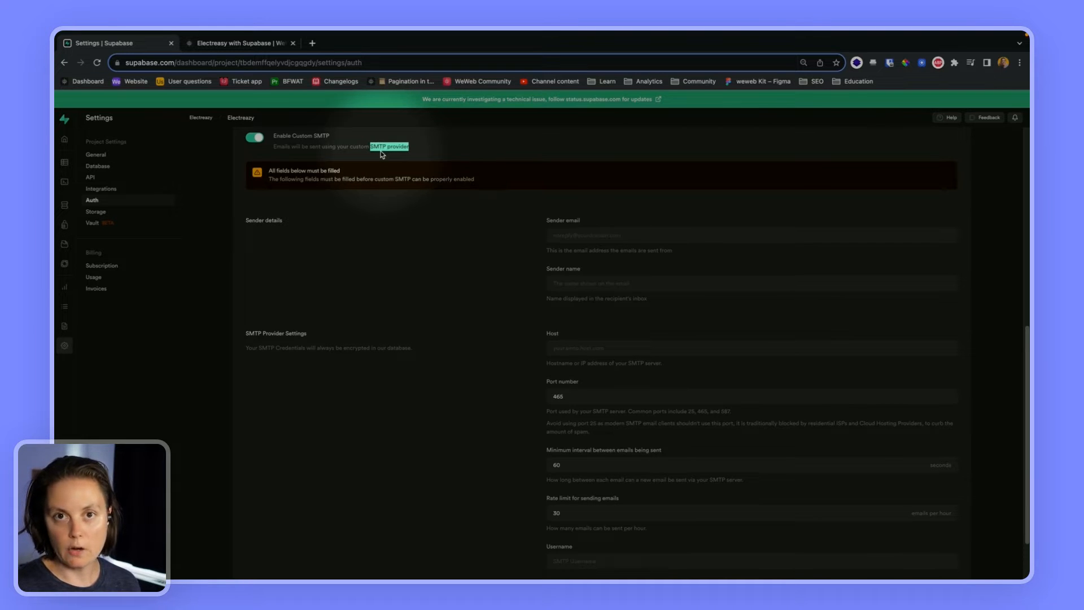
{"action": "scroll", "scroll_direction": "down", "scroll_amount": 3}
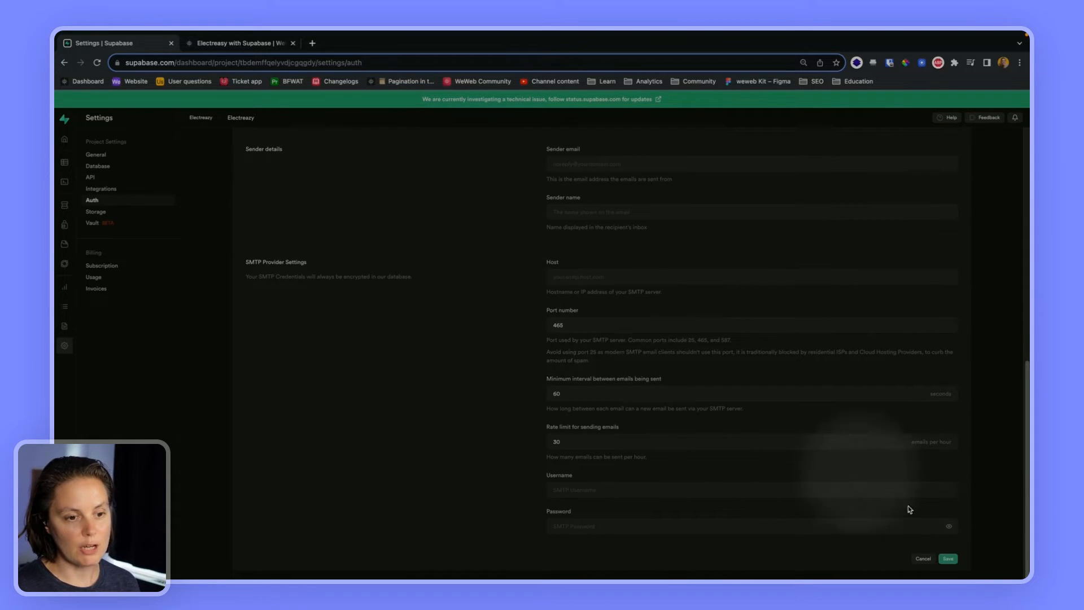